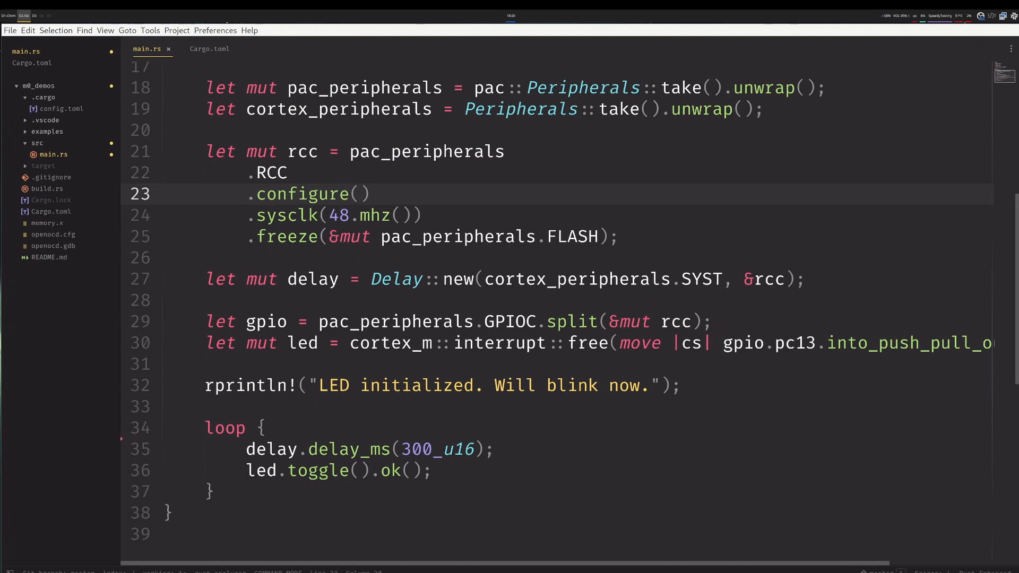
mouse_move(735, 179)
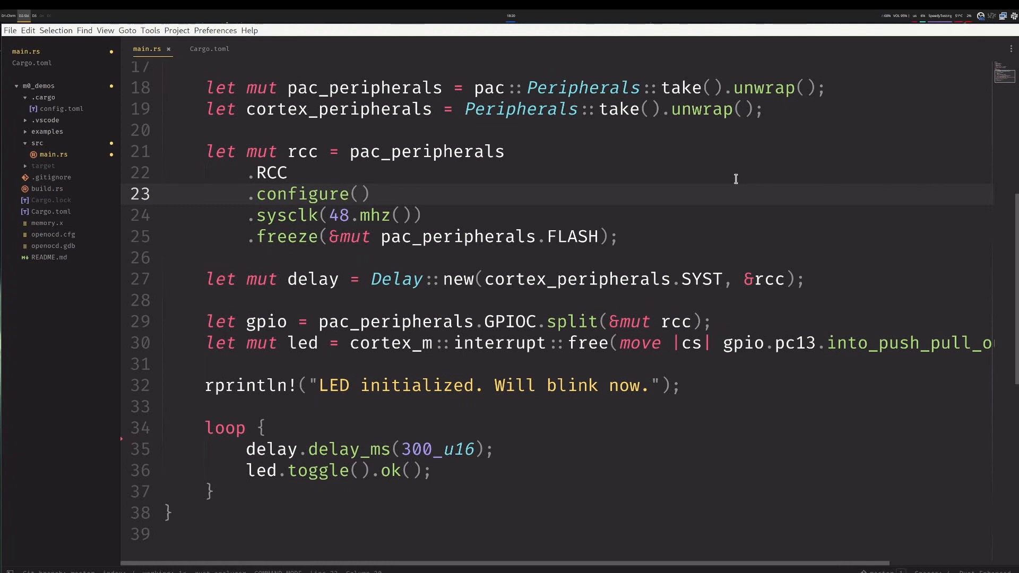
mouse_move(292, 153)
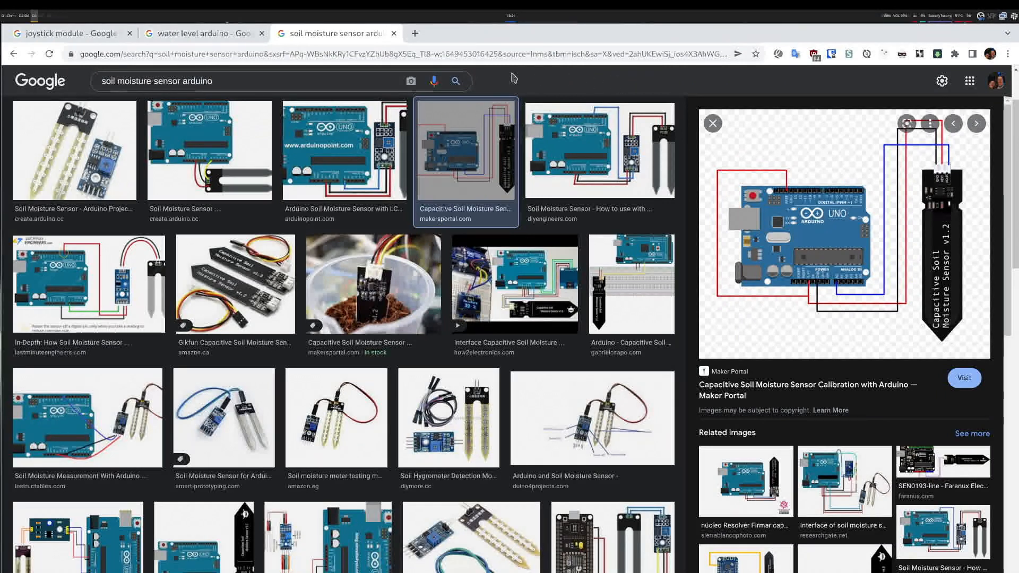
mouse_move(69, 33)
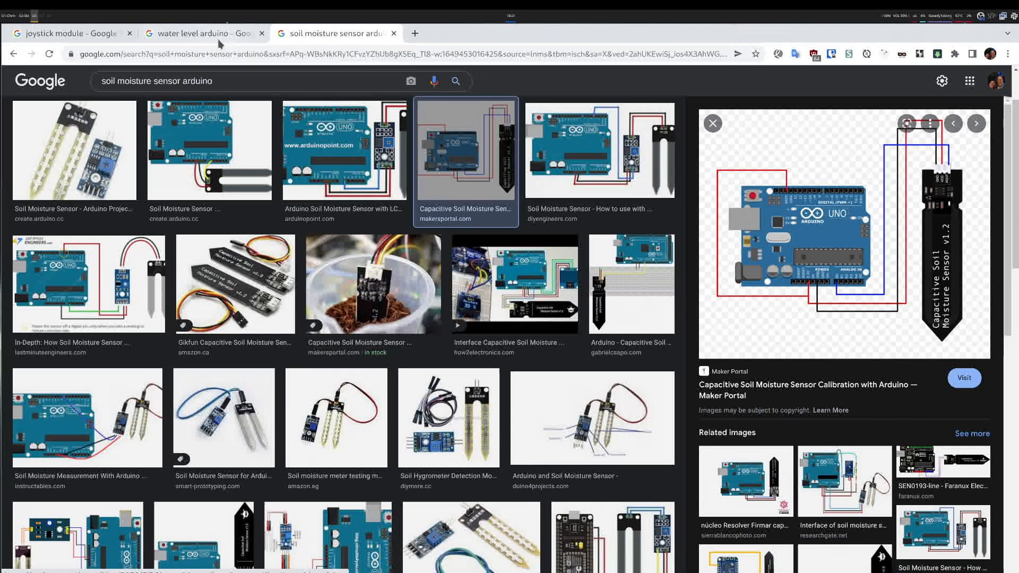
Move from the water level sensor image results to the joystick module results.
left_click(195, 32)
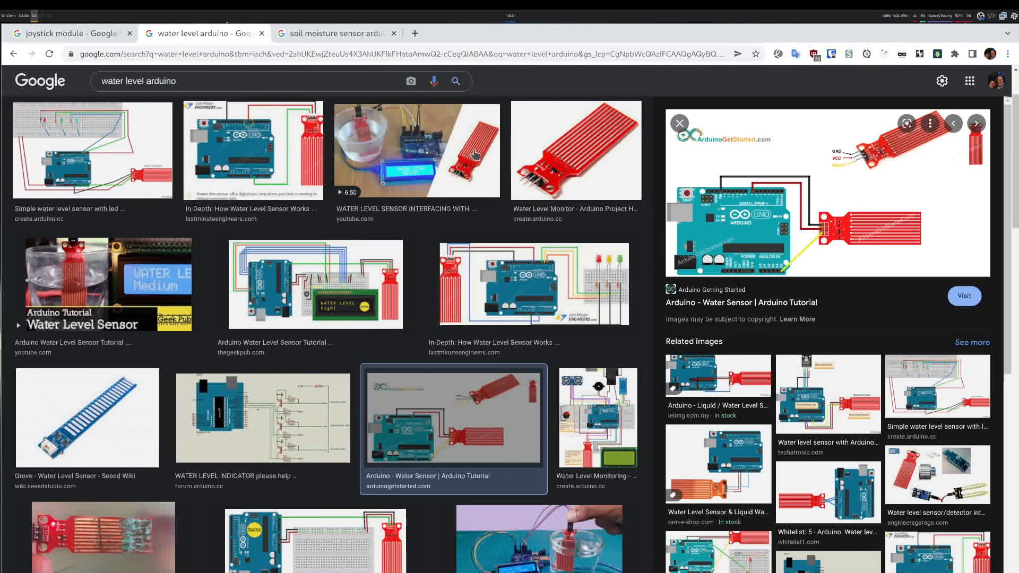
mouse_move(345, 124)
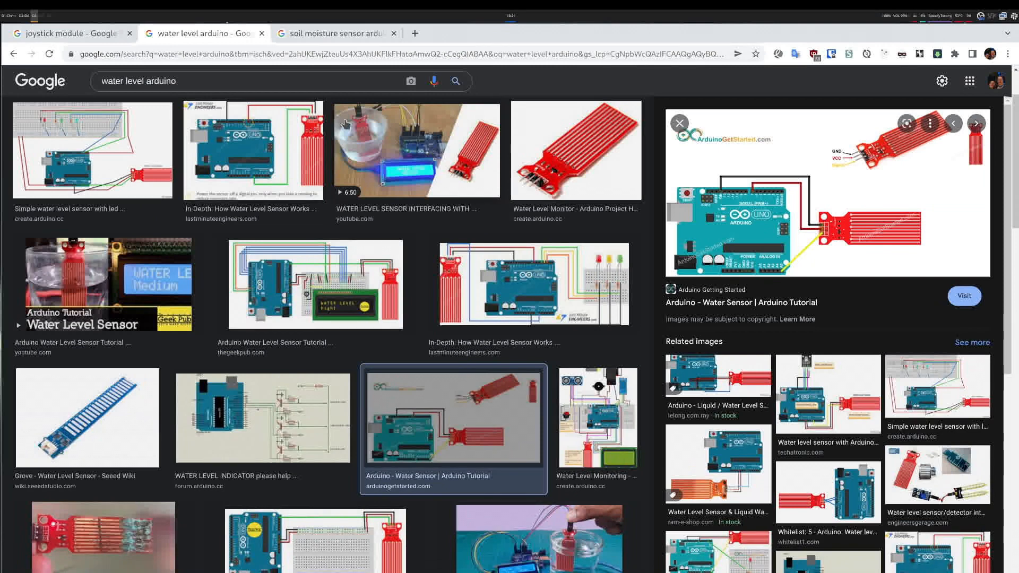
left_click(65, 33)
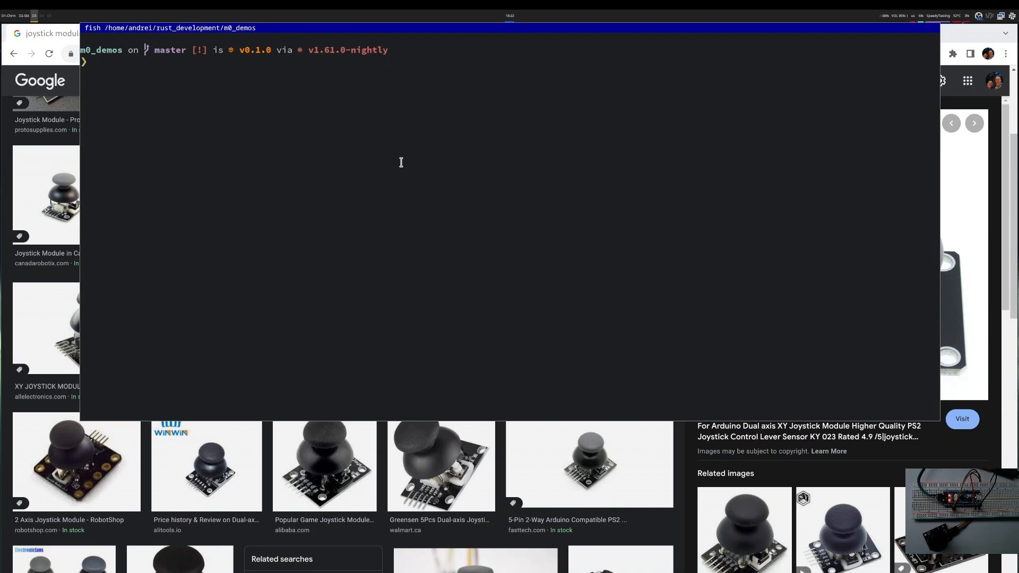
Run cargo doc --open to build and view the m0test crate documentation.
type("cargo doc --open")
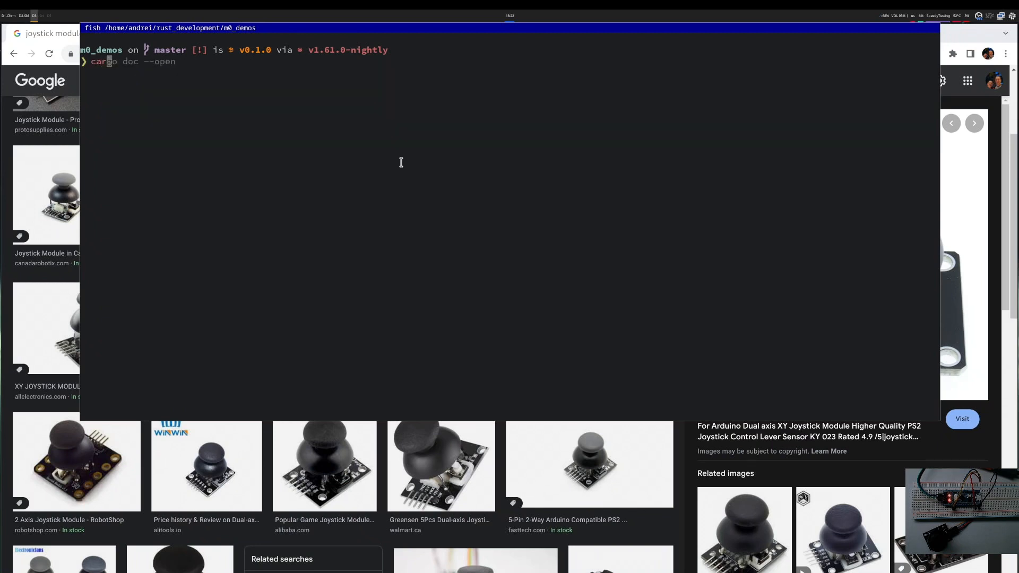
key("Return")
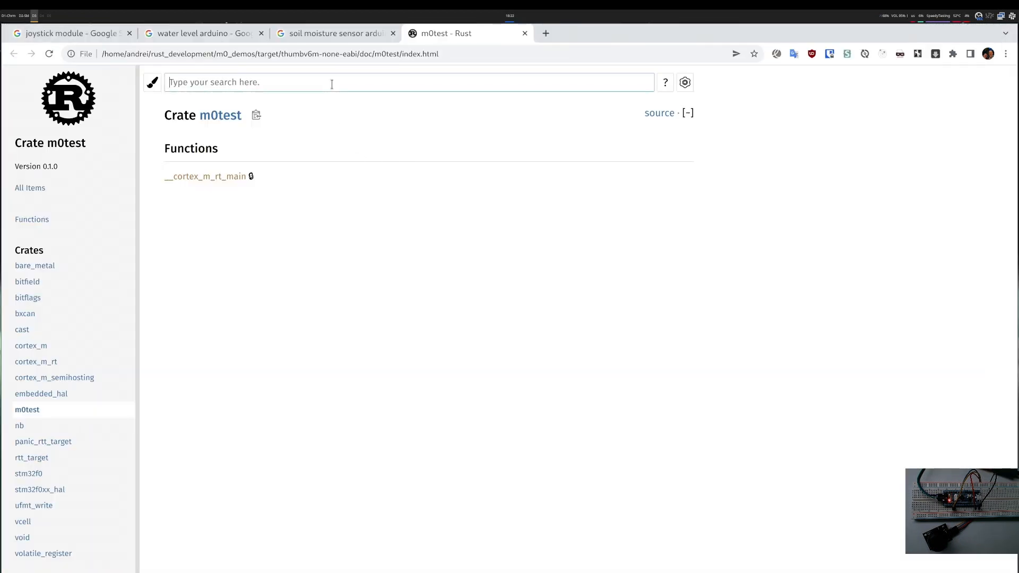
Search docs for 'adc', filter In Parameters, and read stm32f0xx_hal Adc::new.
type("adc")
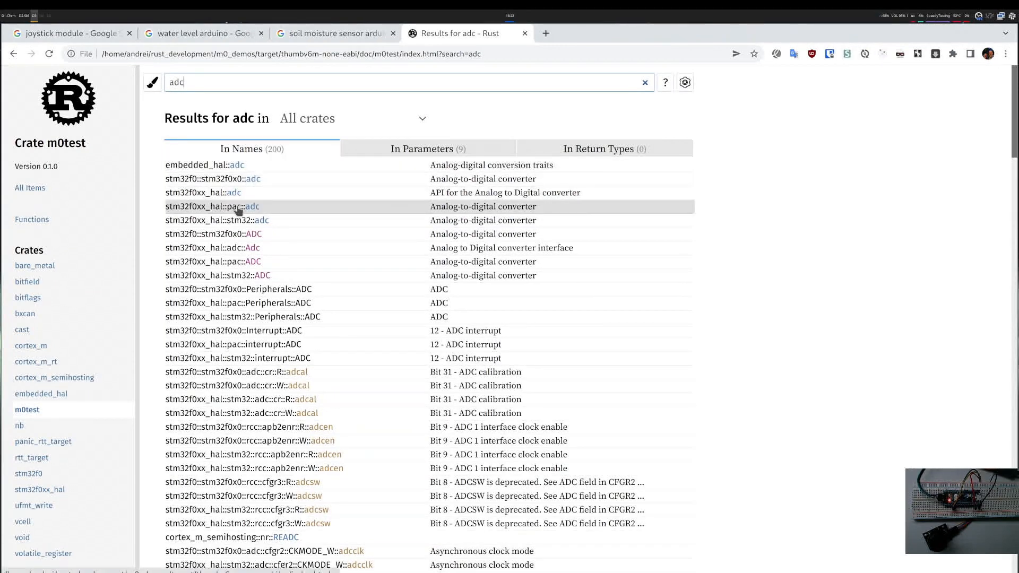
mouse_move(252, 261)
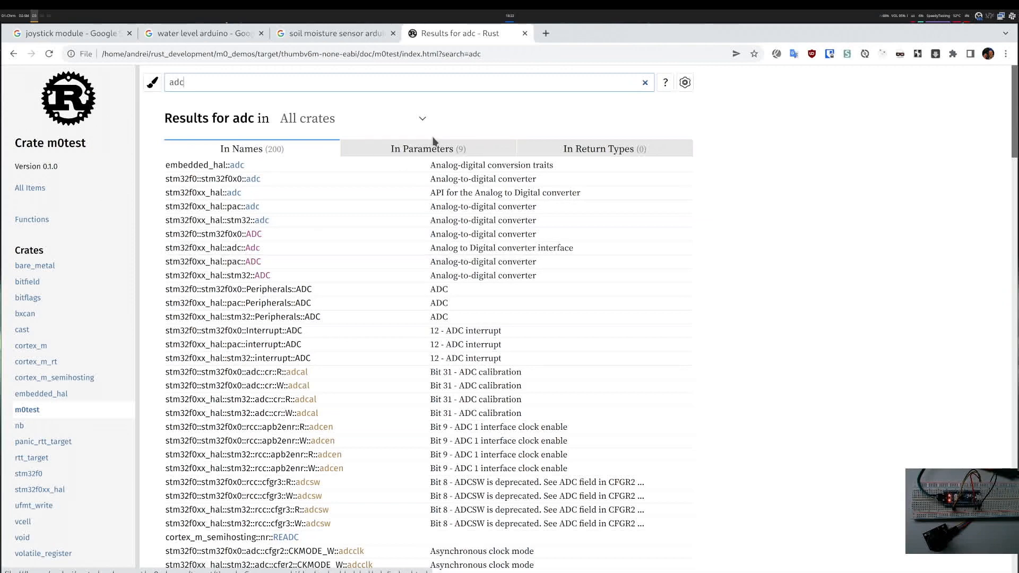
left_click(428, 148)
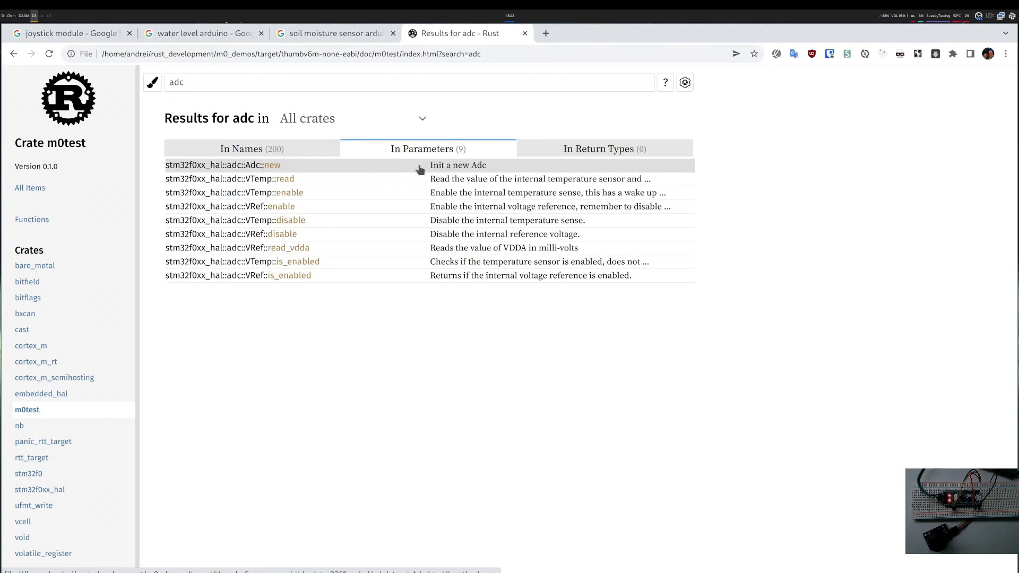
mouse_move(472, 171)
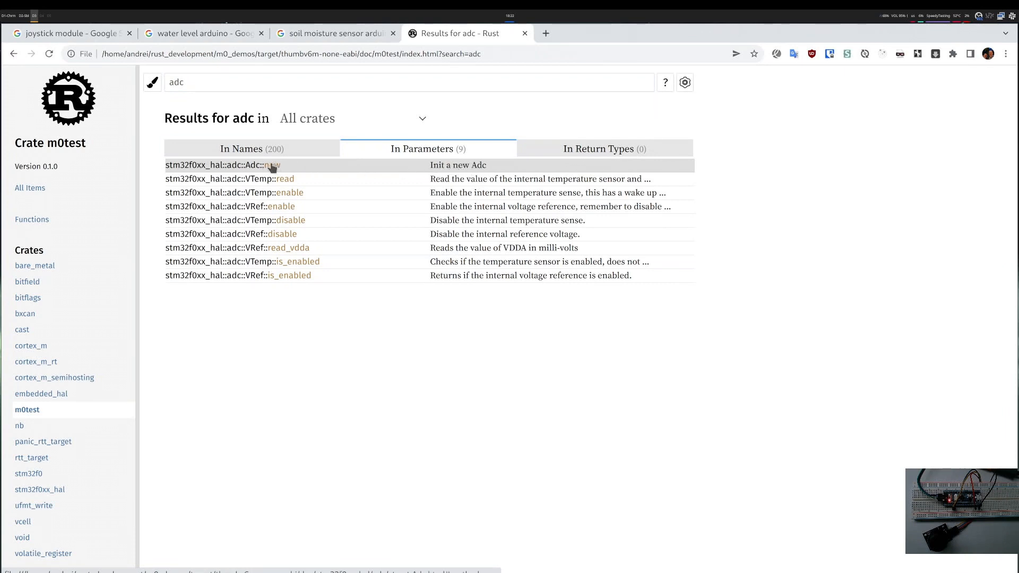
left_click(254, 165)
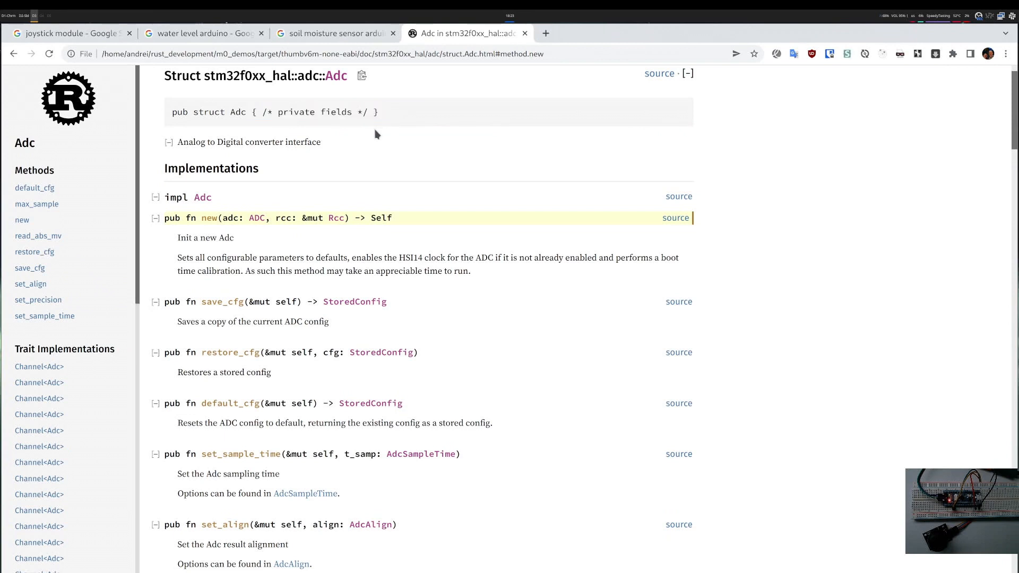
scroll("down", 3)
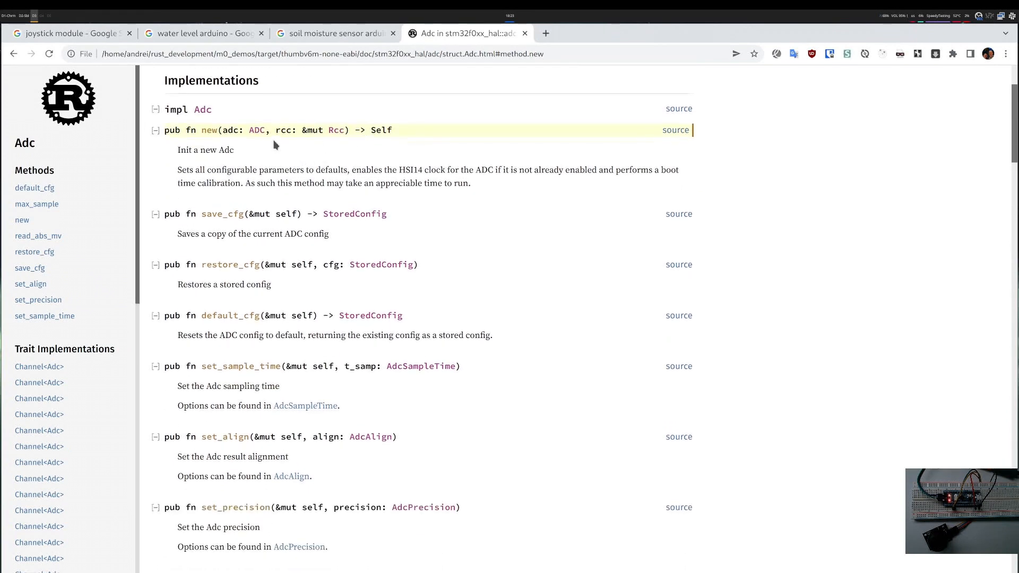
double_click(244, 130)
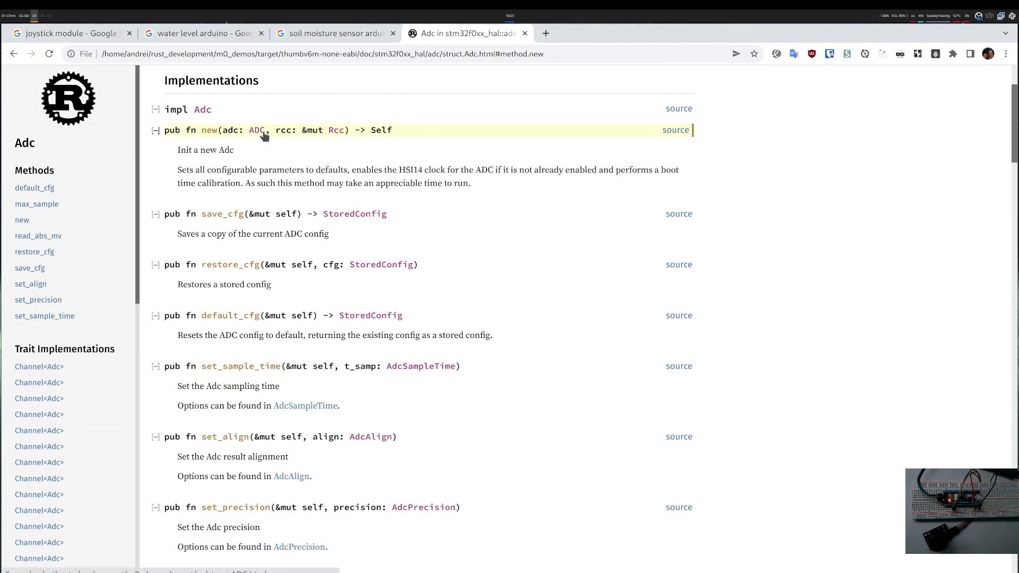
mouse_move(257, 130)
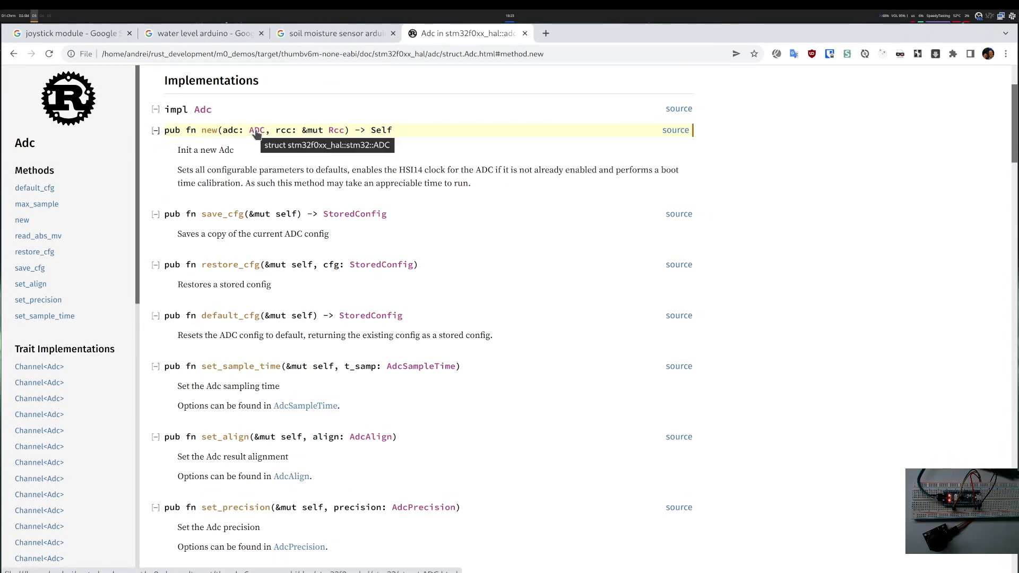
mouse_move(331, 145)
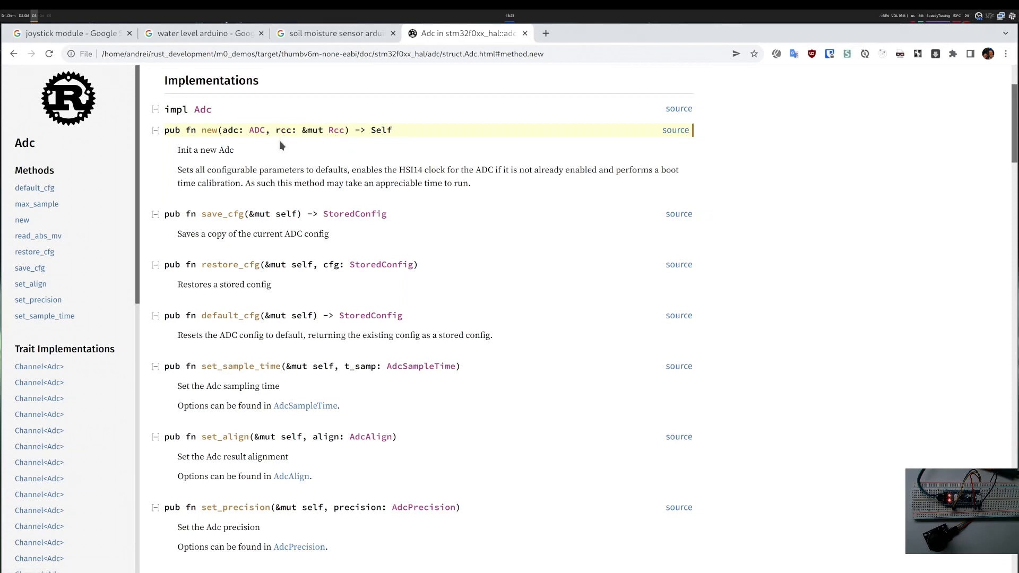
mouse_move(269, 155)
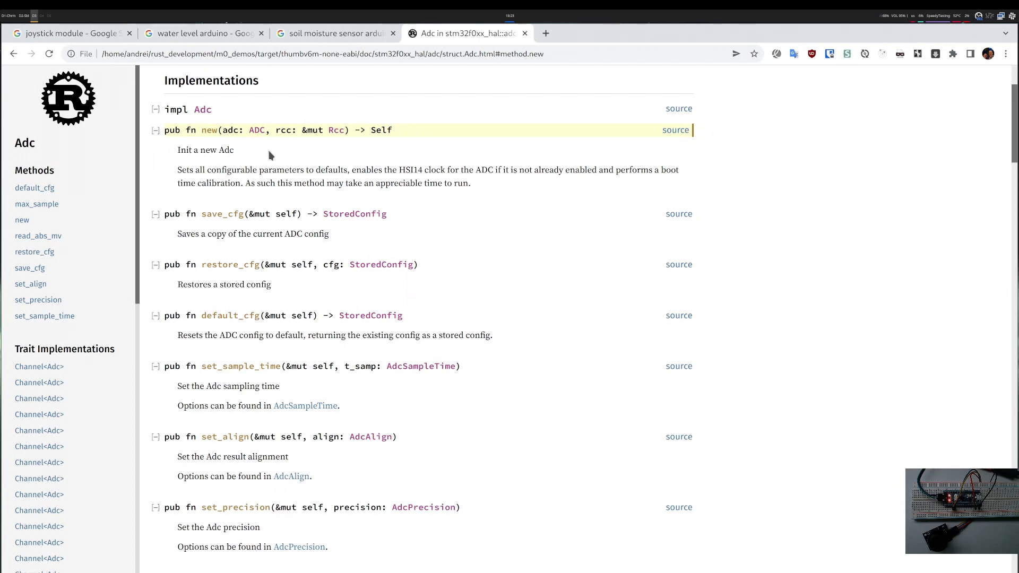
scroll("down", 3)
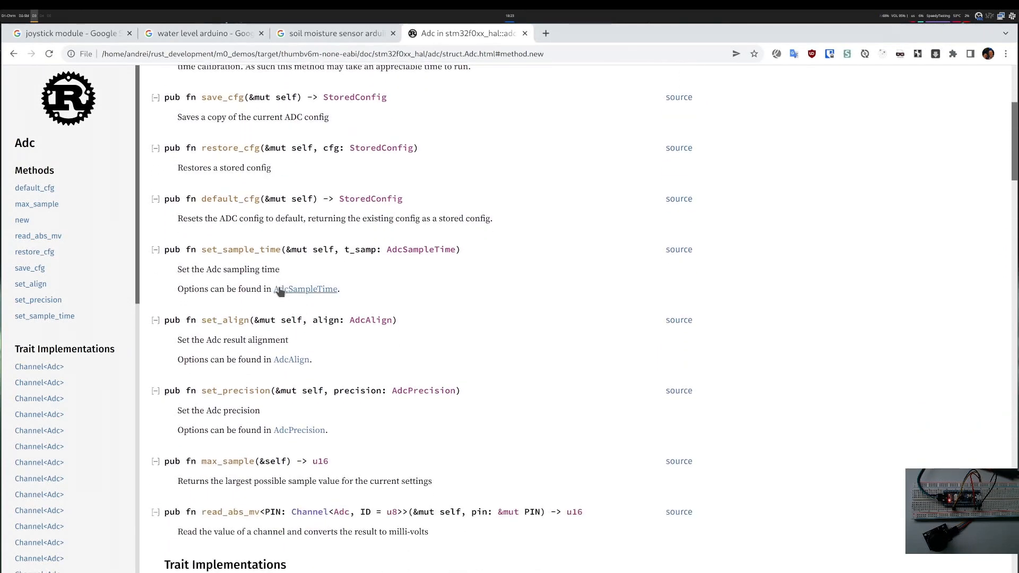
left_click(299, 430)
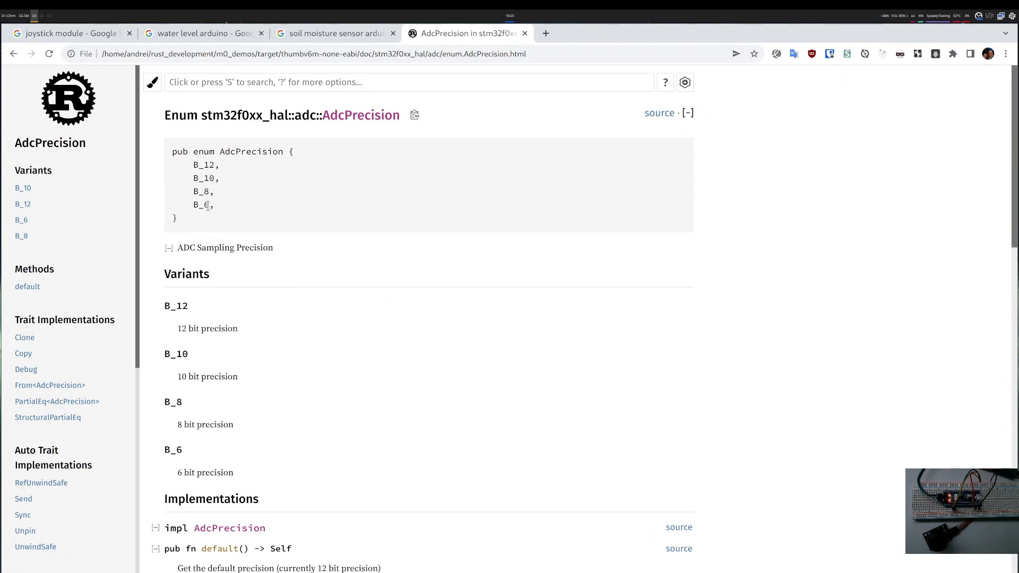
mouse_move(214, 164)
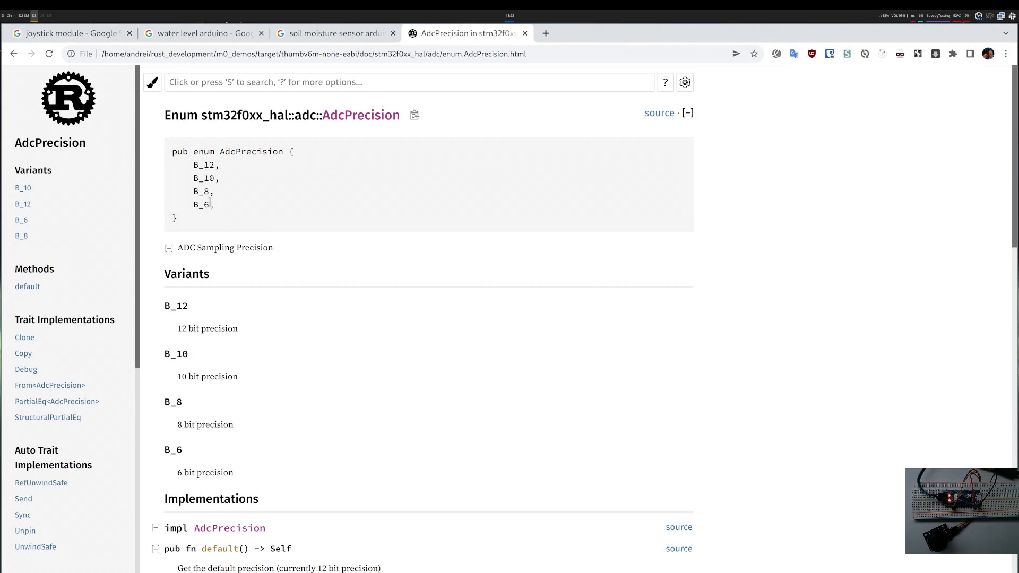
double_click(201, 204)
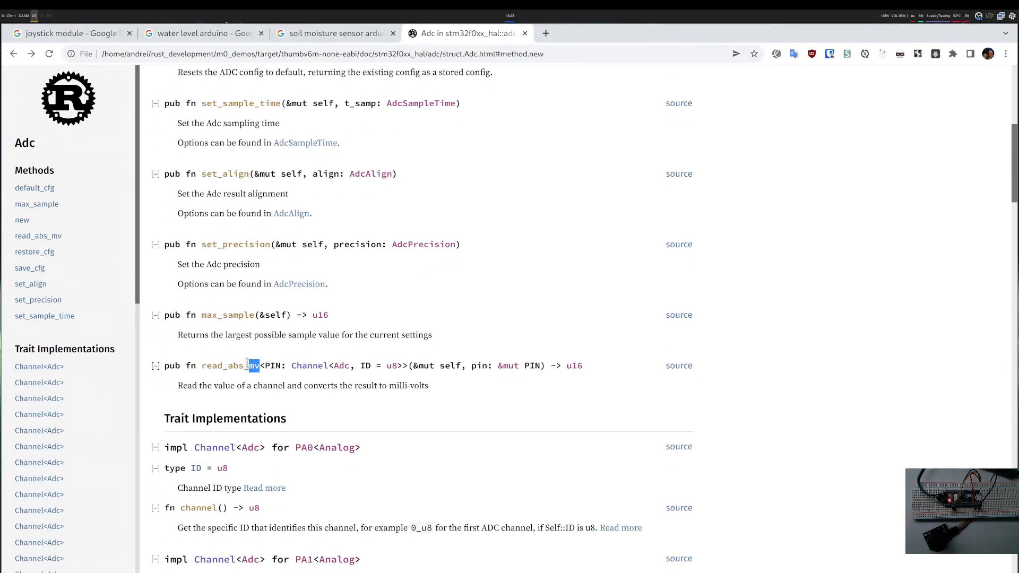
scroll("down", 3)
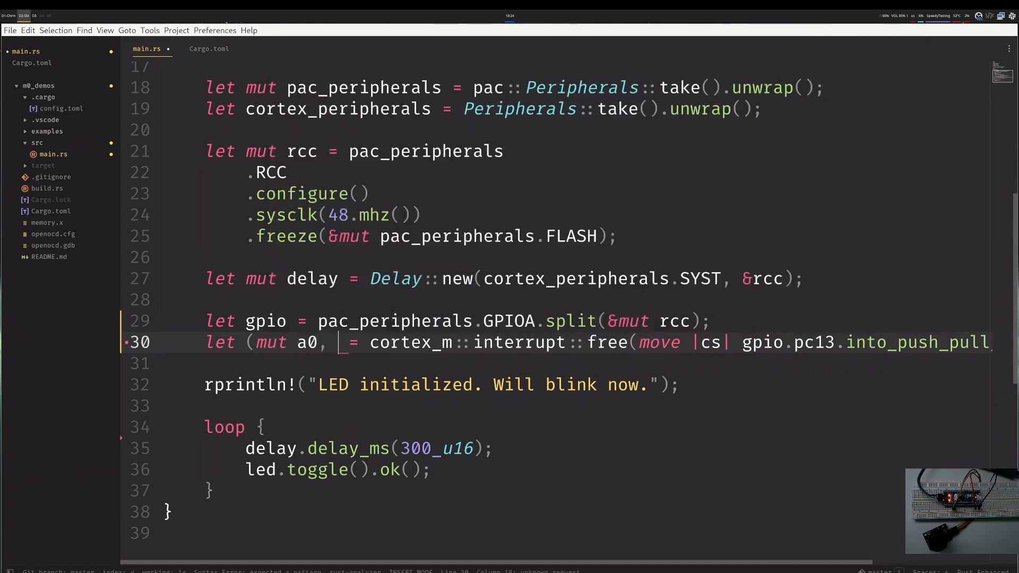
Bind mutable a0, a1 to GPIOA pa0/pa1 outputs and leave // TODO in the loop.
type("a1)")
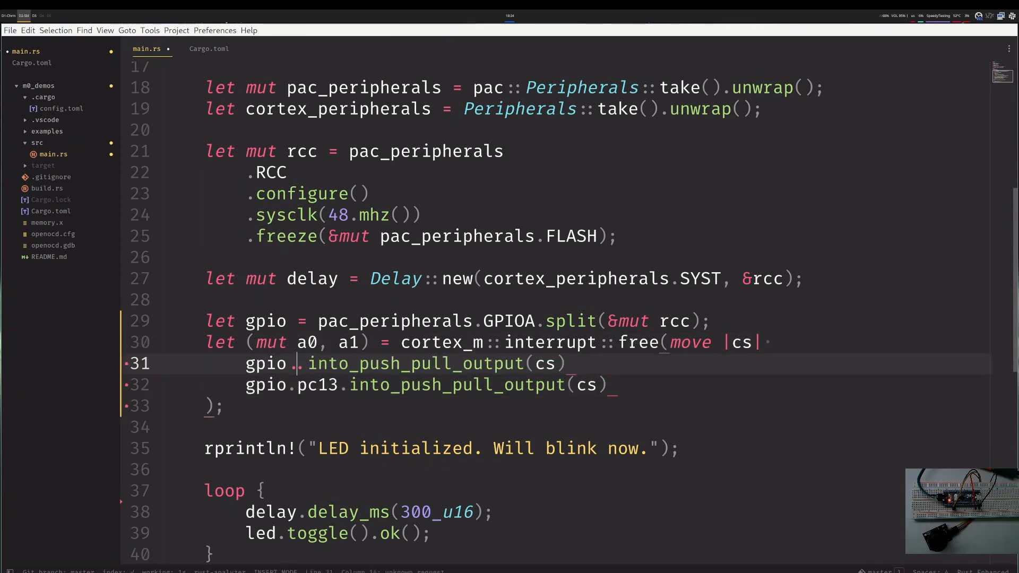
type("pa0")
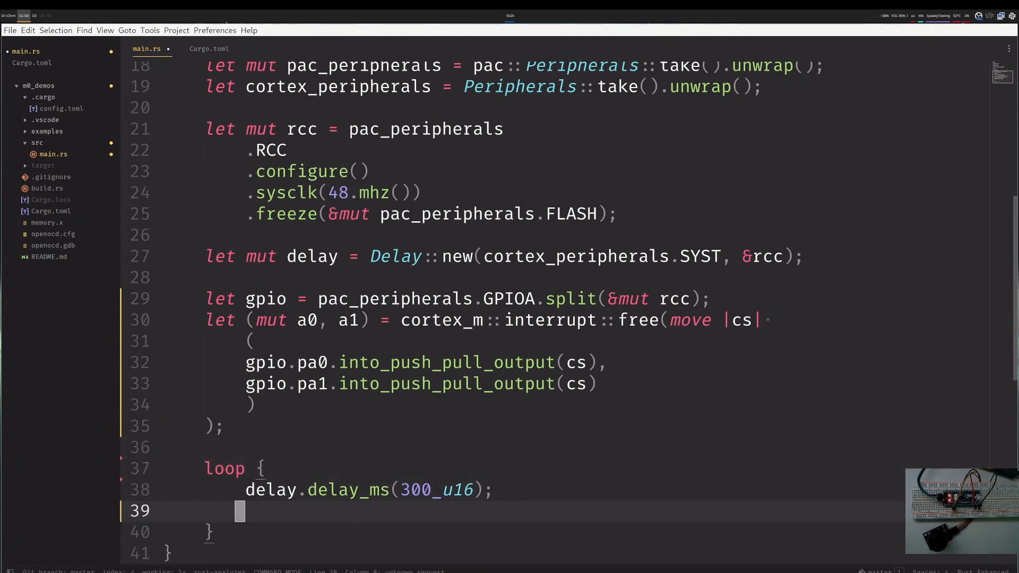
type("//")
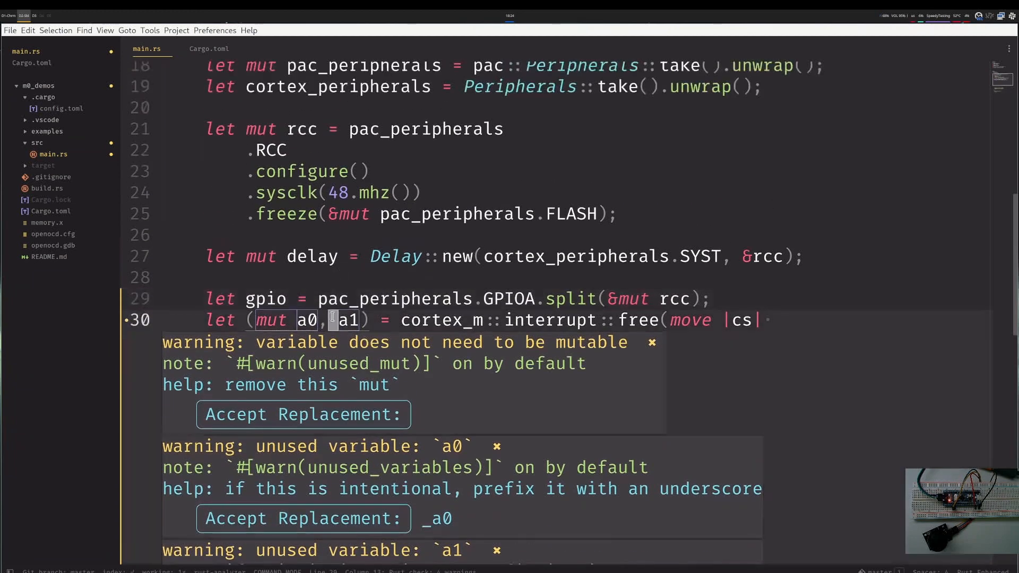
type("mut")
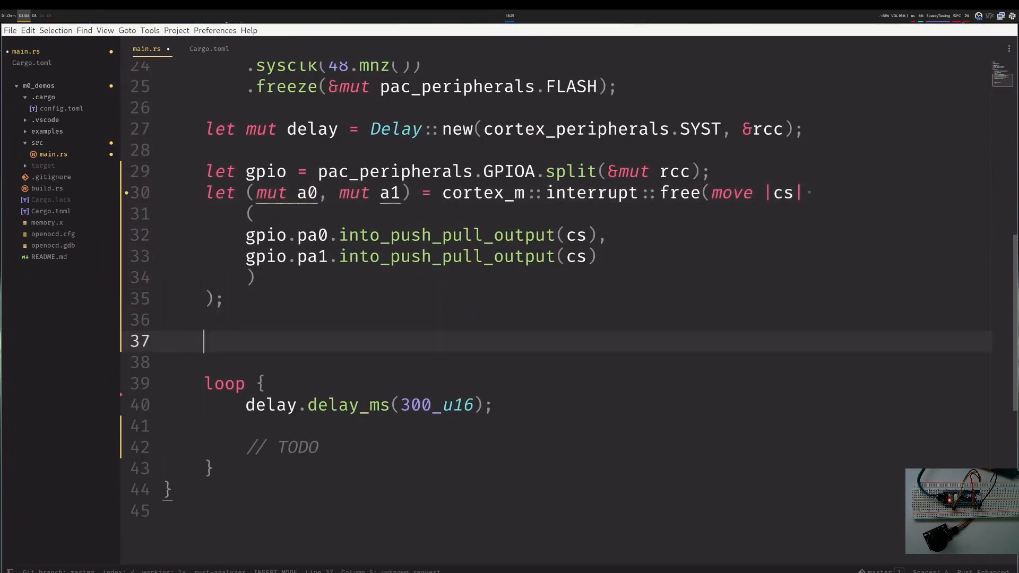
Create the ADC with let adc = Adc::new(pac_peripherals.ADC, &mut rcc);.
type("let a")
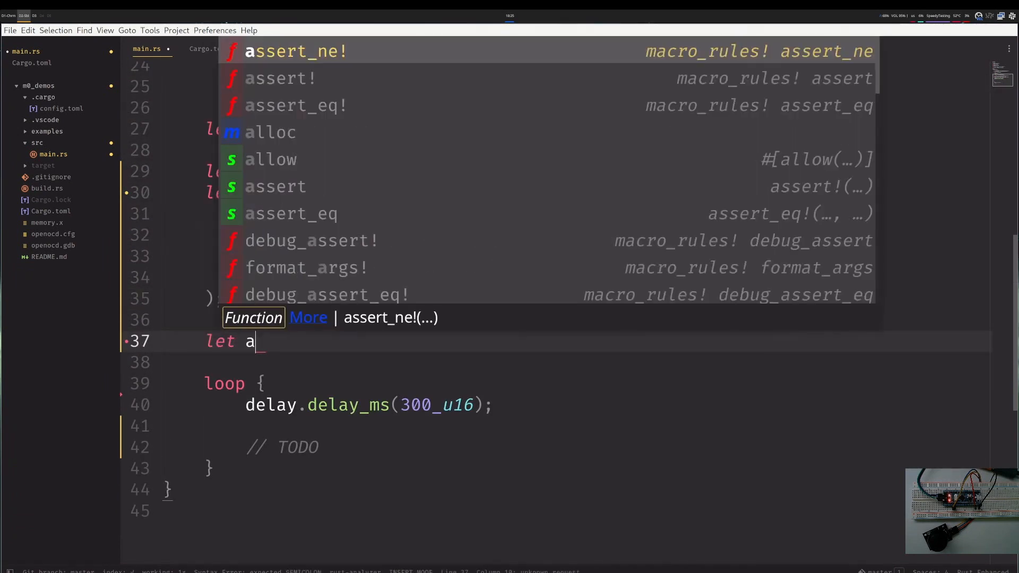
type("dc = Adc")
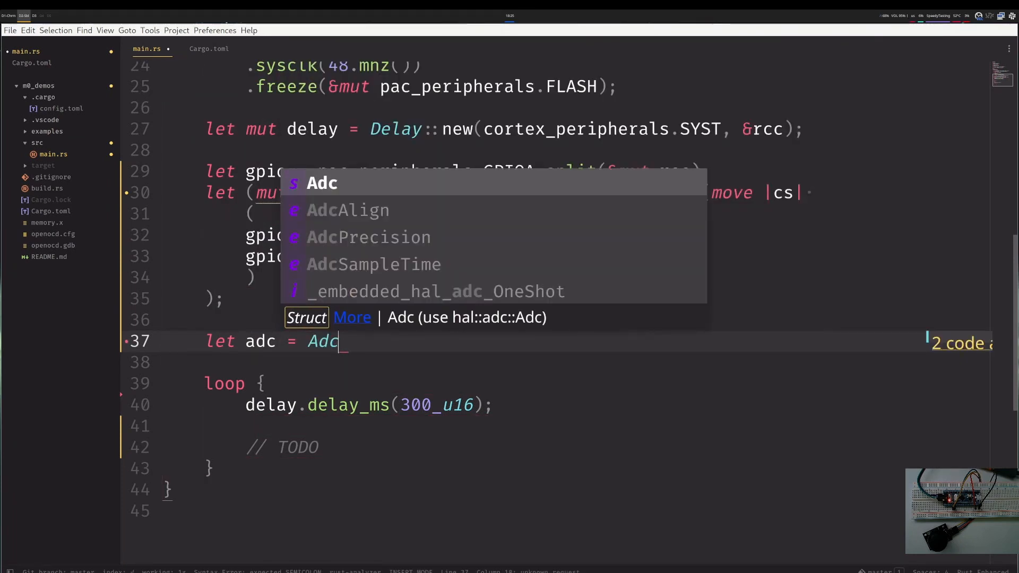
type("::new")
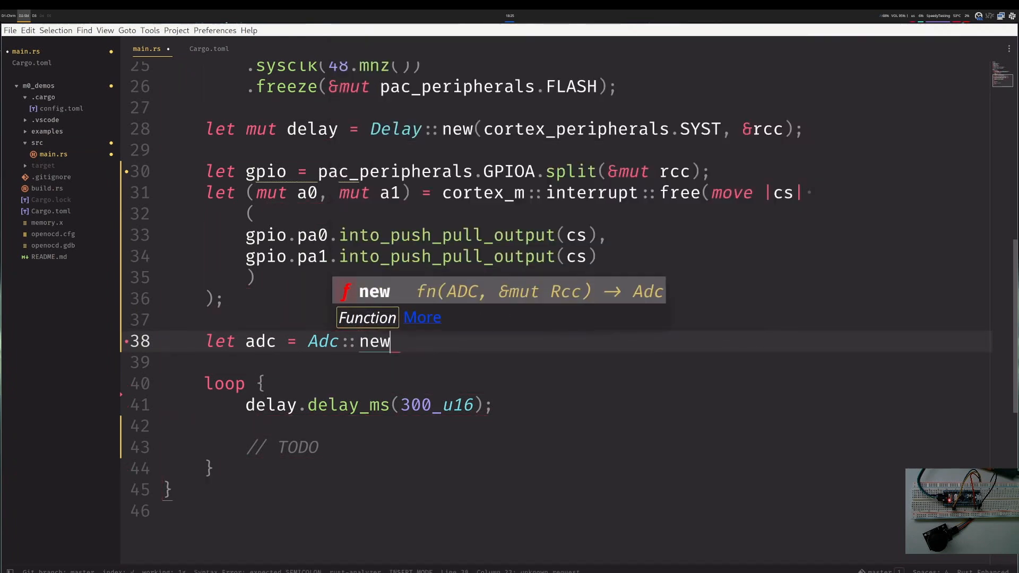
type("(pe")
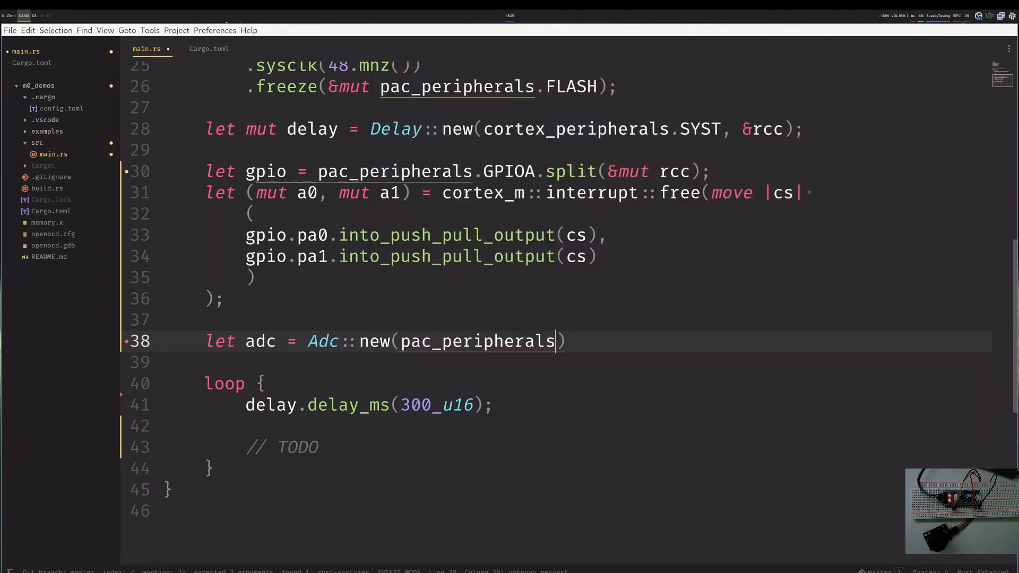
type(".ADC,")
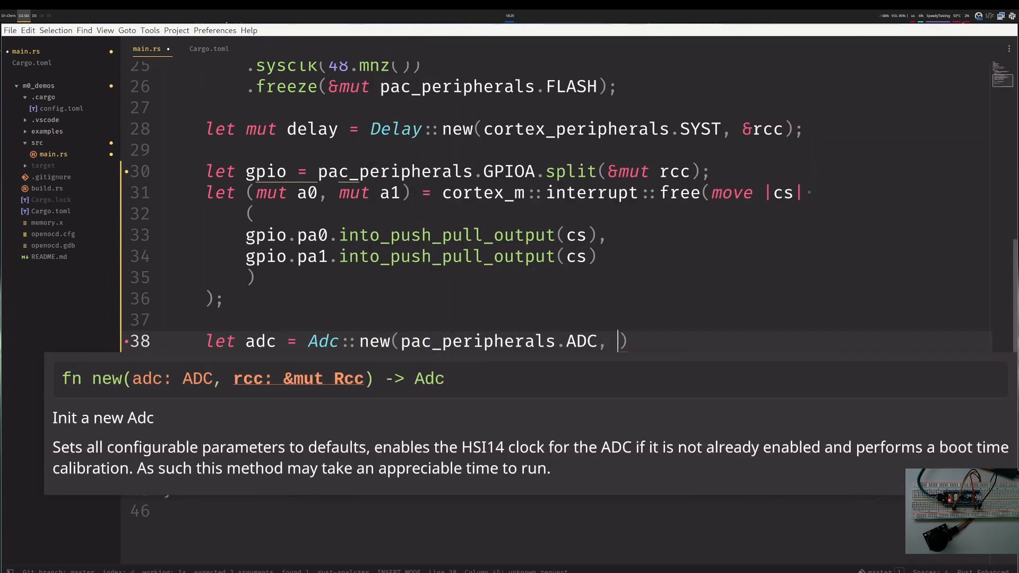
type("&mut")
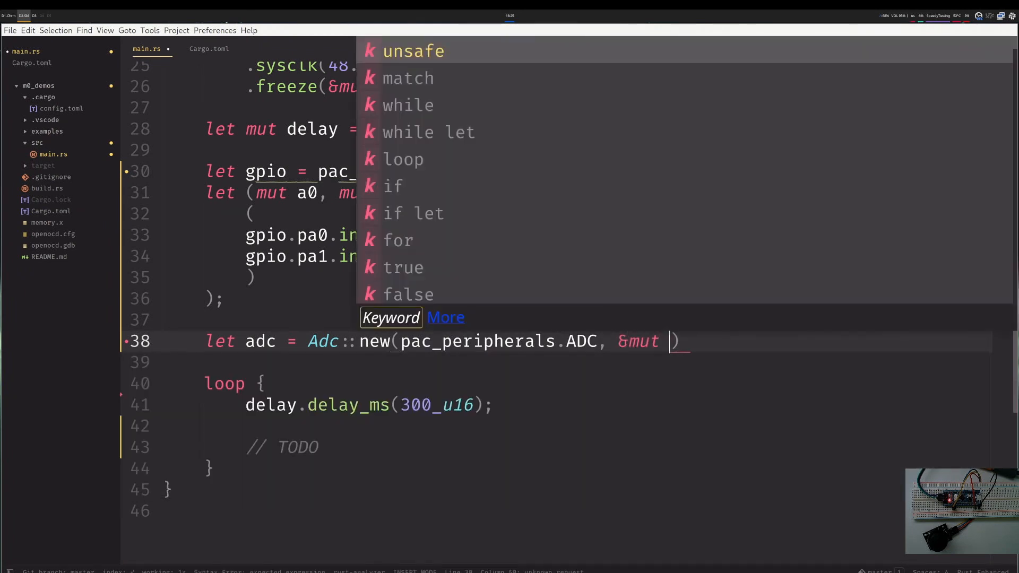
type("rcc);")
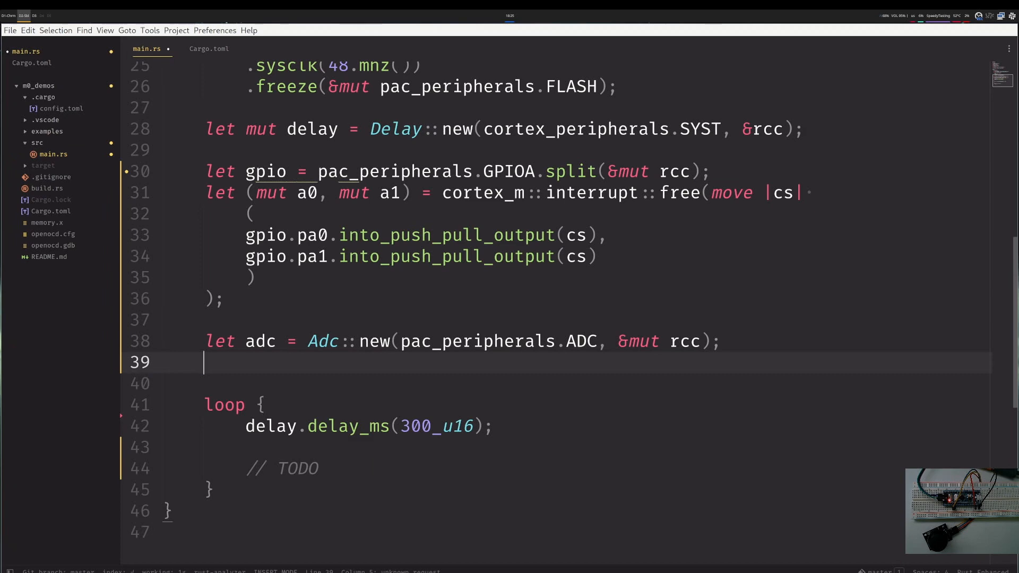
Set ADC precision to AdcPrecision::B_12 and begin reading v0 with adc.read.
type("adc.set_precision(precision)")
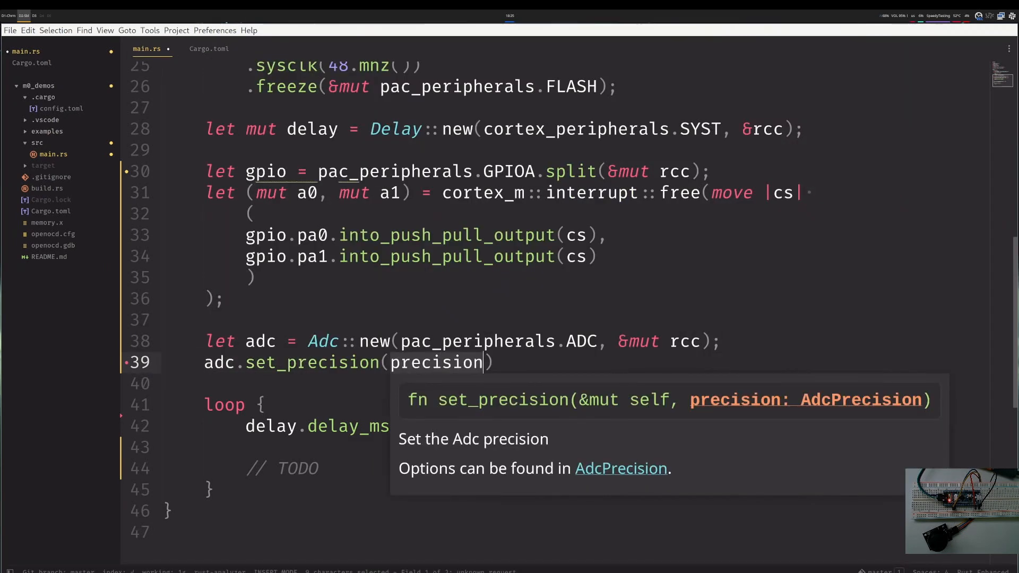
type("AdcPrecision")
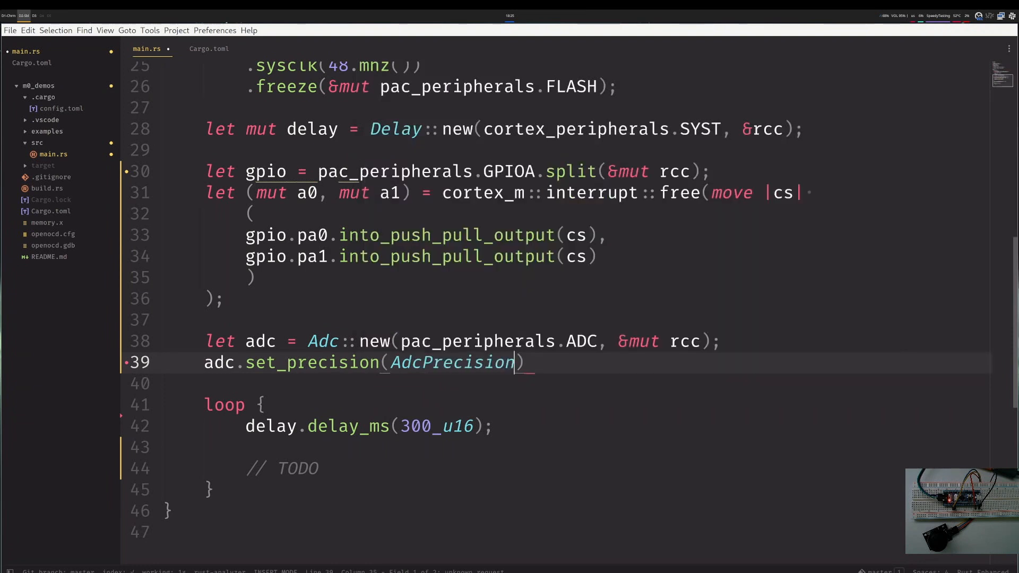
type("::B_12")
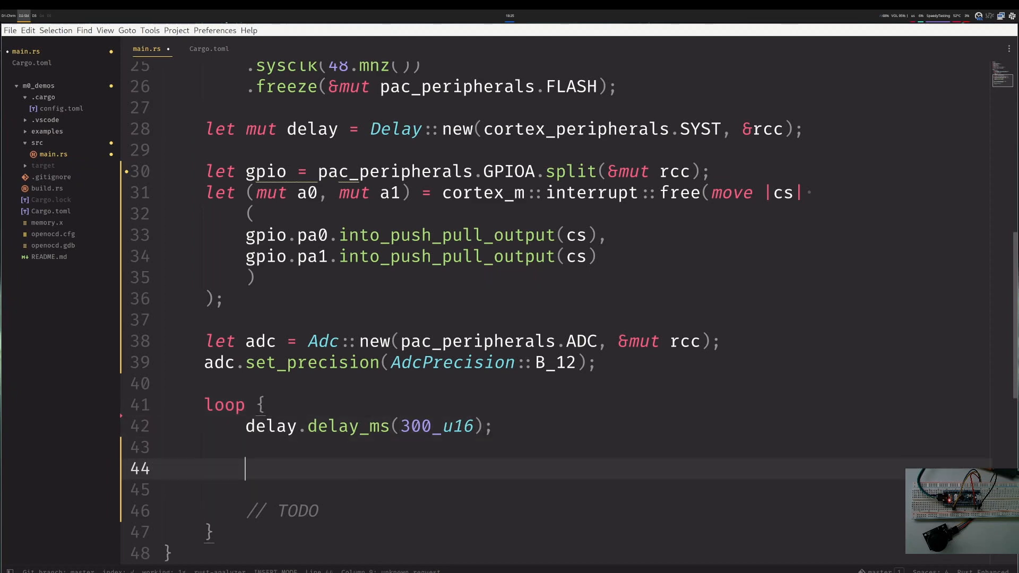
type("let")
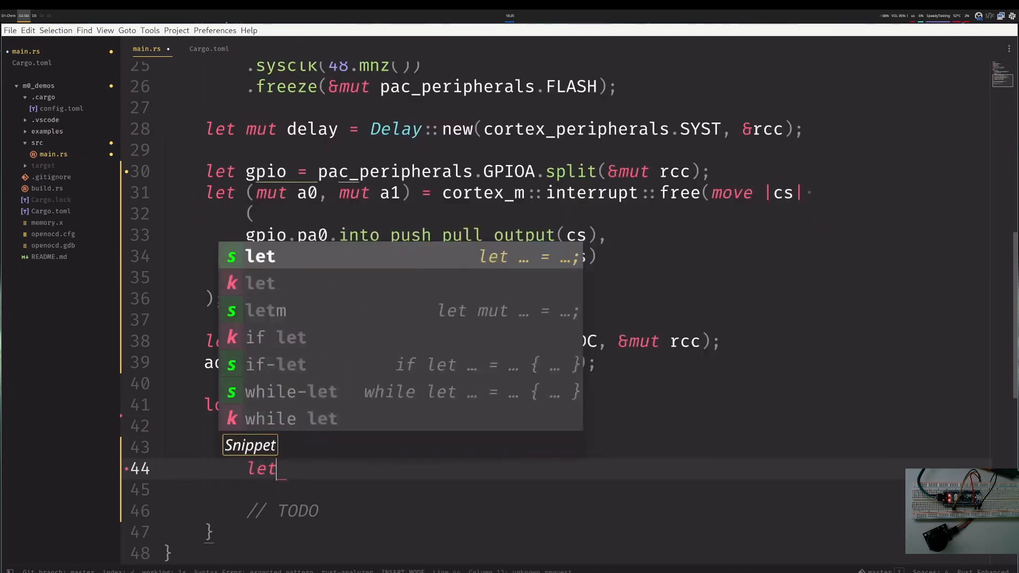
type("v0 =")
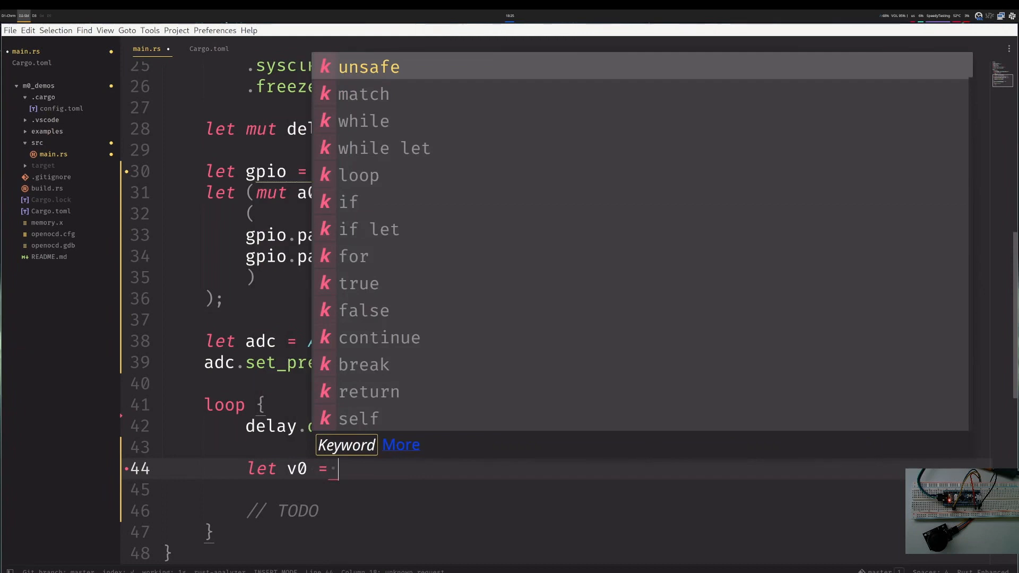
type("adc.read_abs_mv(a0);")
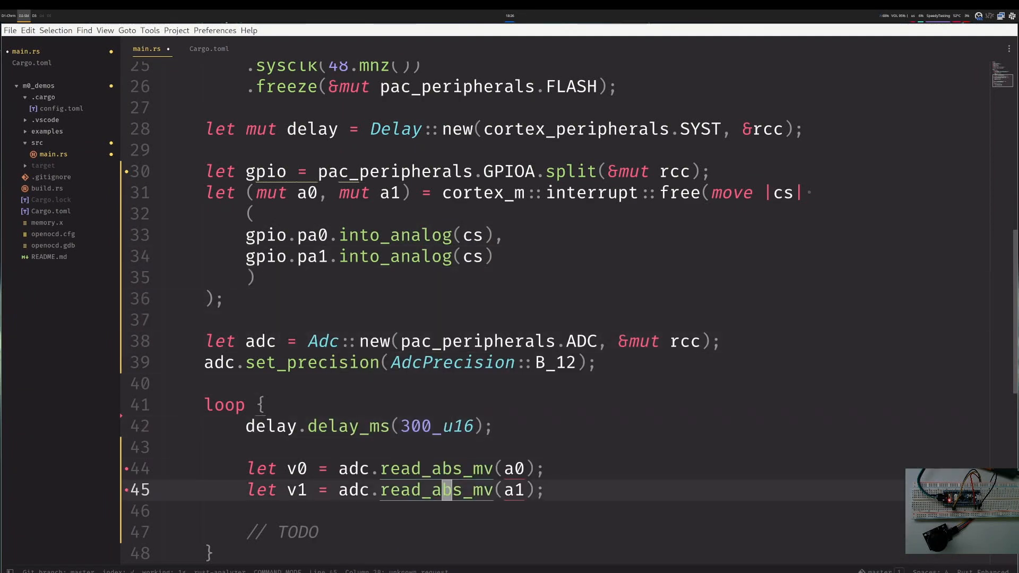
Add rprintln!("Values: {}, {}", a0, a1) to print both readings.
type("r")
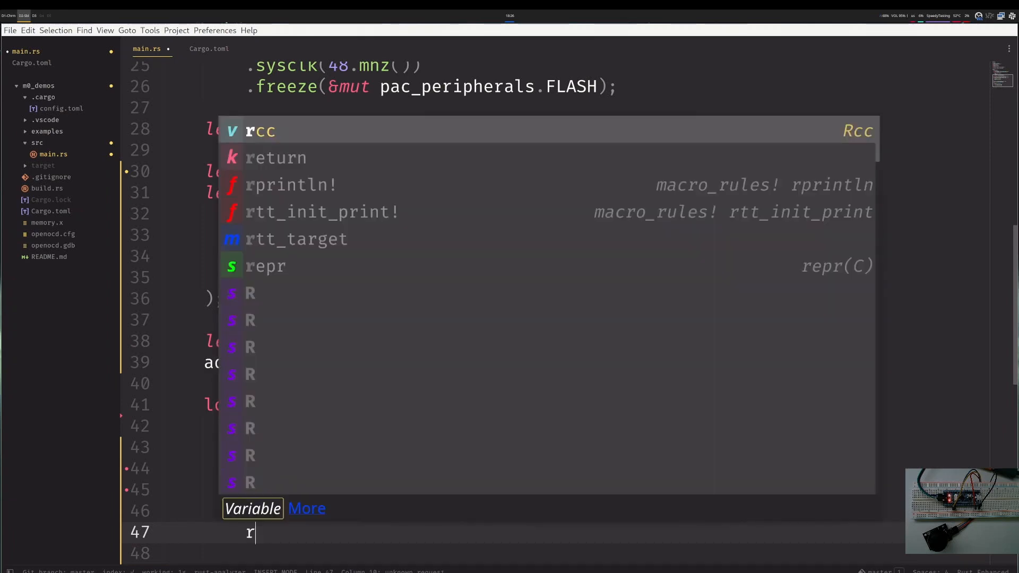
type("print")
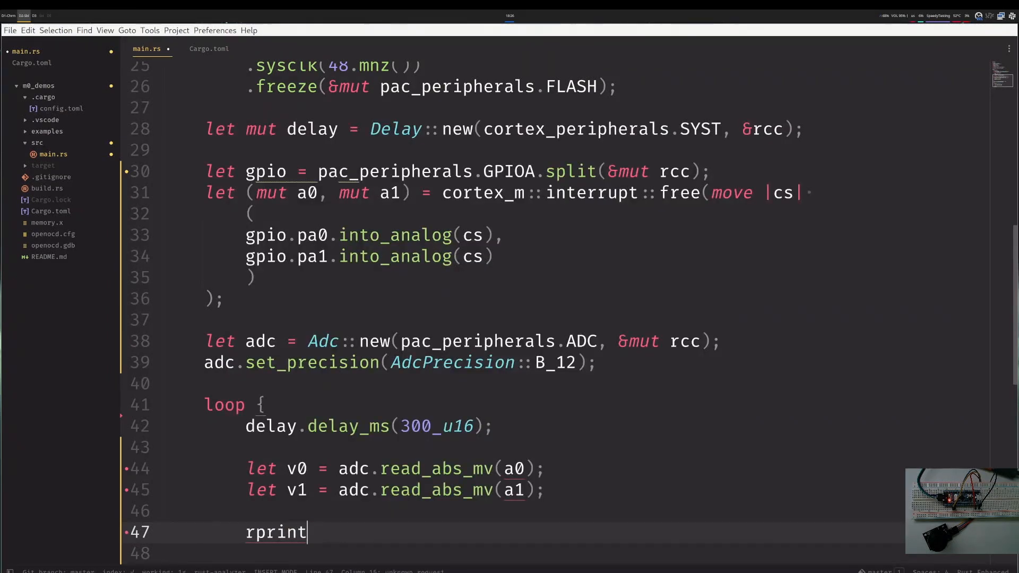
type("ln!(\"\")")
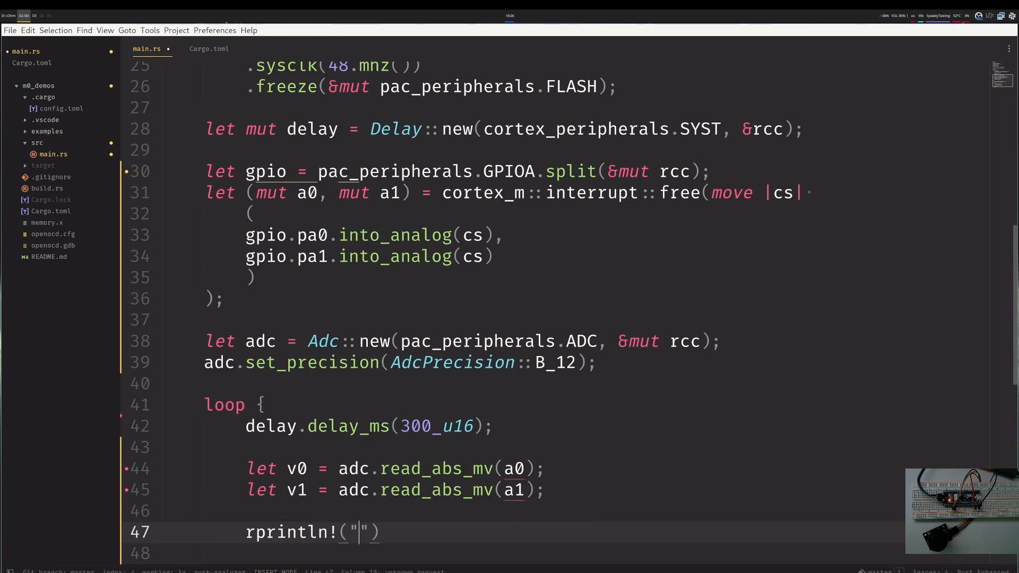
type("Values:")
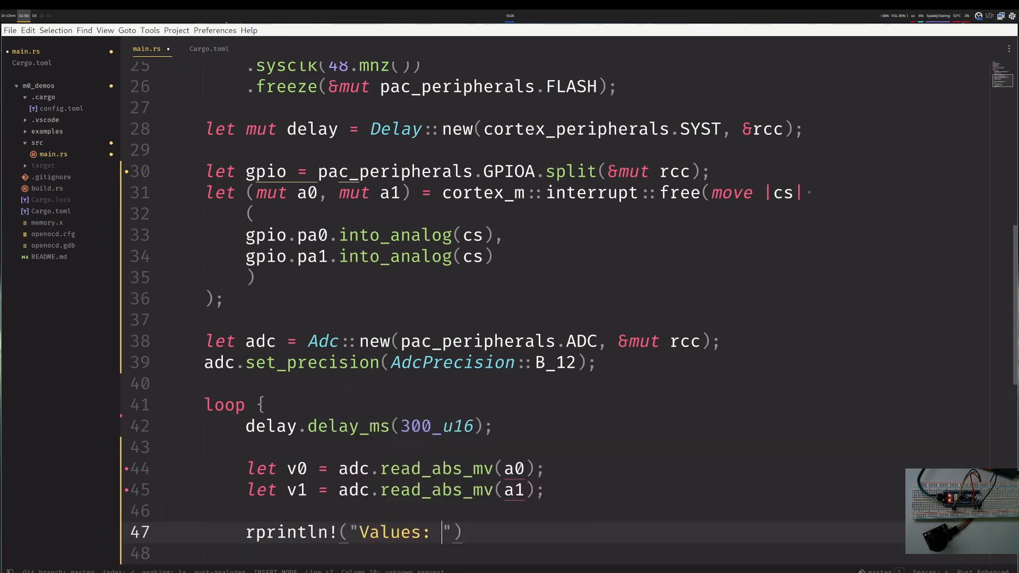
type("{}, {}")
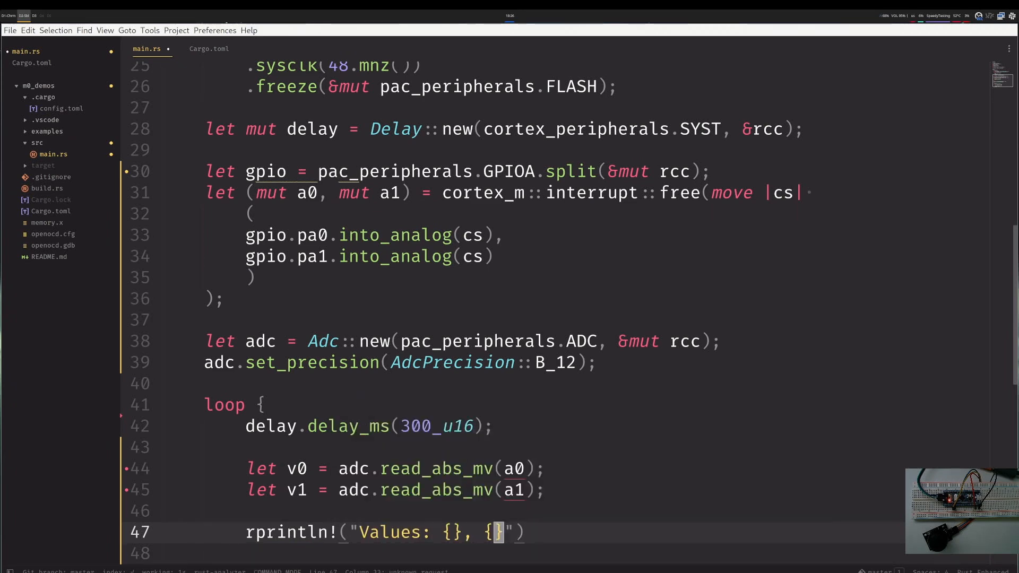
type(", a0, a1")
left_click(369, 426)
type("10")
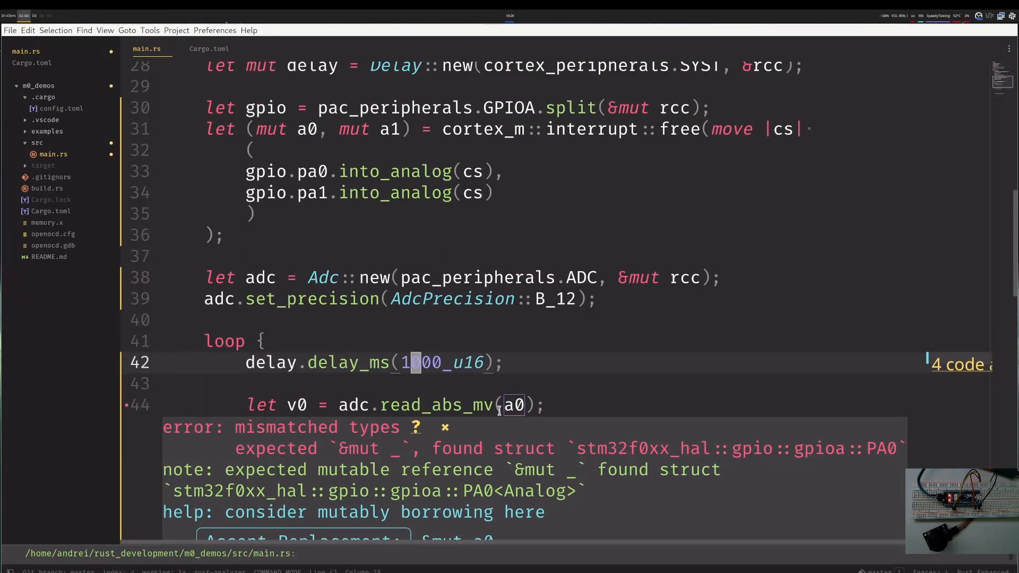
Prefix a0 and a1 with &mut in the read_abs_mv calls.
type("&mut")
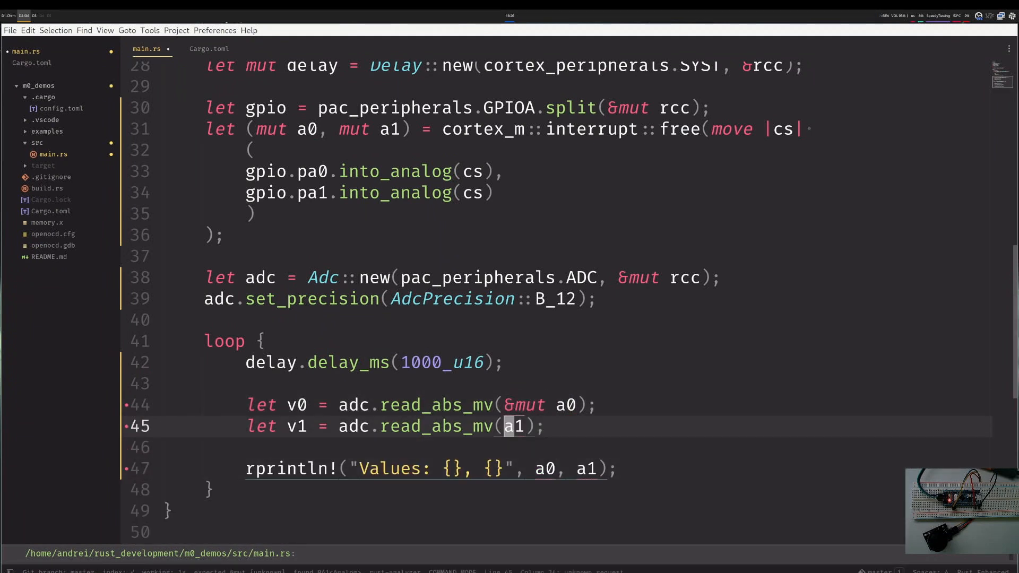
type("&mut")
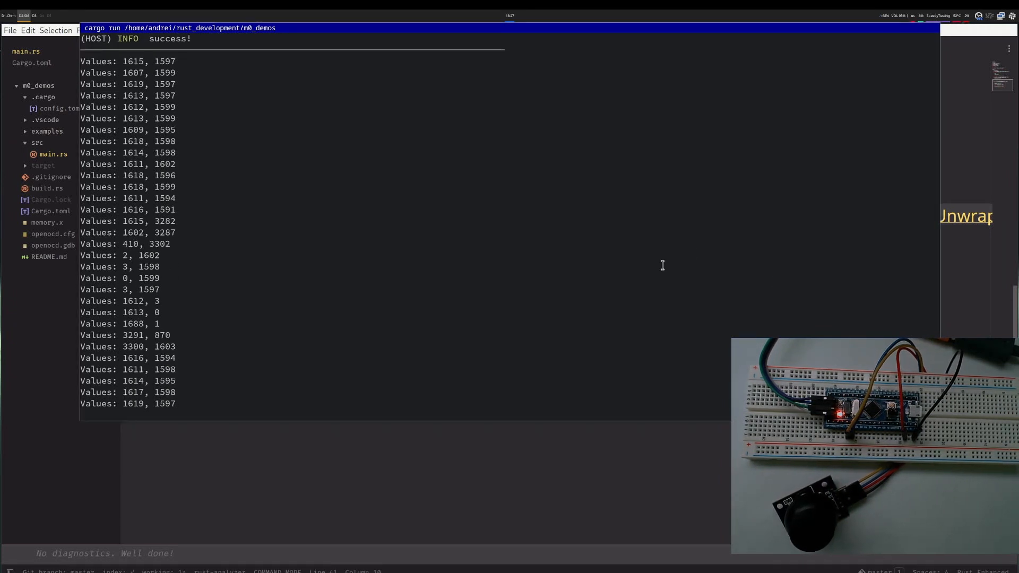
Halt the board with Ctrl+C and highlight resting and zero readings in the log.
key("ctrl+c")
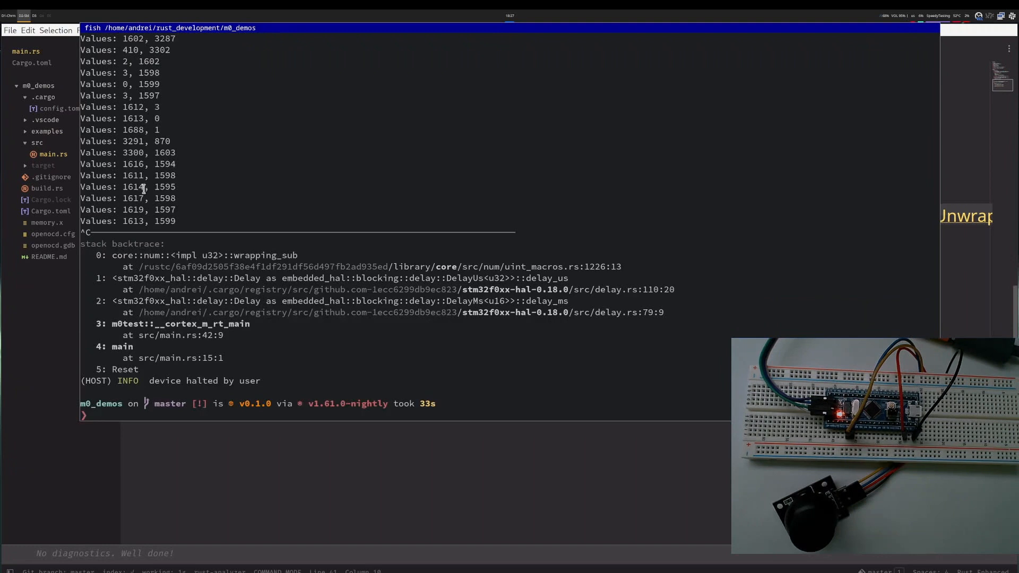
double_click(132, 175)
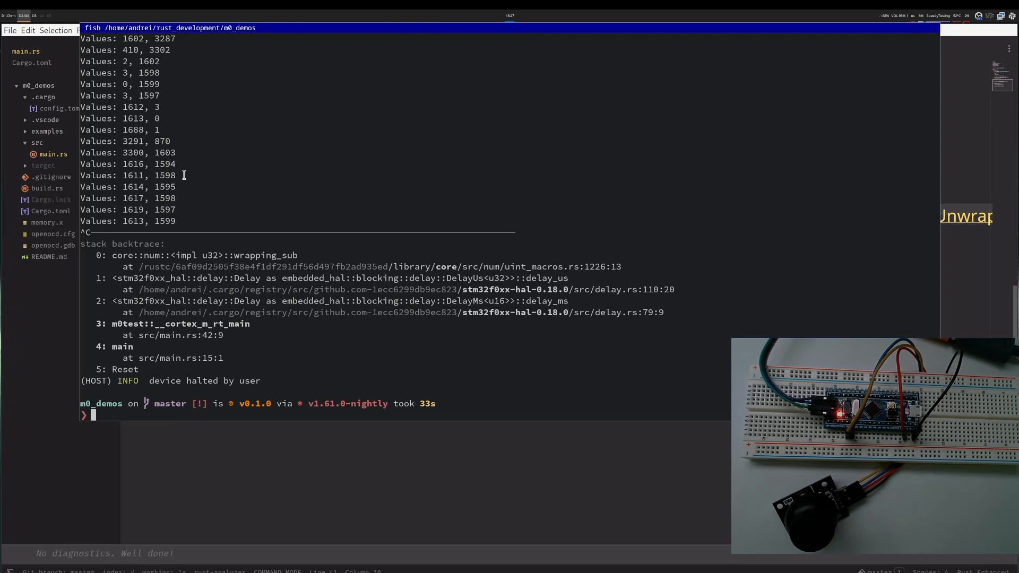
double_click(133, 175)
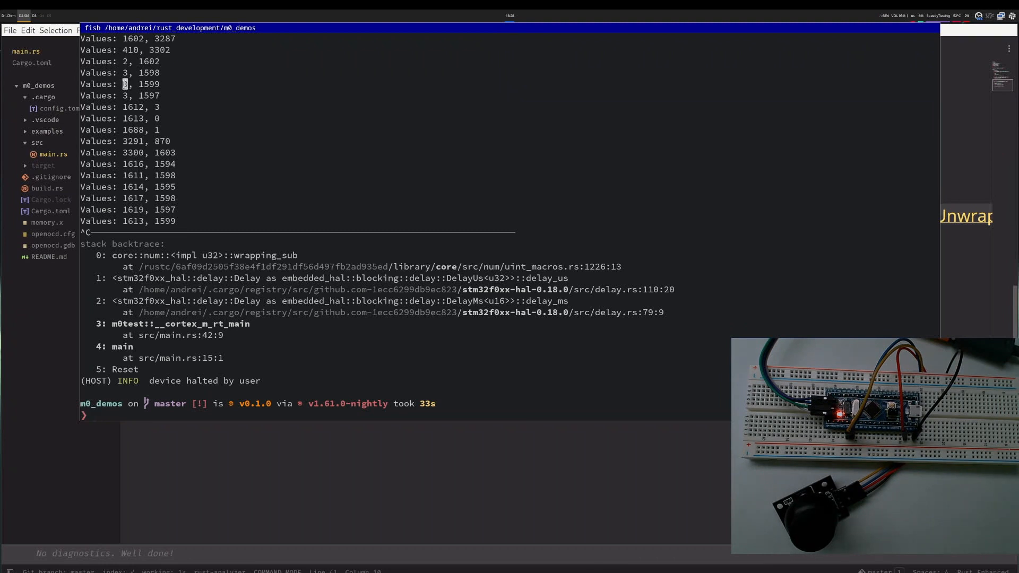
double_click(159, 50)
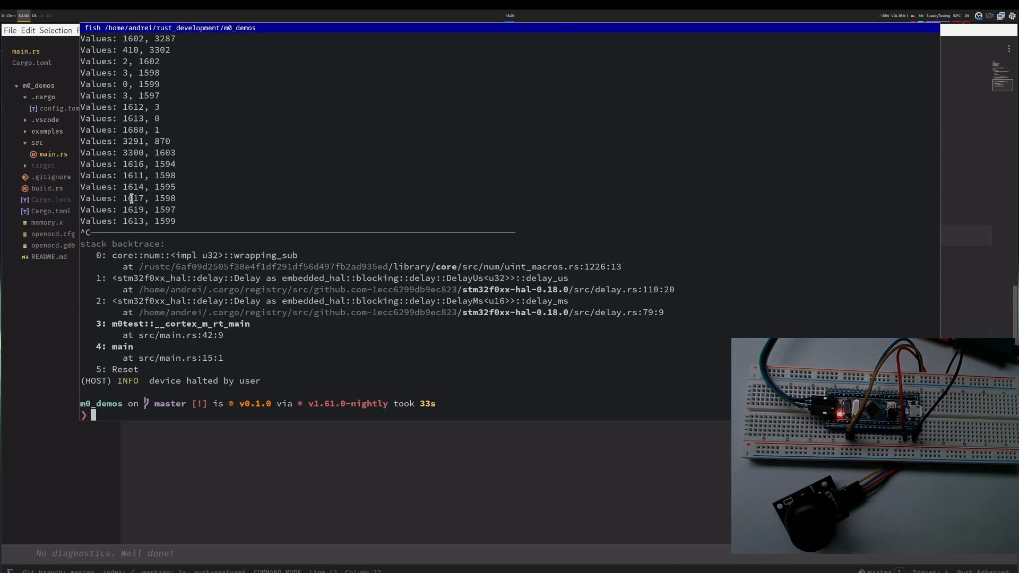
double_click(133, 198)
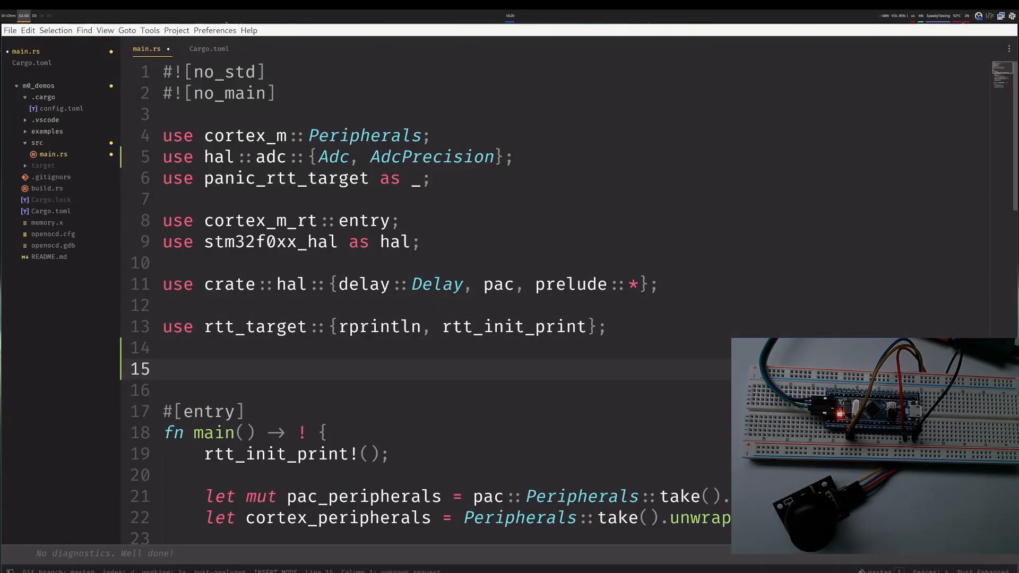
Declare struct AdcReading<CHANNEL> with a pin: CHANNEL field.
type("st")
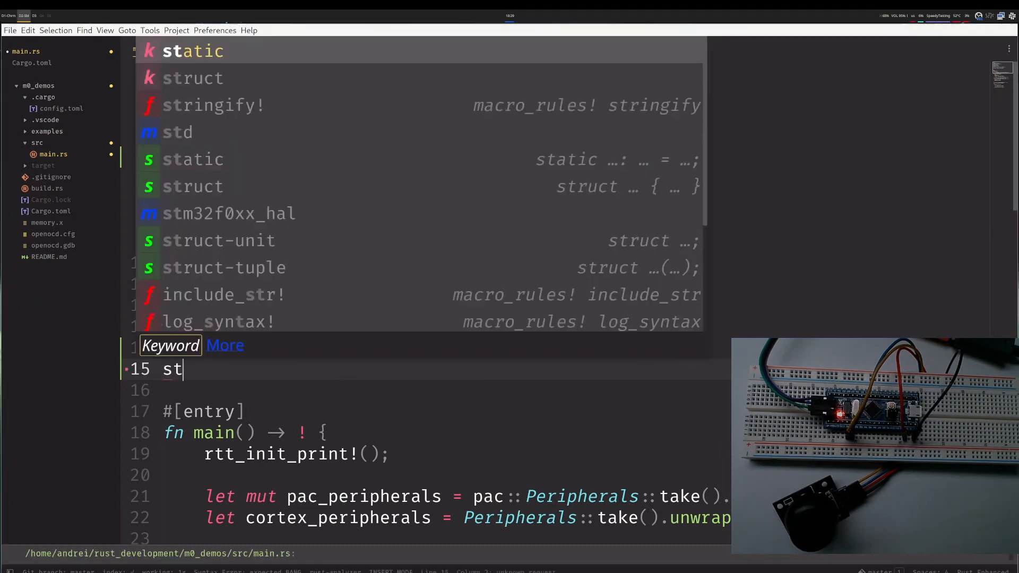
type("ruct AdcRr")
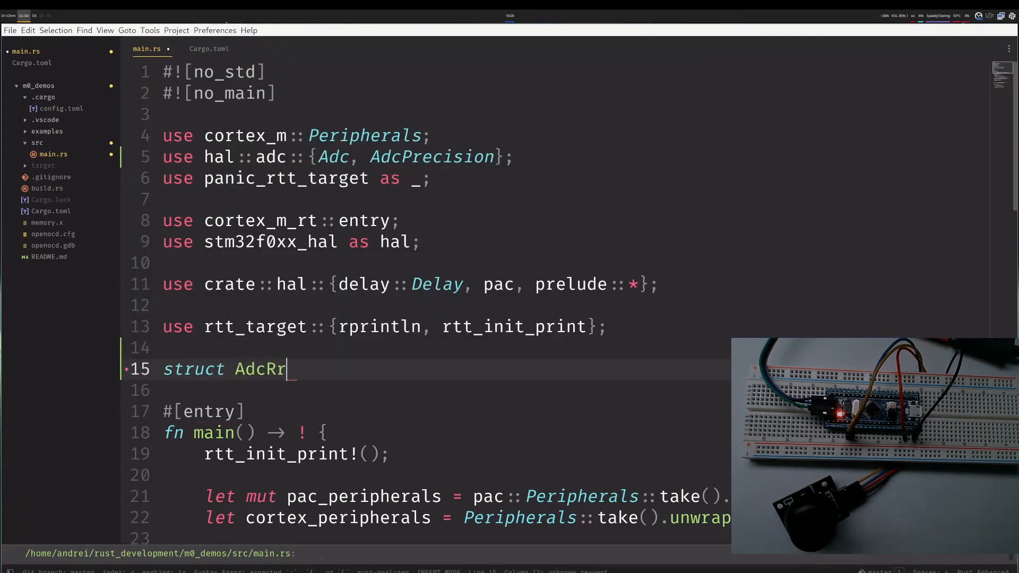
type("ading {")
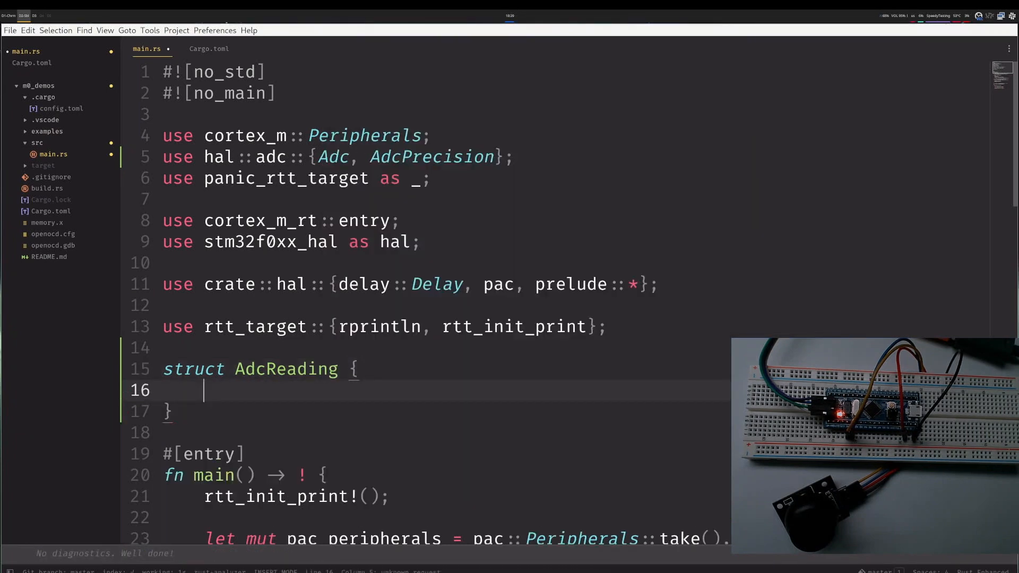
type("p")
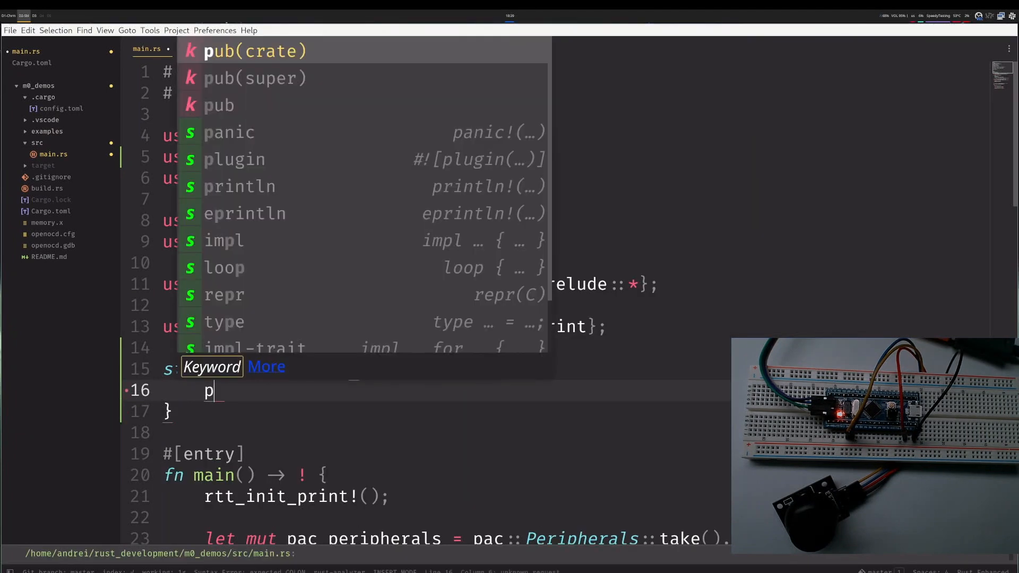
type("in: CHANNEL")
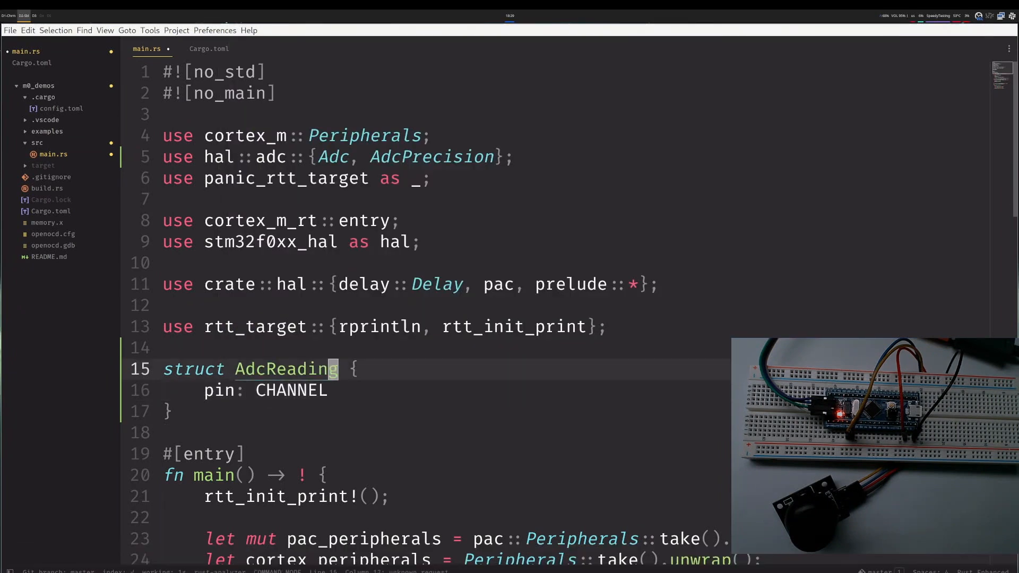
type("<CHANNEL>")
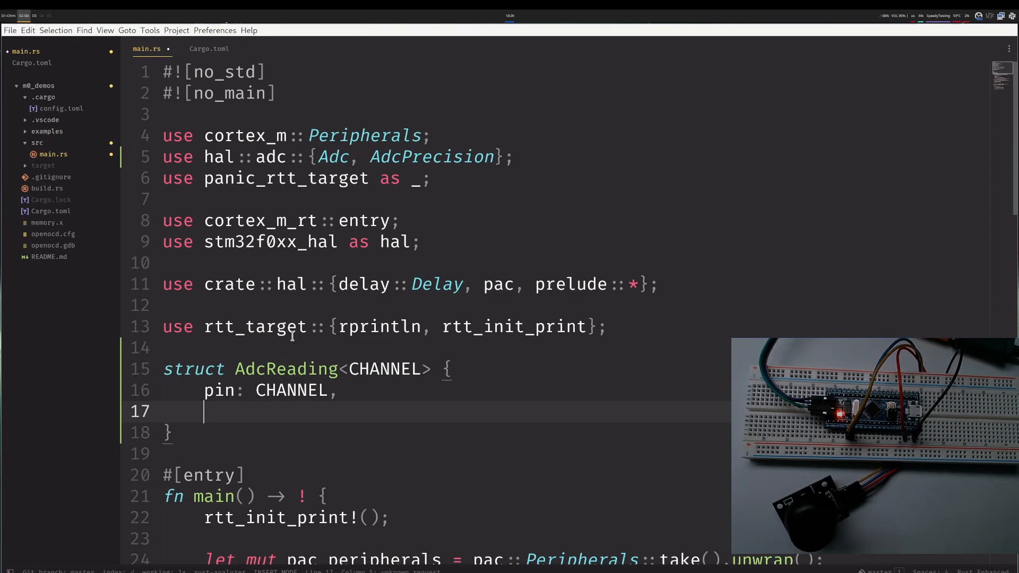
Add a name: &'a str field and the 'a lifetime parameter to AdcReading.
type("name:")
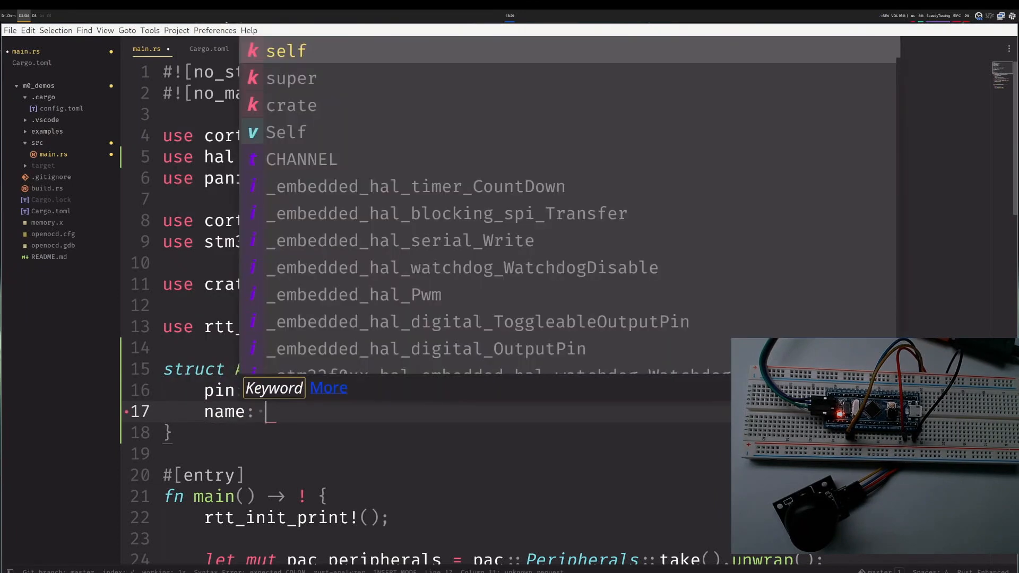
type("&str,")
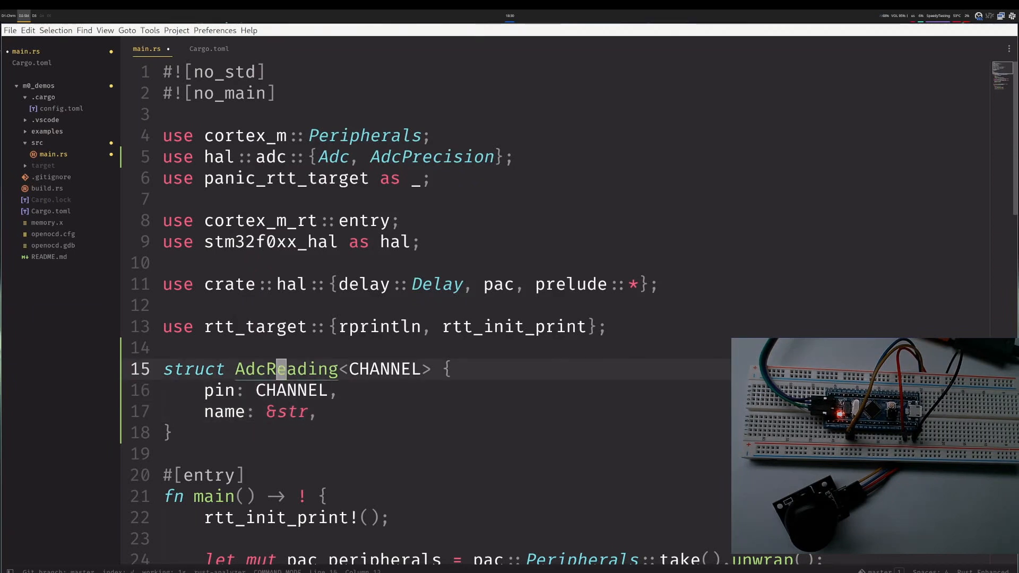
type("'")
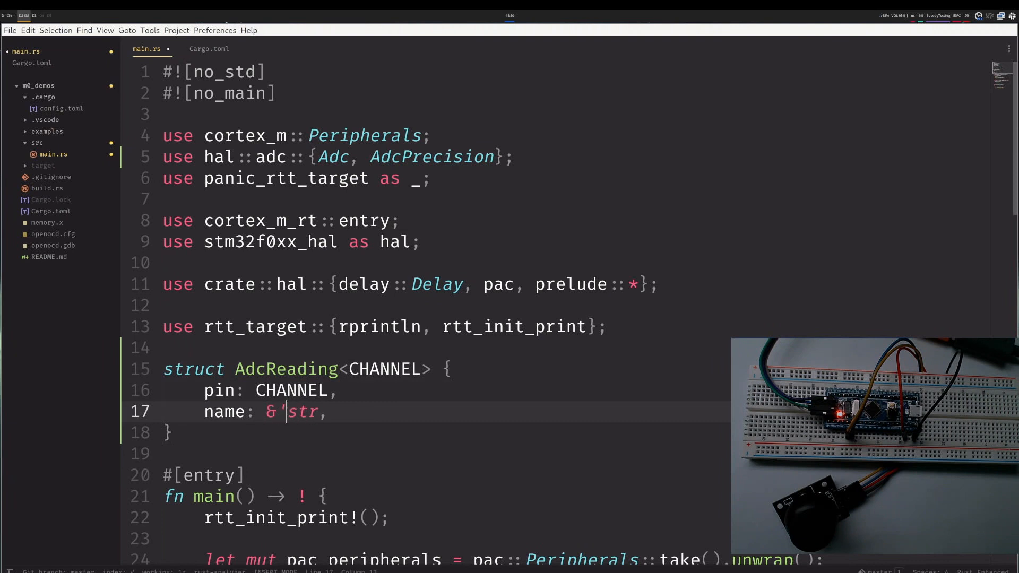
type("a")
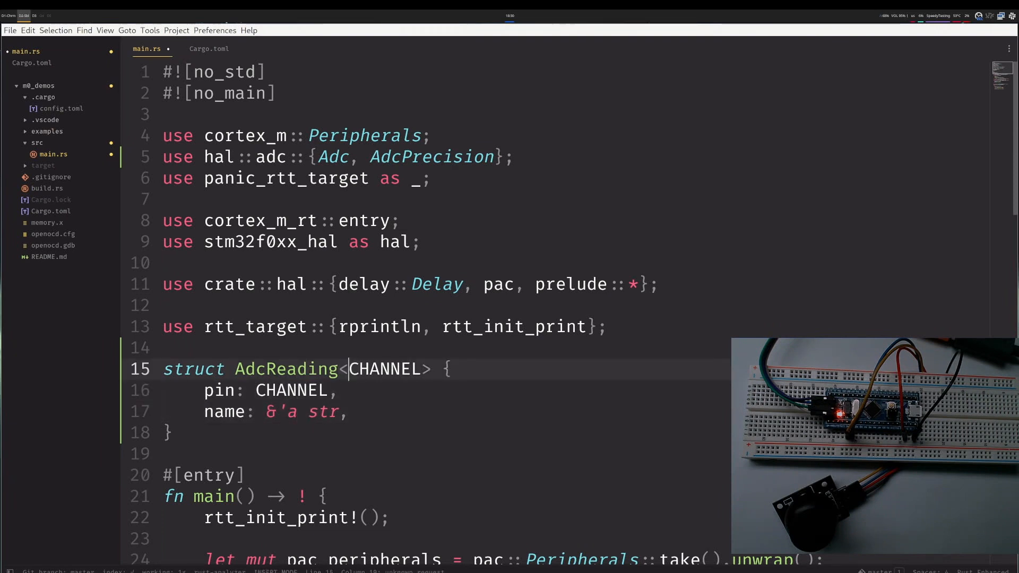
type("'a,")
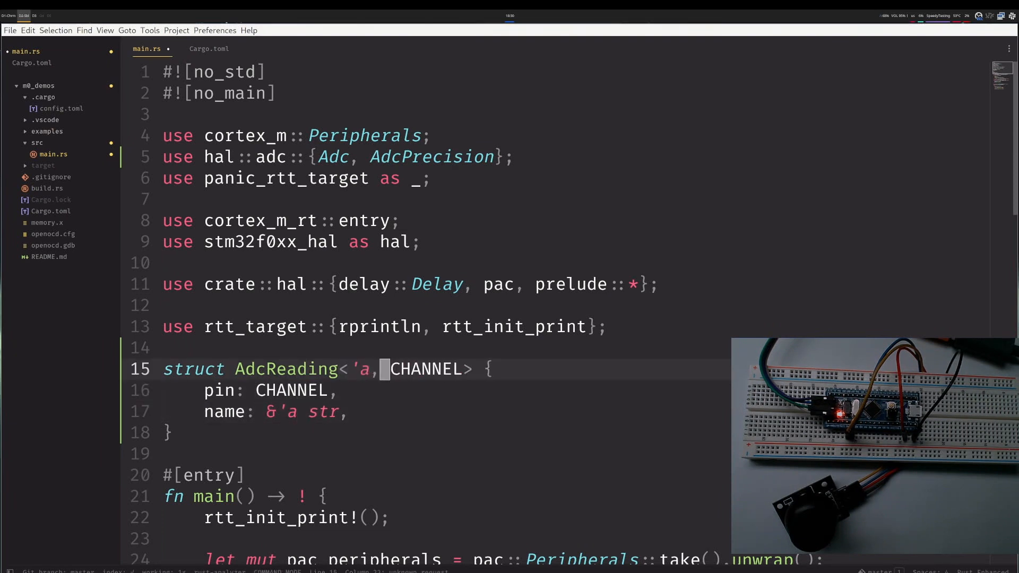
double_click(286, 369)
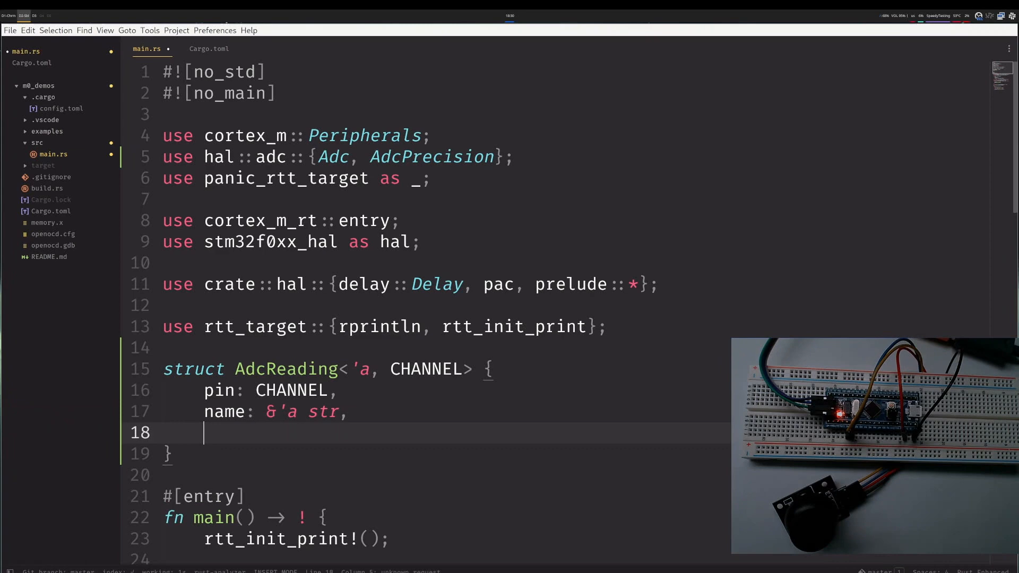
Add known_value: Option<u16> and sensitivity_mv: u16 fields with a trailing comment.
type("known_v")
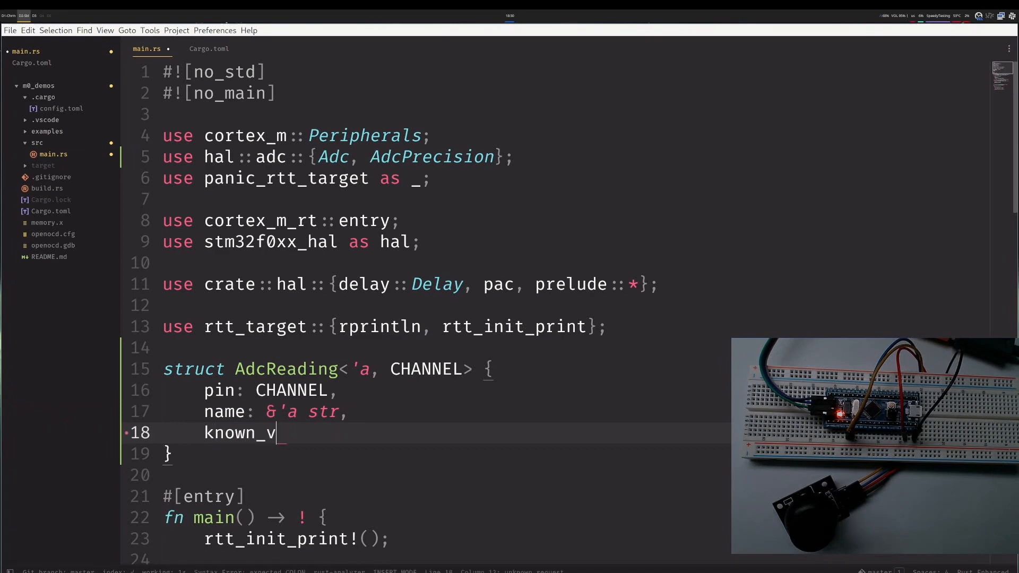
type("alue: Option<u")
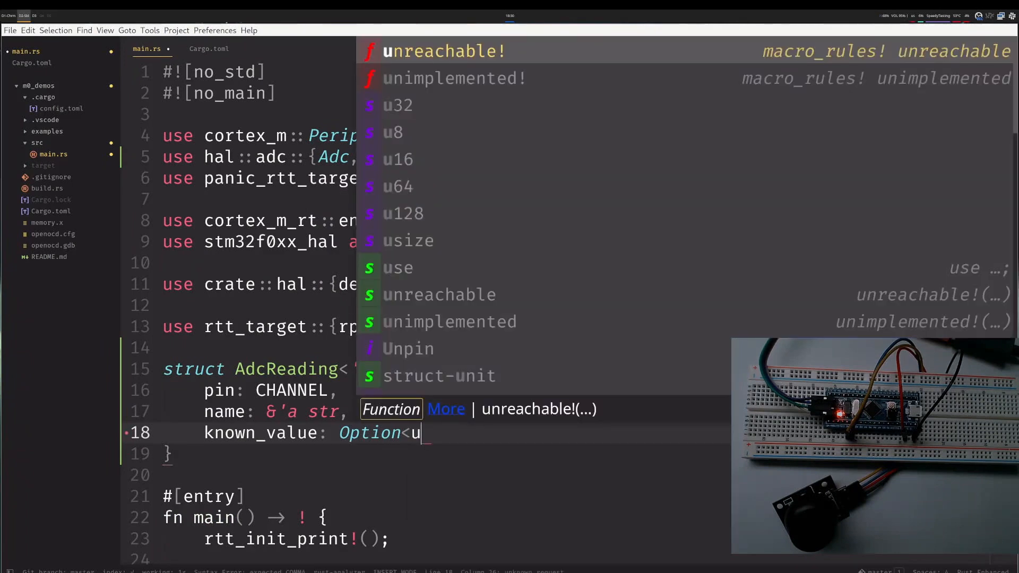
type("16>")
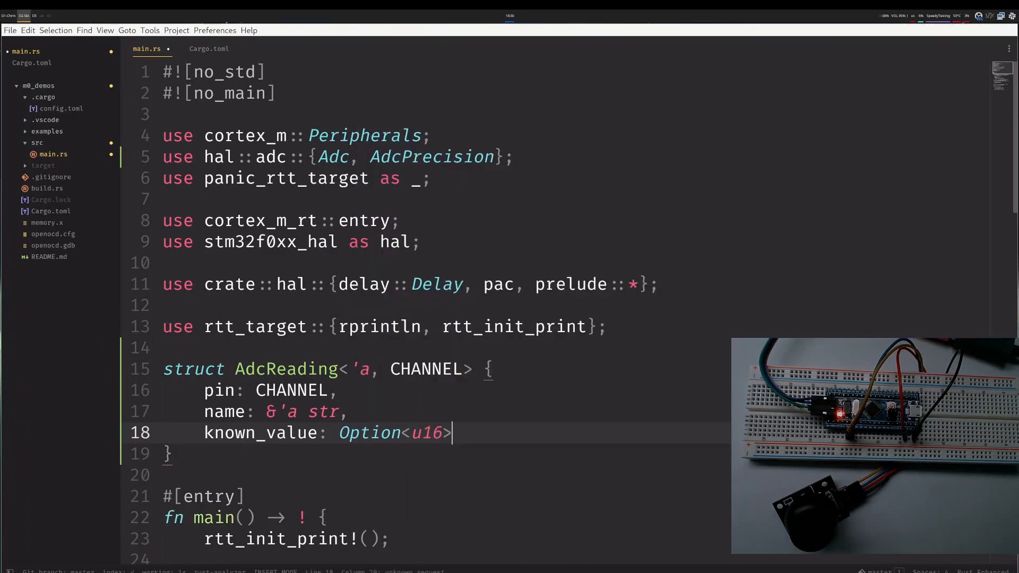
type(",")
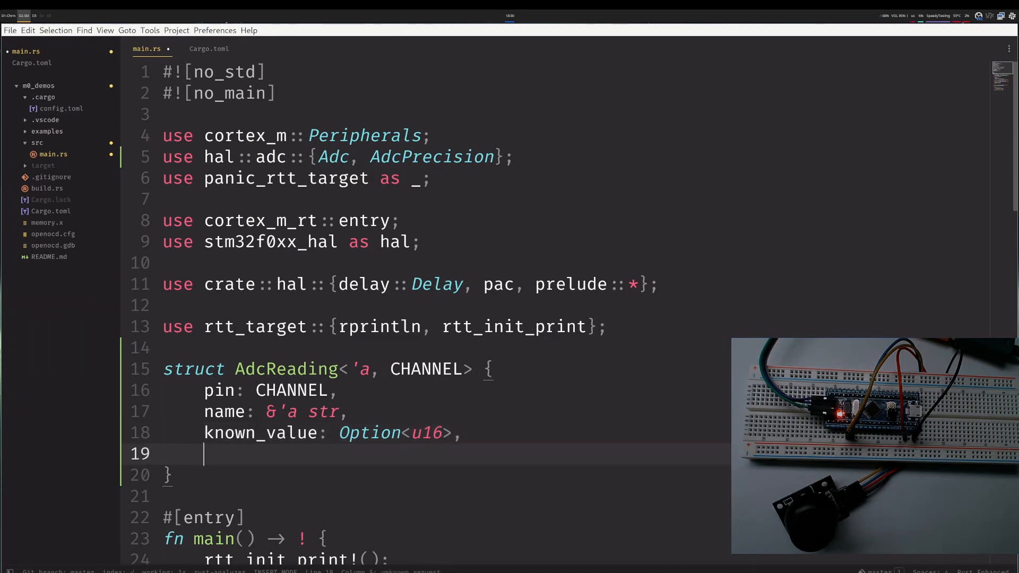
type("sensiti")
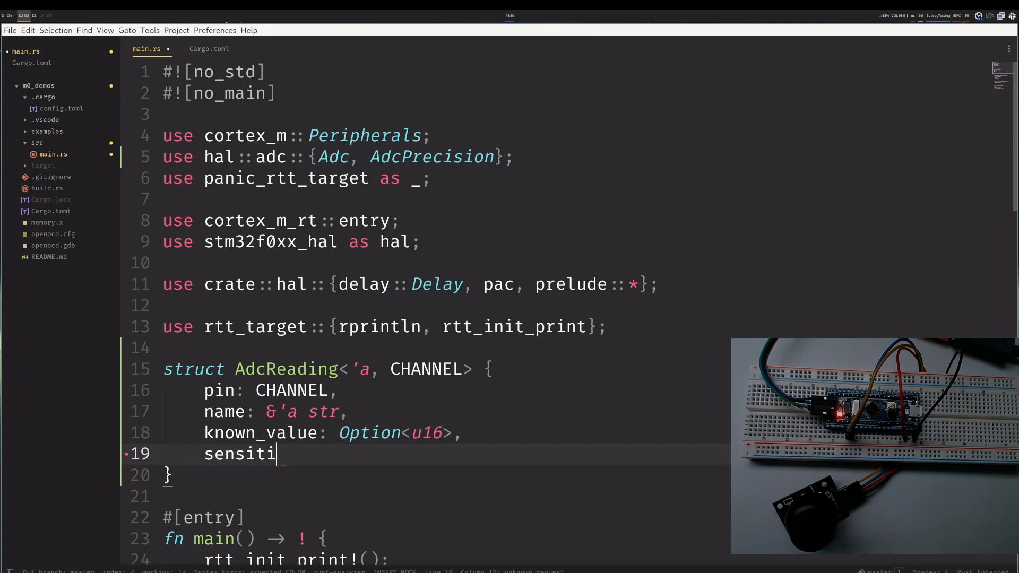
type("vity")
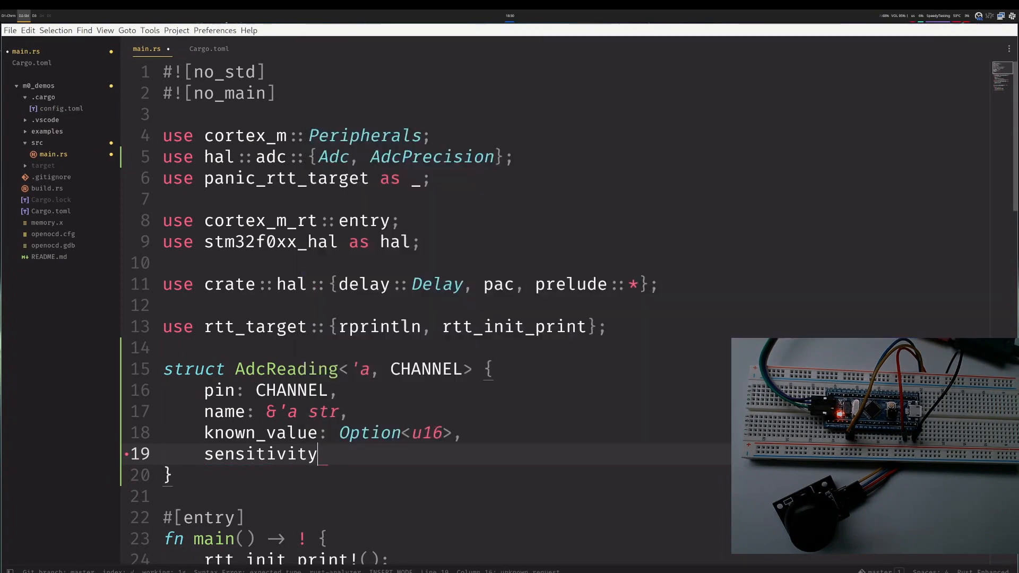
type("_mv: u16,")
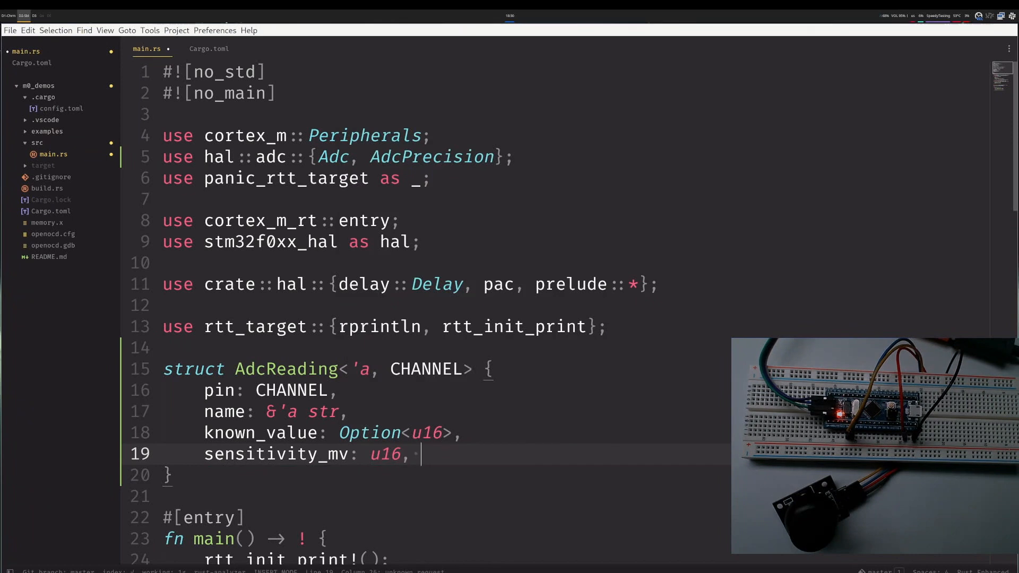
type("// after how big of a change")
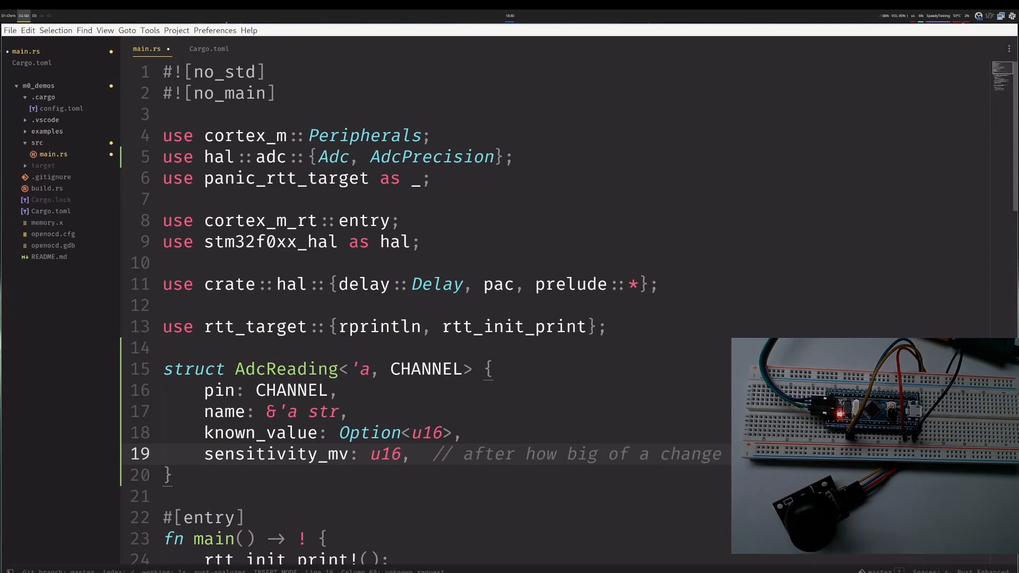
key("Escape")
type("sensitivity_mv: sensitivity_mv,")
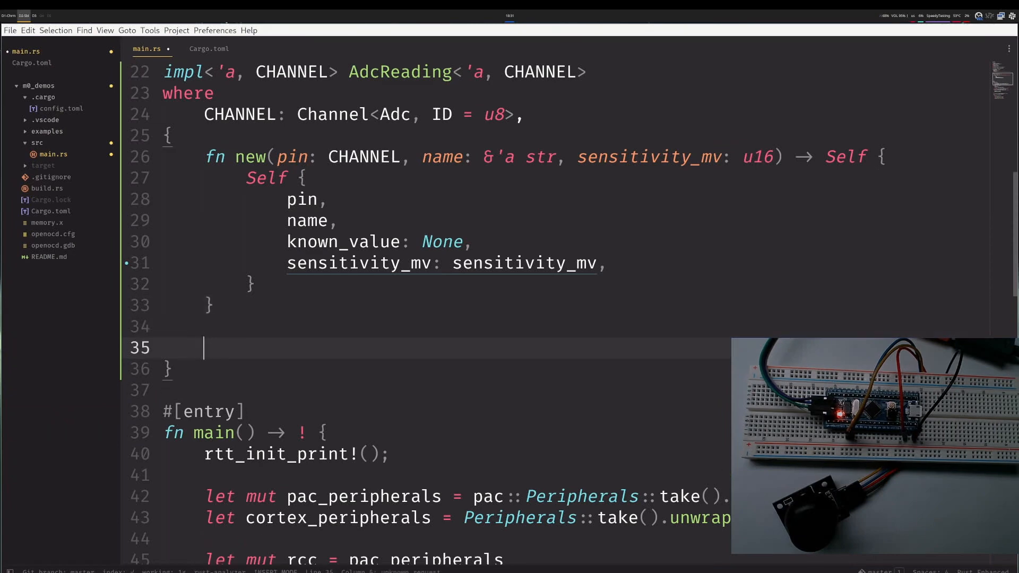
Below new, add fn update(&mut self, adc: &mut Adc) with an empty body, fixing the 'updarte' typo.
type("fn")
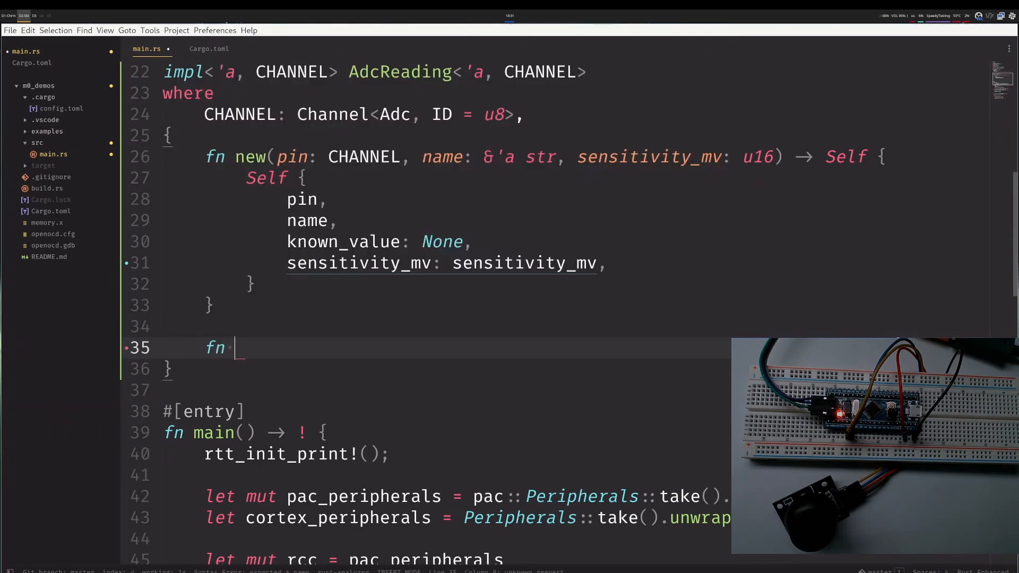
type("updarte")
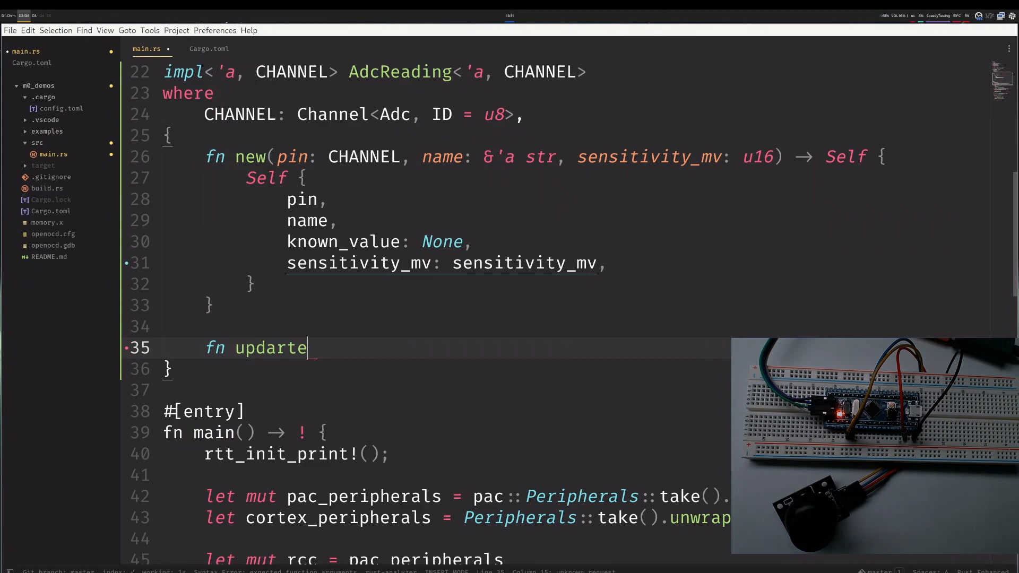
key("BackSpace")
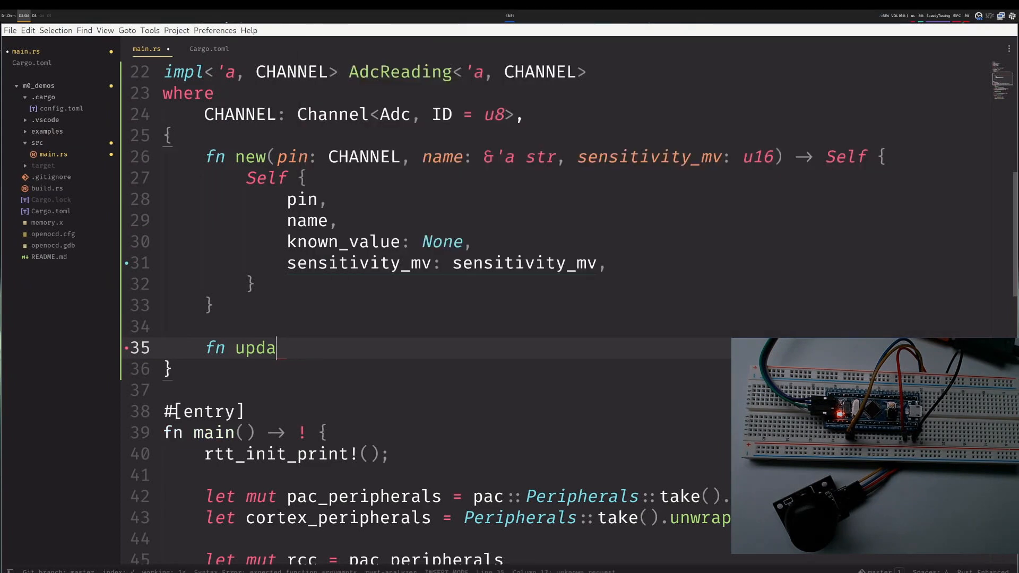
type("te(&mut self,")
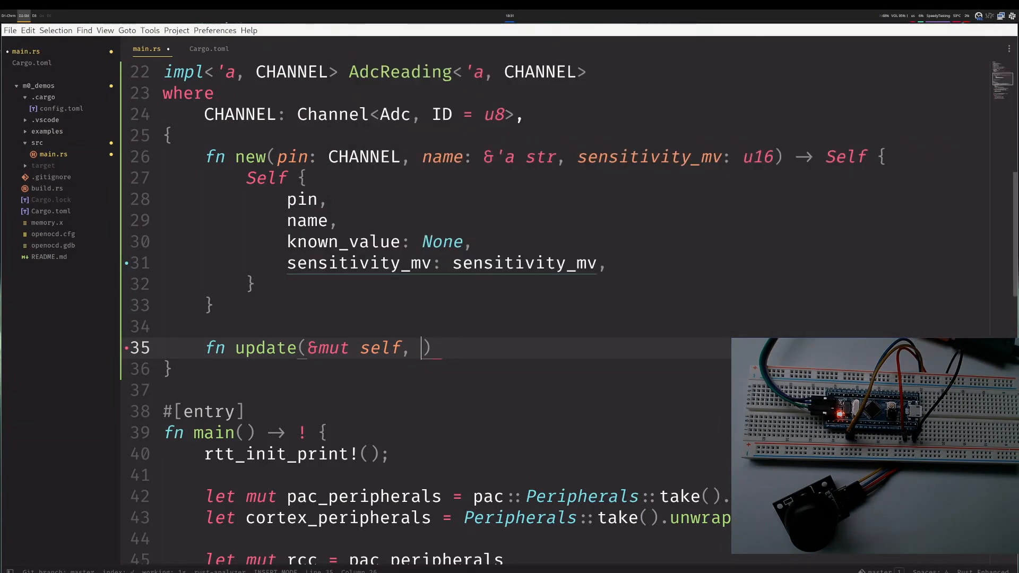
type("adc:")
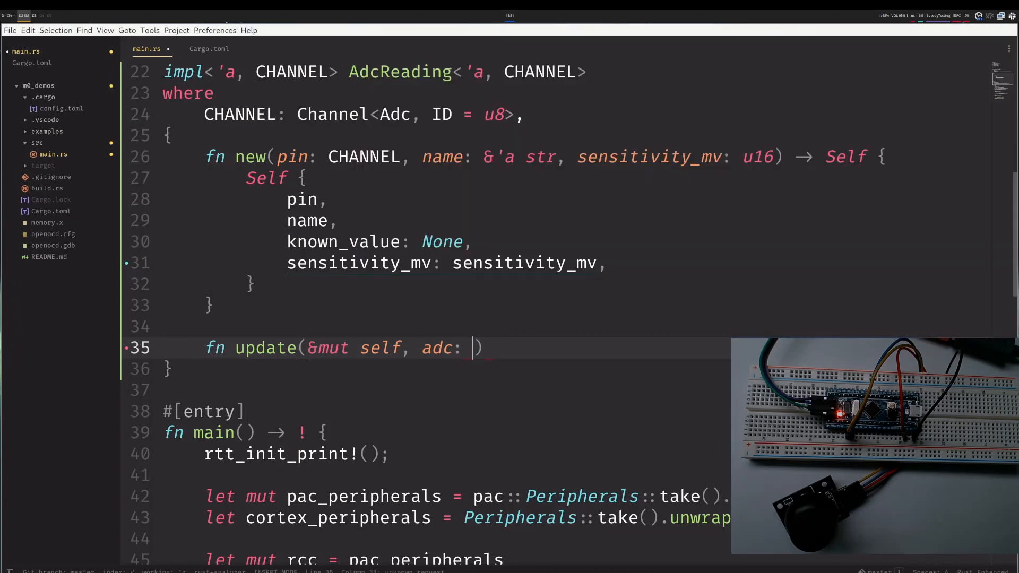
type("&mut Adc")
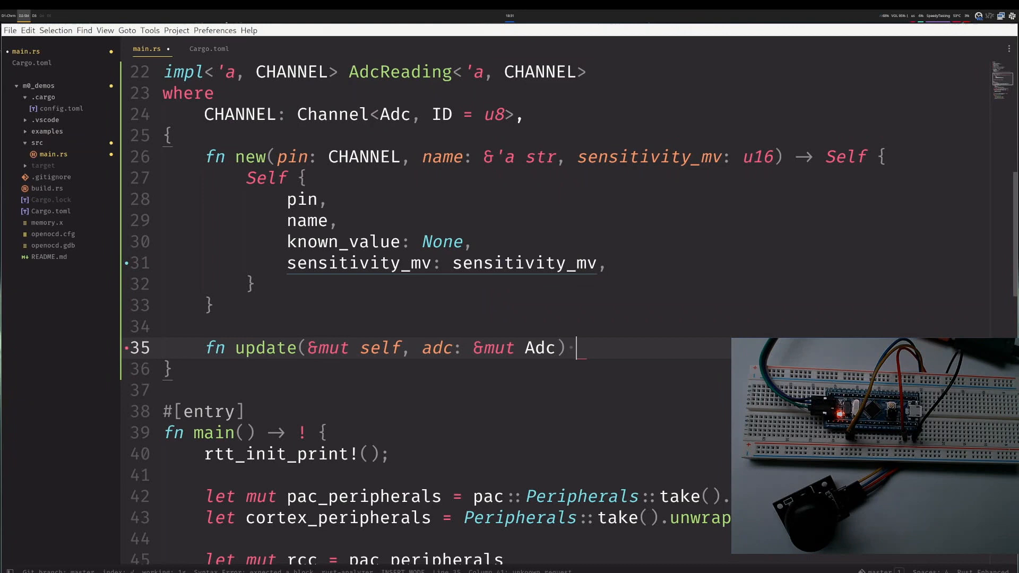
type("{")
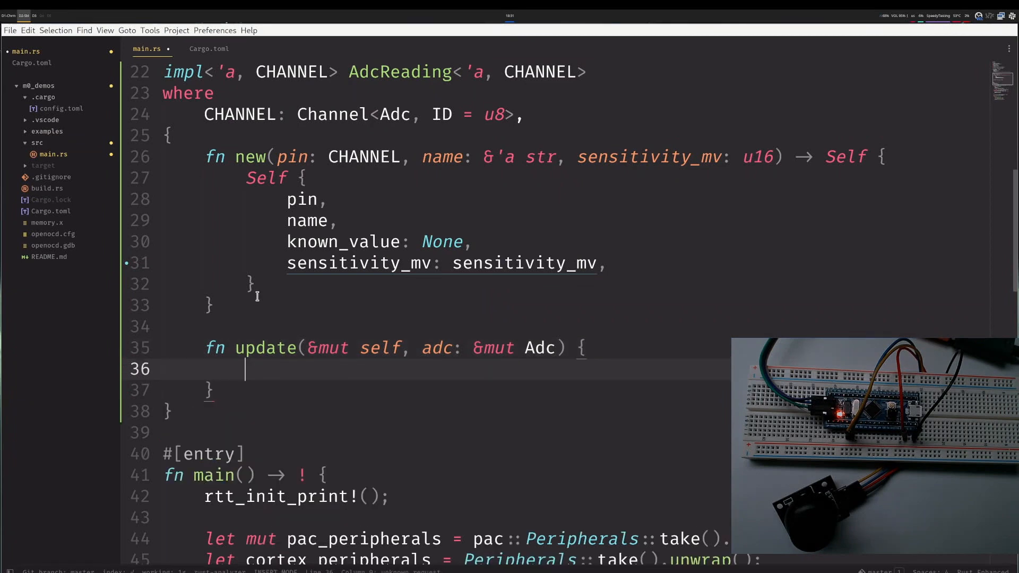
scroll("down", 3)
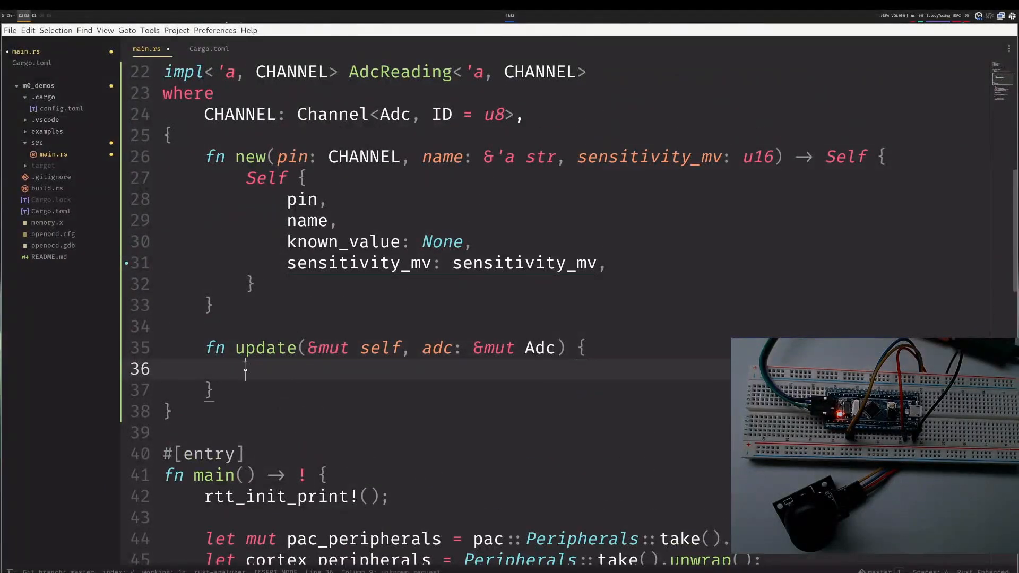
Write update's body: read_abs_mv into current, match known_value for should_update, store and rprintln.
type("let current = adc.read_abs_mv(&mut self.pin);")
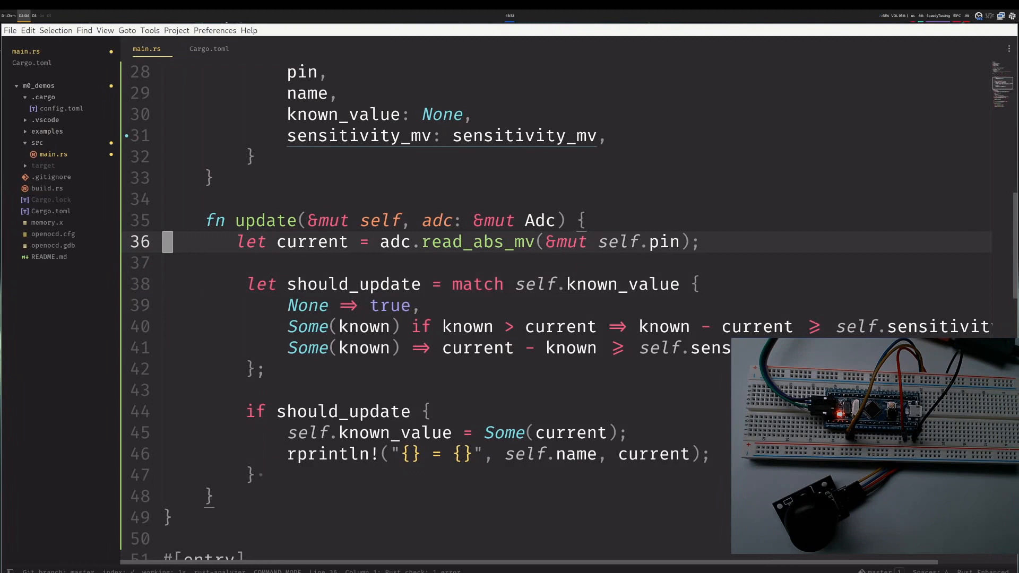
left_click(696, 284)
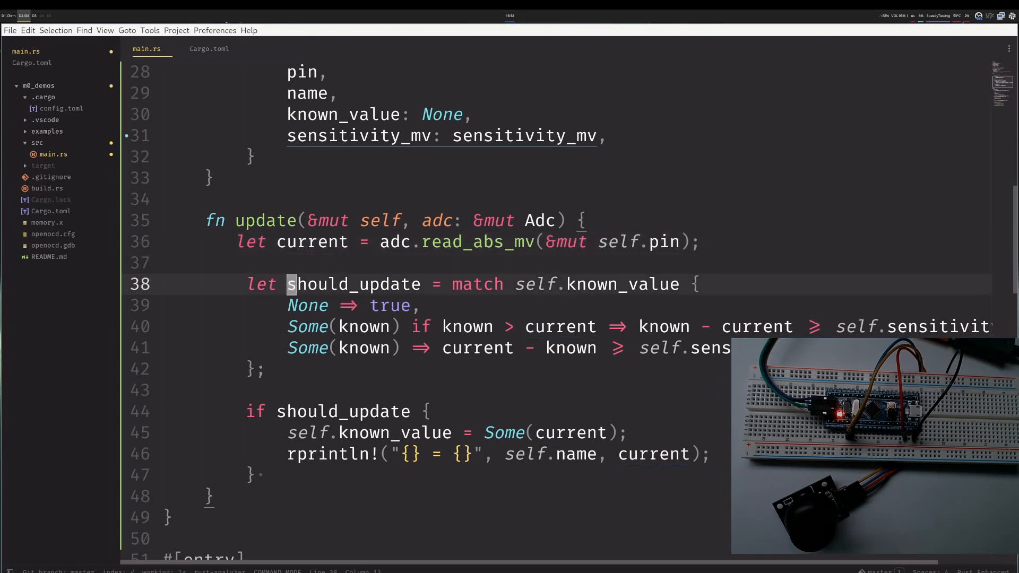
key("down")
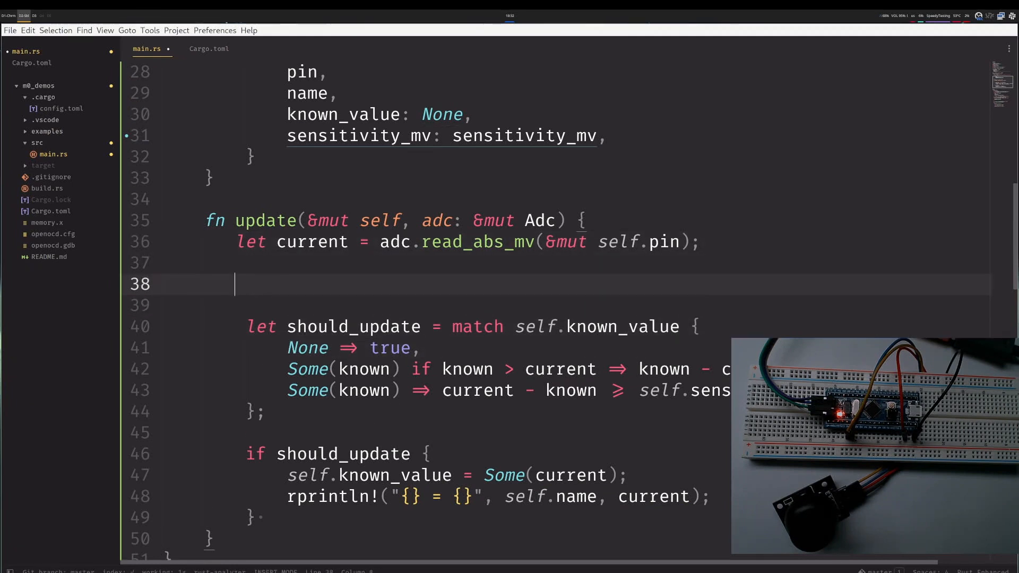
type("// u16")
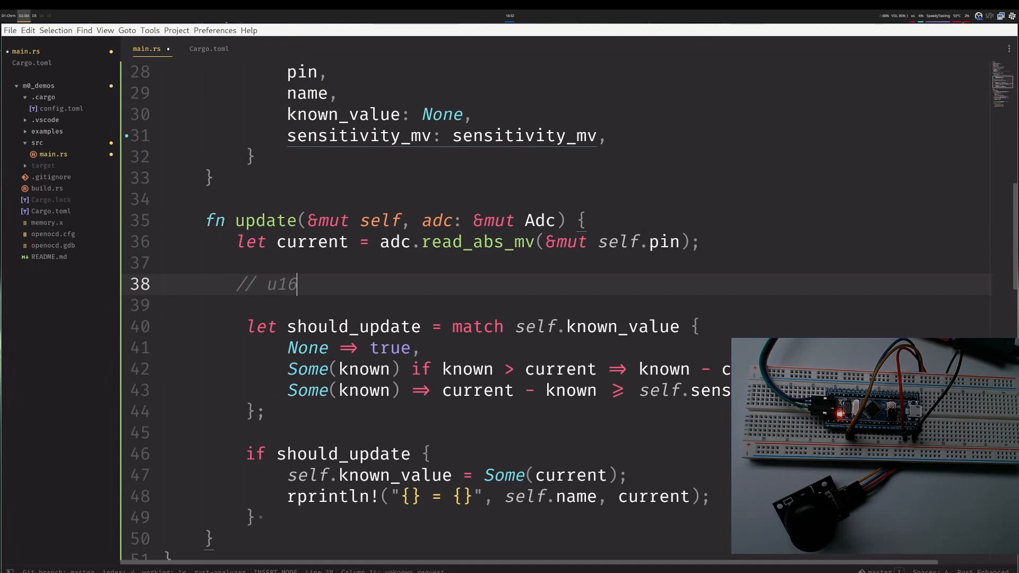
key("Backspace")
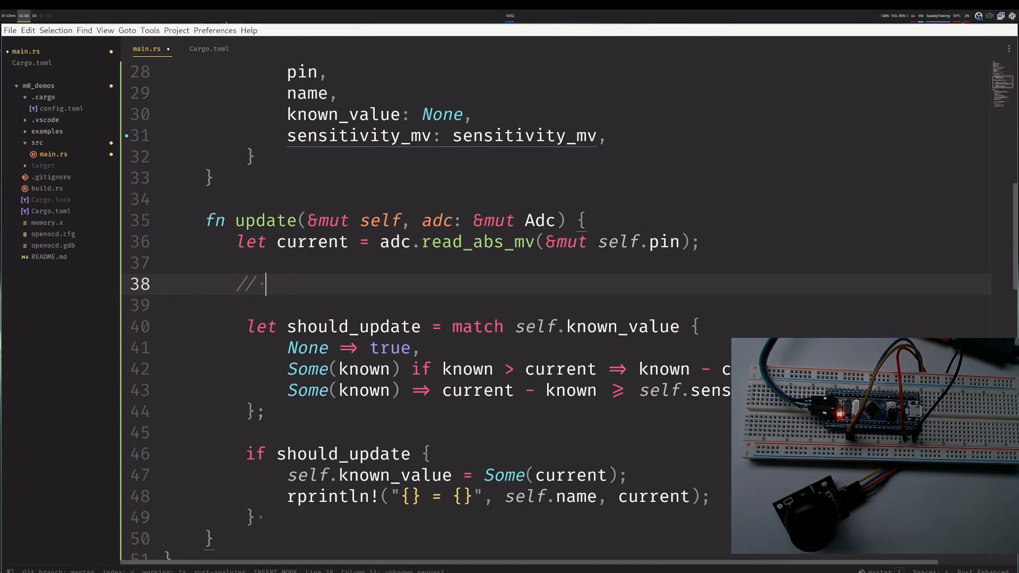
type("5-10")
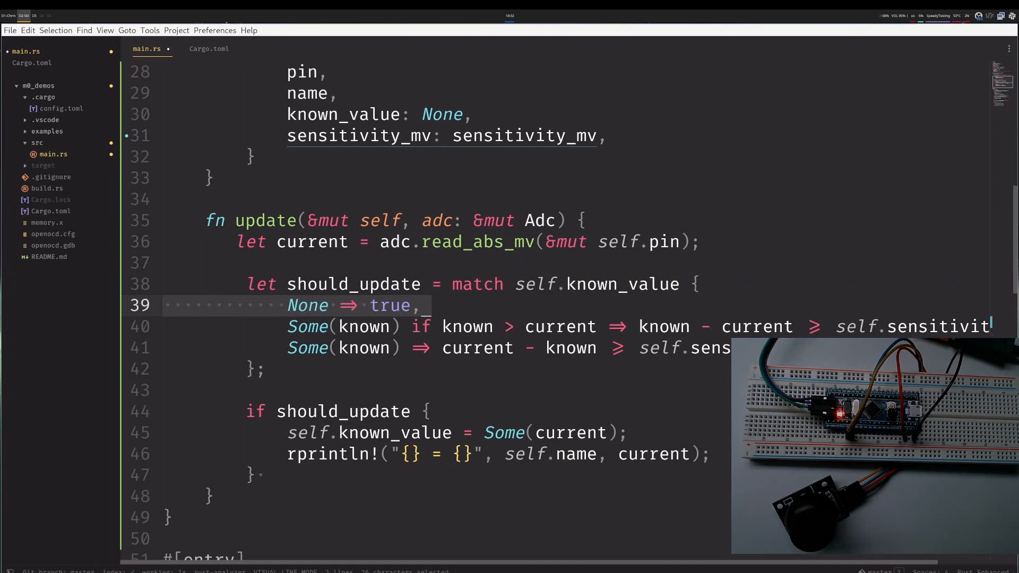
key("Escape")
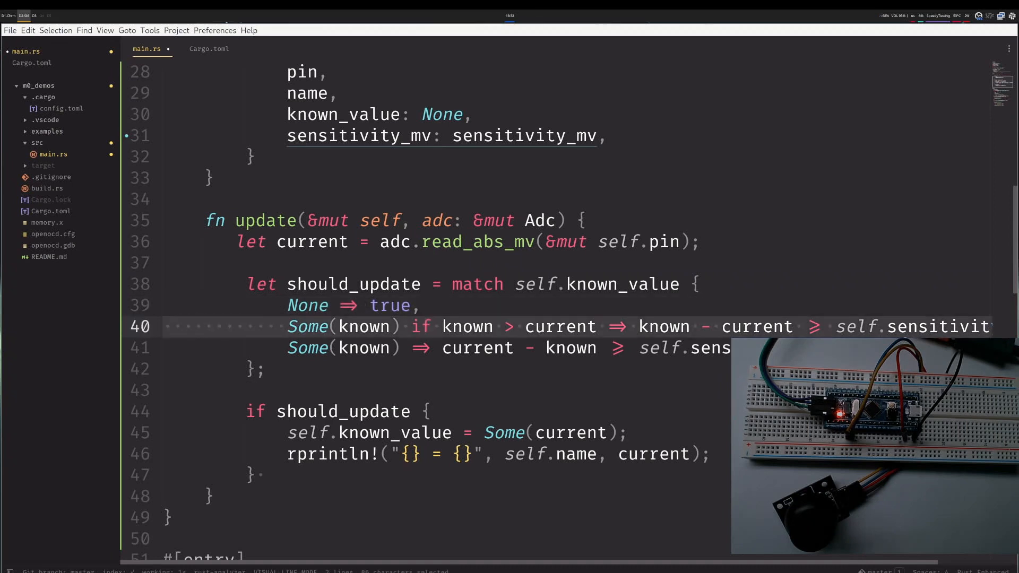
mouse_move(507, 333)
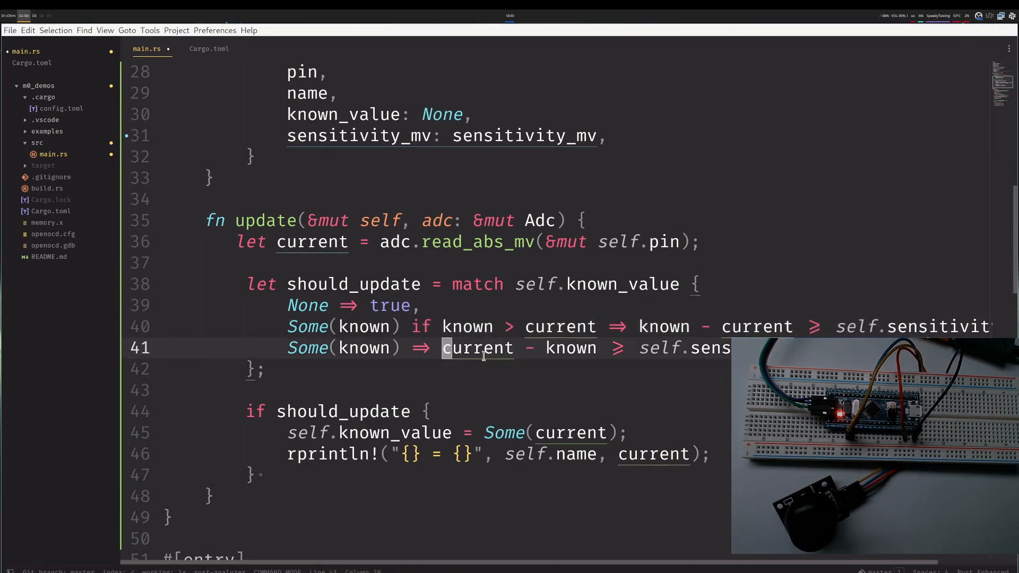
scroll("down", 3)
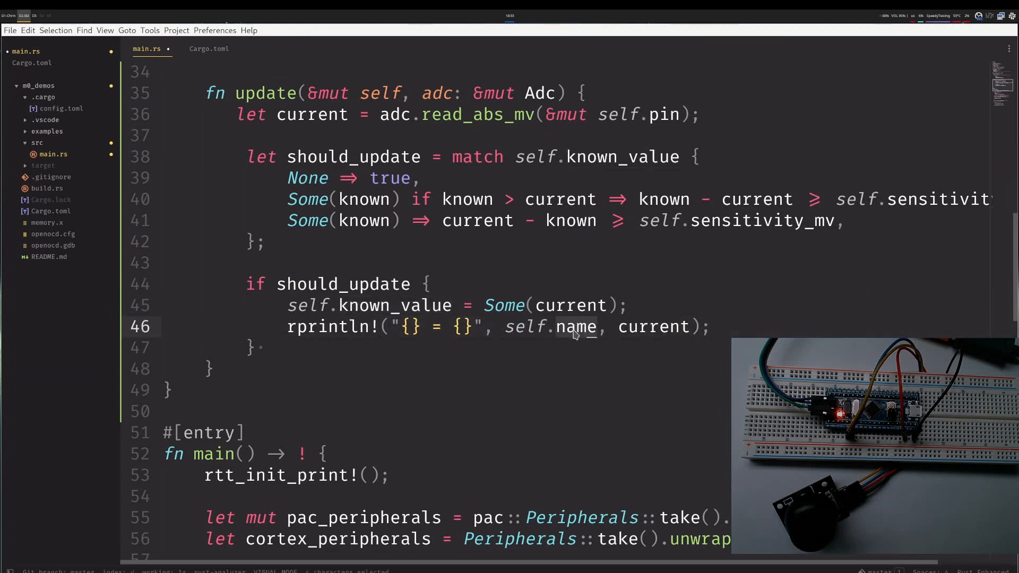
scroll("down", 3)
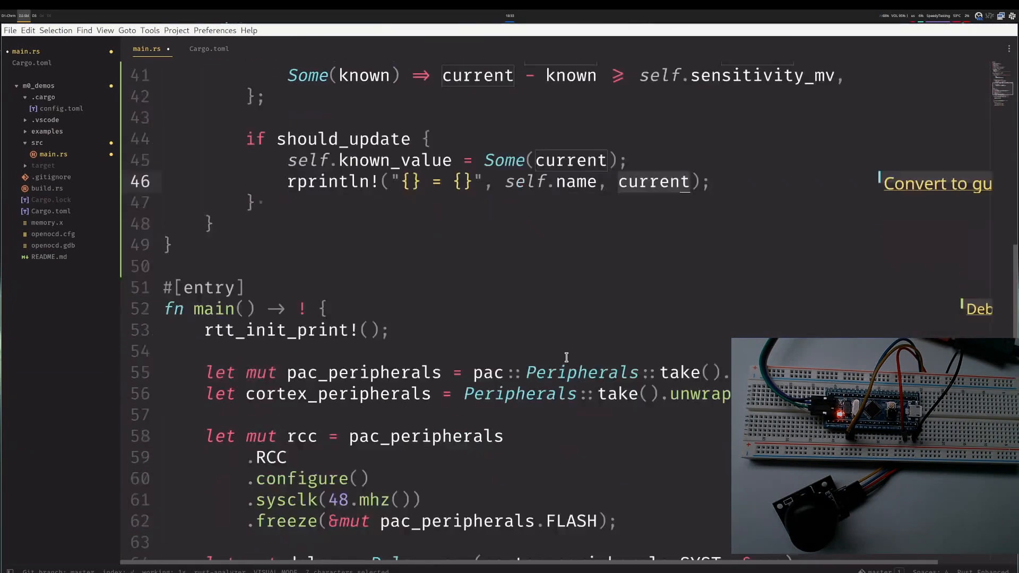
scroll("down", 3)
type("let r0 =")
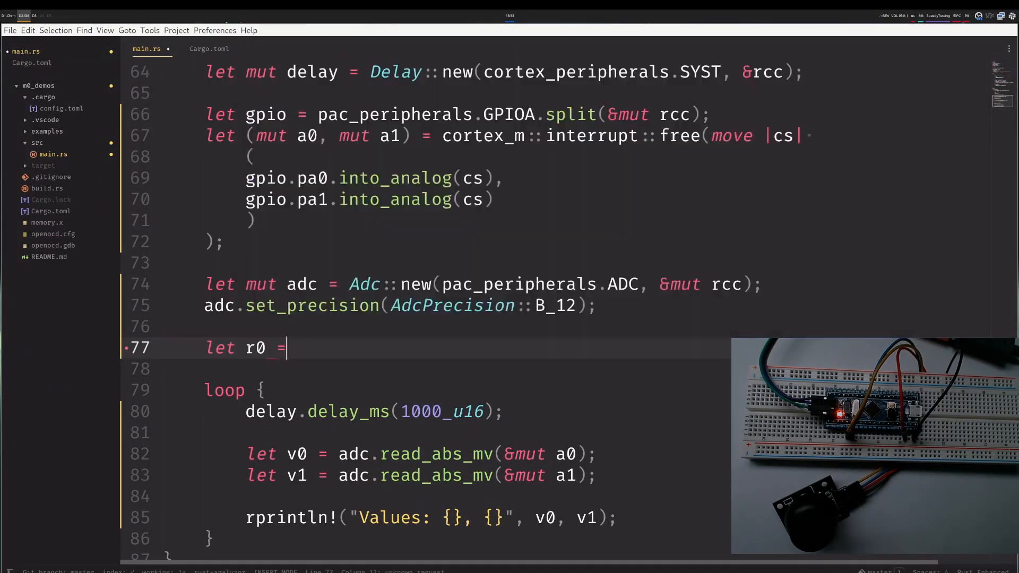
Create r0 = AdcReading::new(a0, &"A0", 10) and a matching r1 for a1.
type("AdcR")
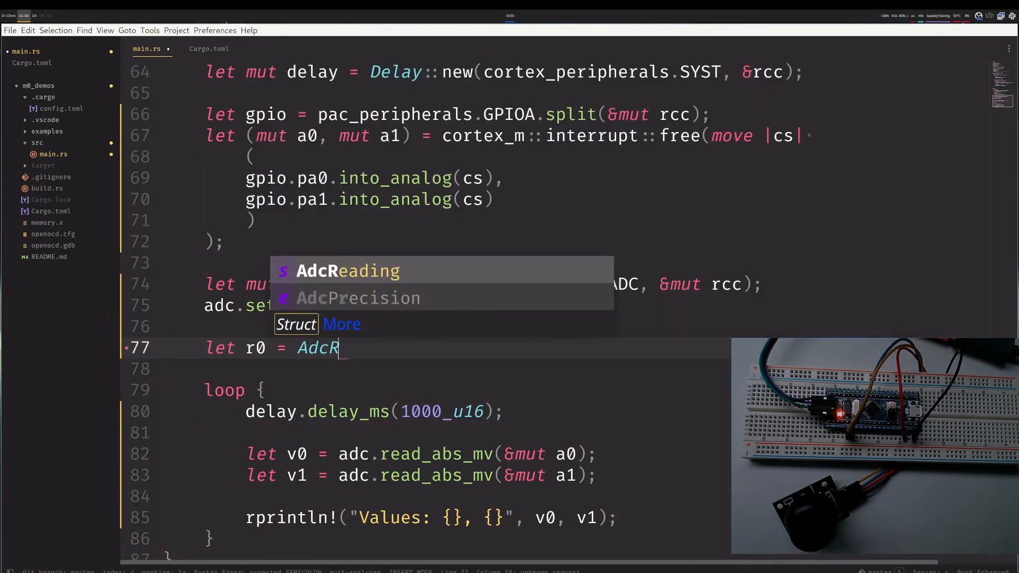
type("::new")
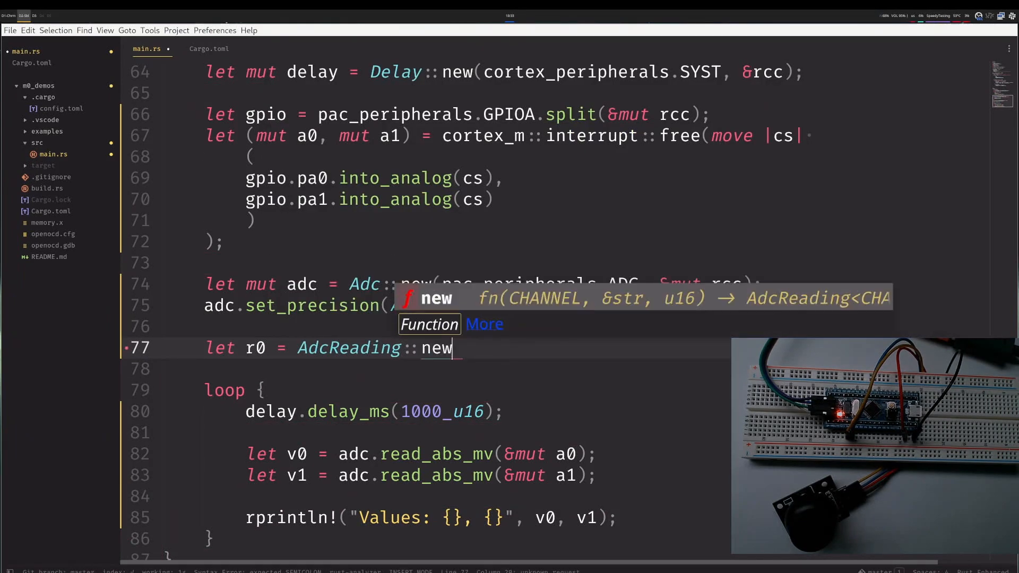
type("(")
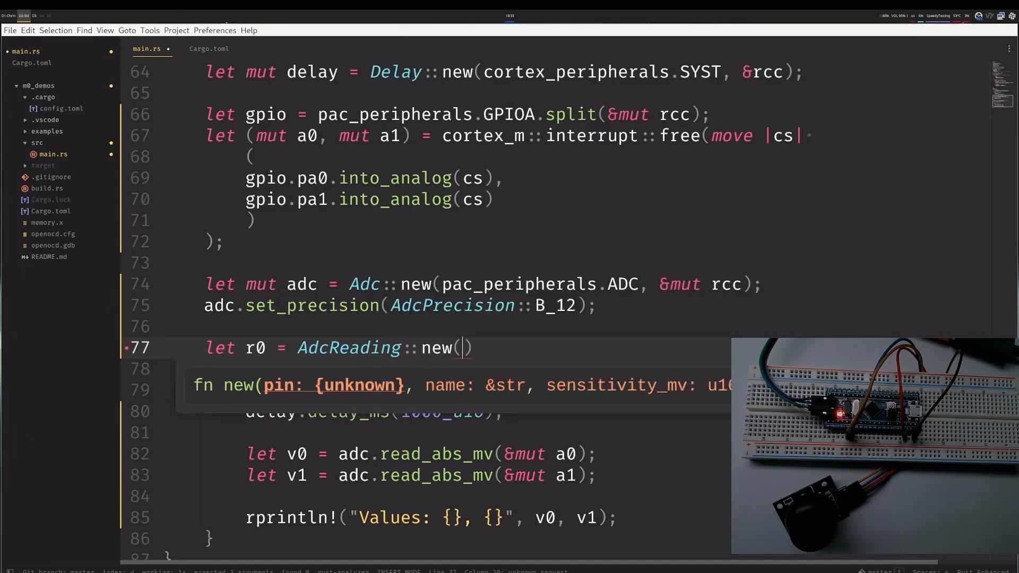
type("a0")
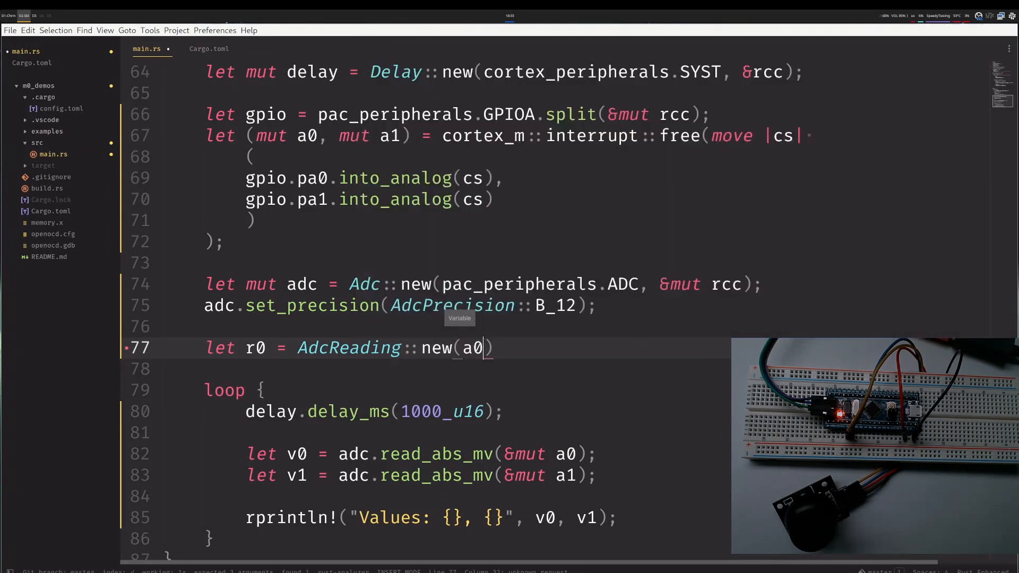
type(", &")
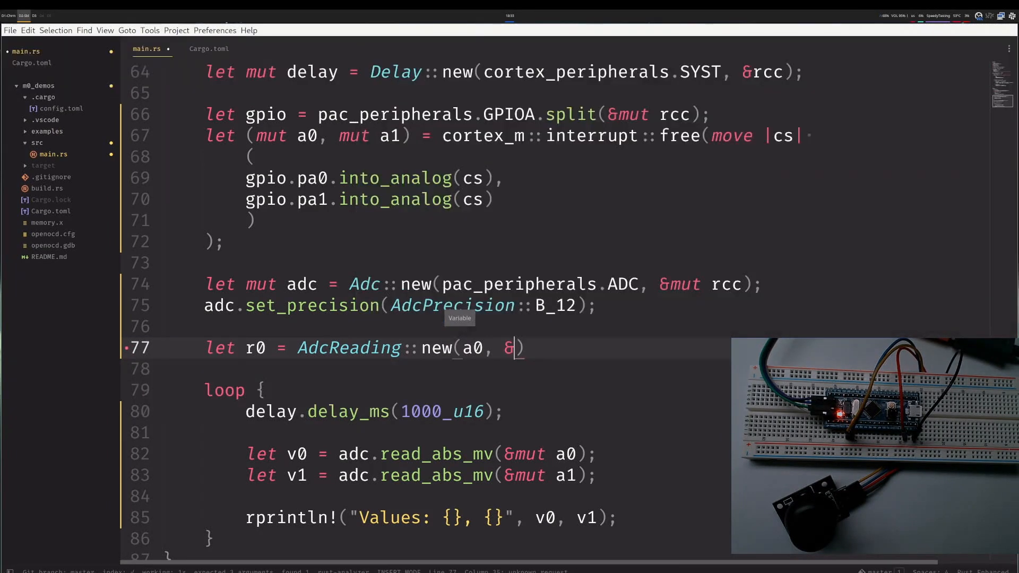
type("\"A0\"")
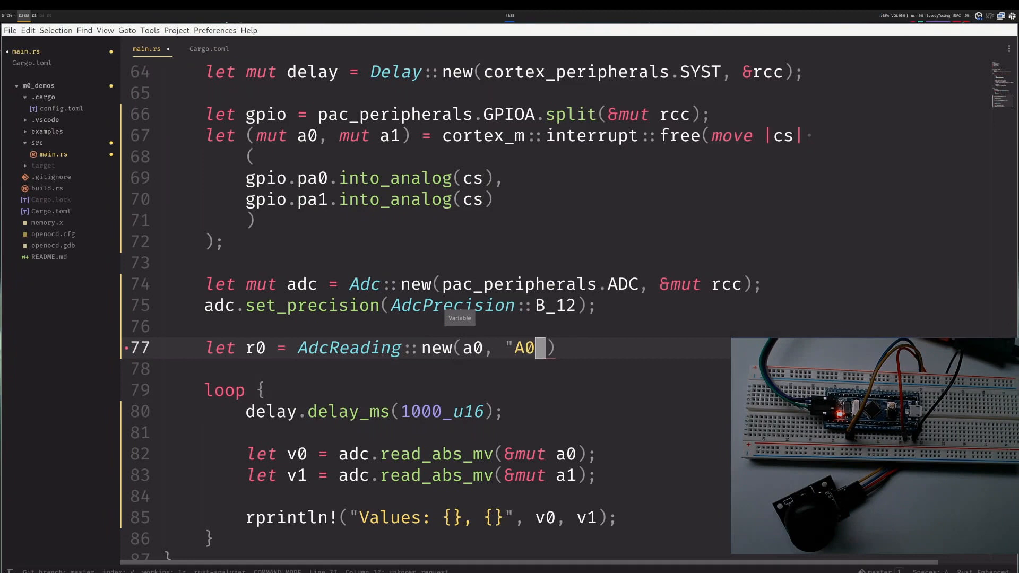
type(", 10")
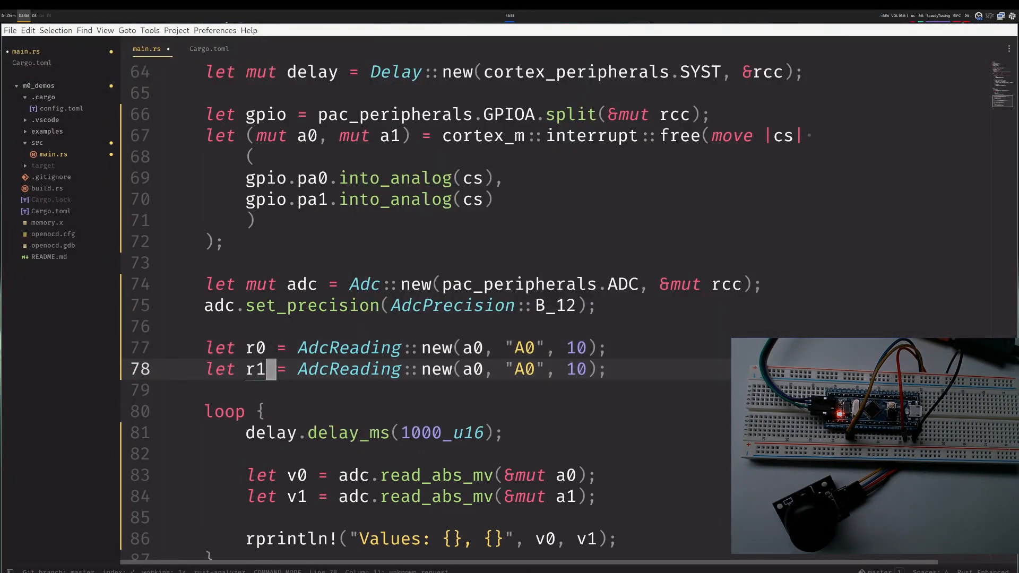
type("1")
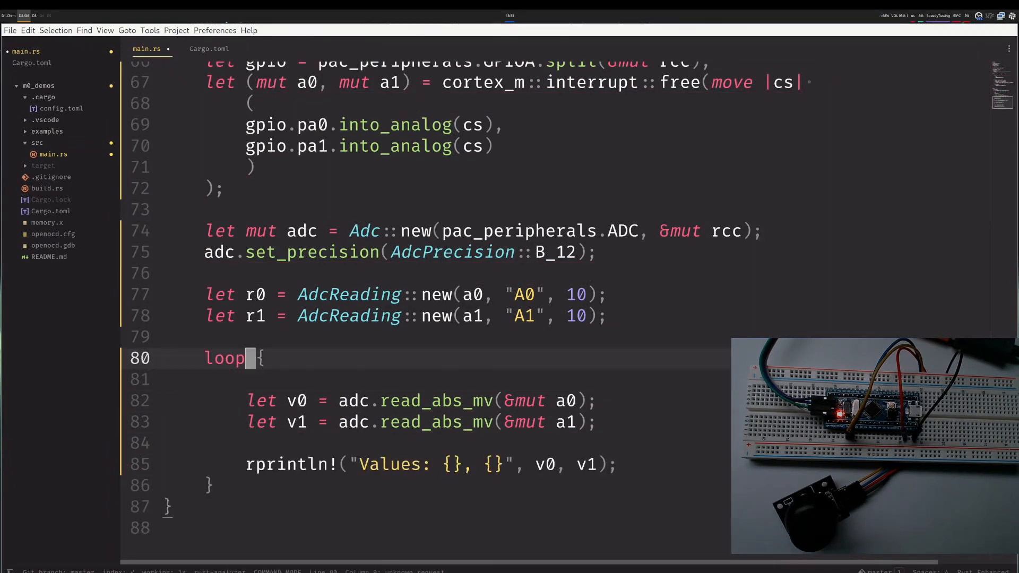
Start typing r0.update(&mut adc) inside the main loop.
type("r0.")
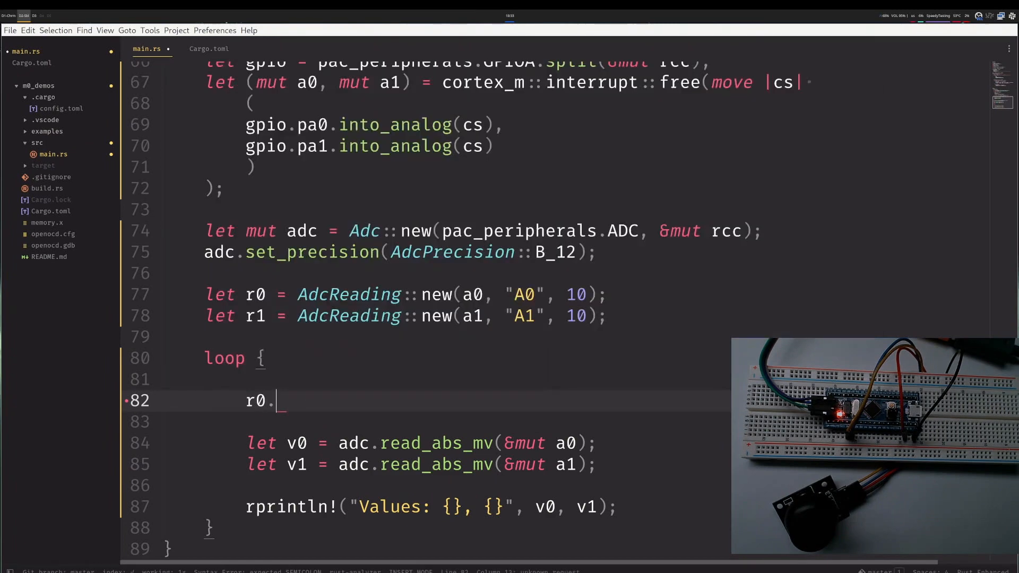
type("update(&")
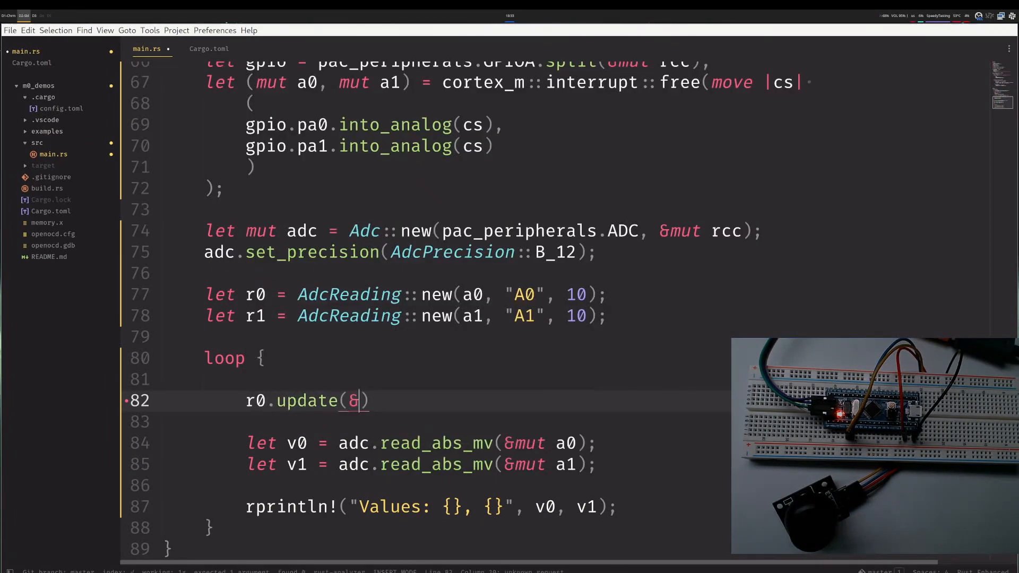
type("mut ad")
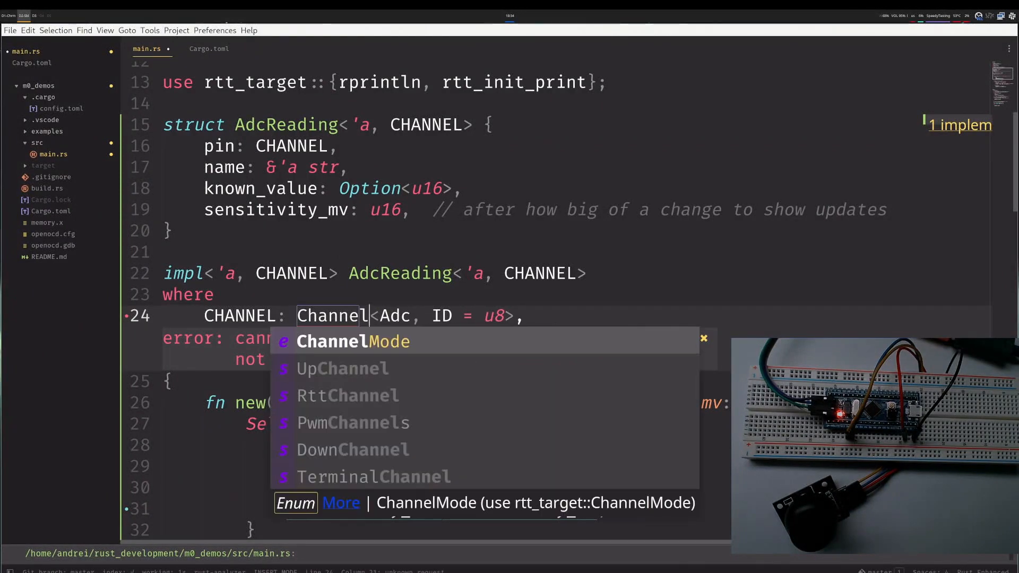
Add embedded-hal = "*" to the dependencies in Cargo.toml.
key("BackSpace")
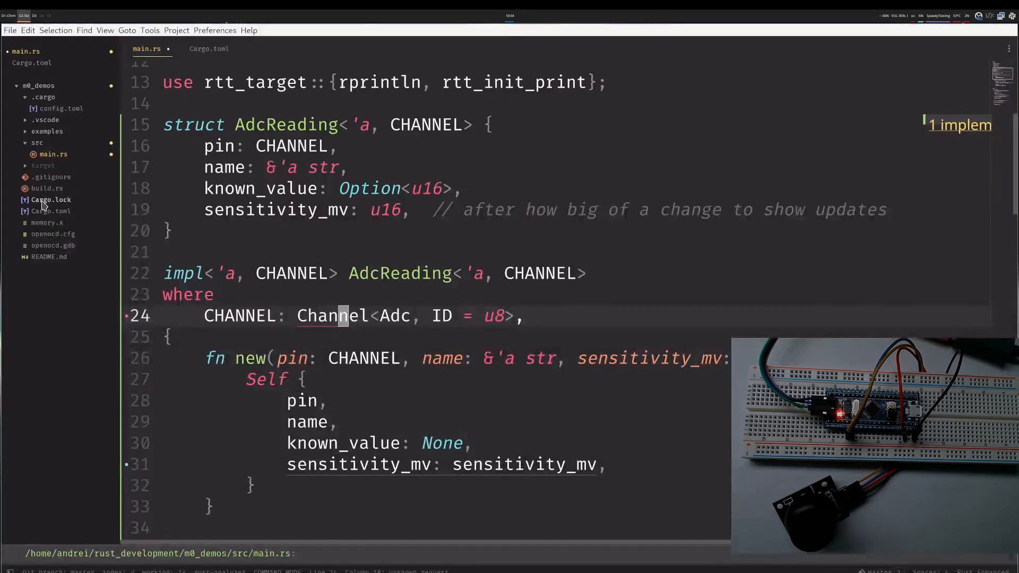
left_click(209, 48)
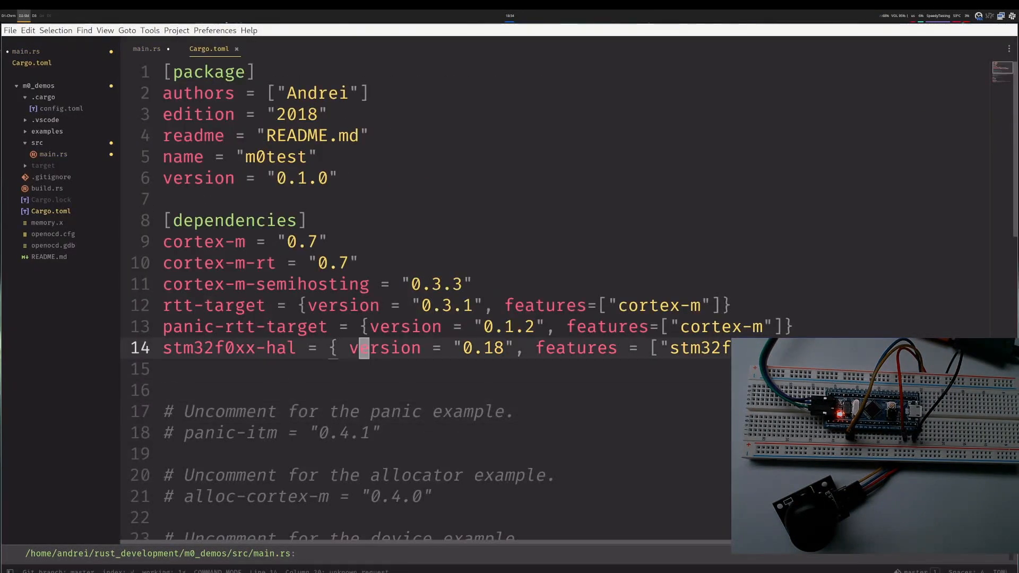
type("embedded")
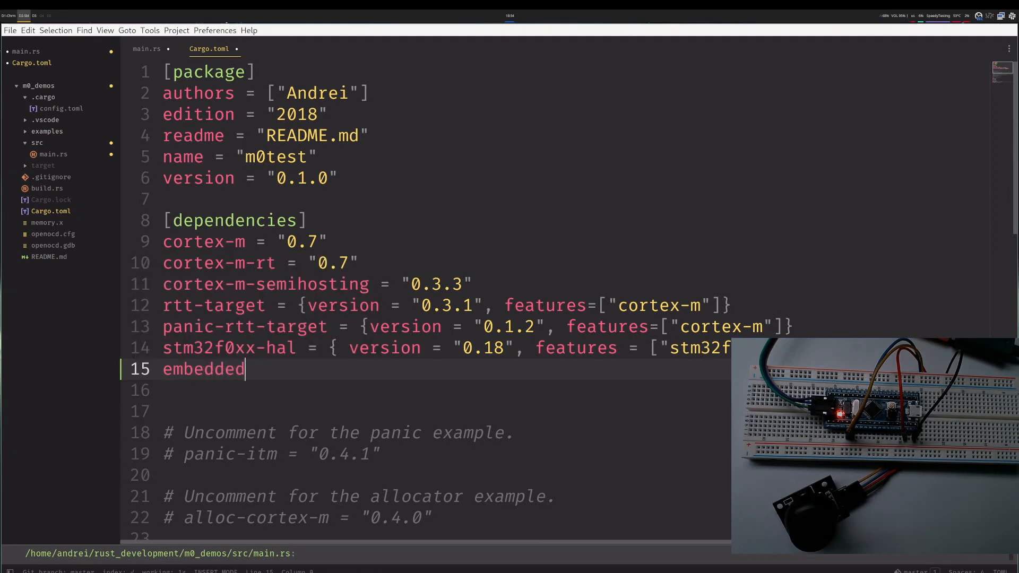
type("-hal = \"")
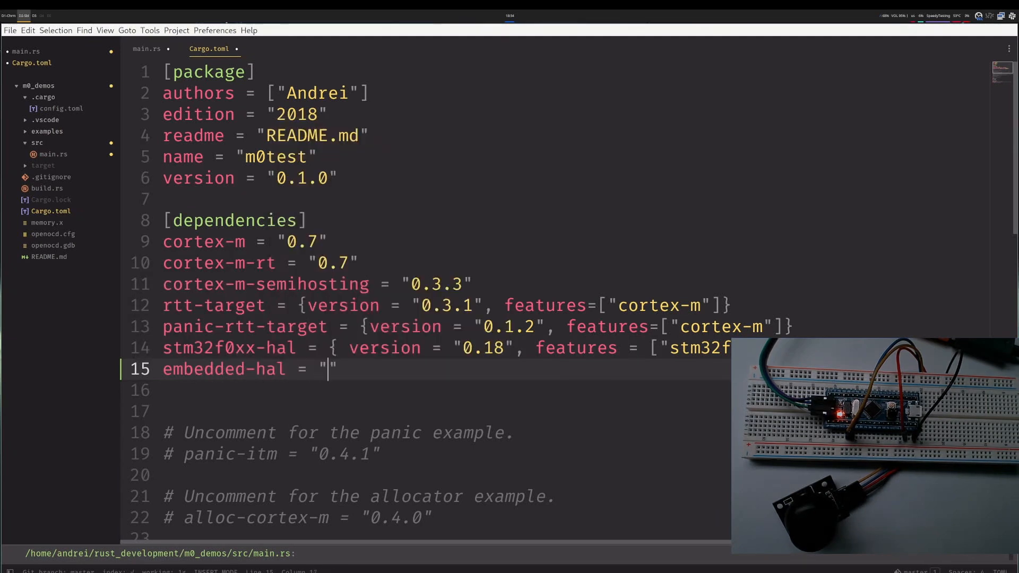
type("*")
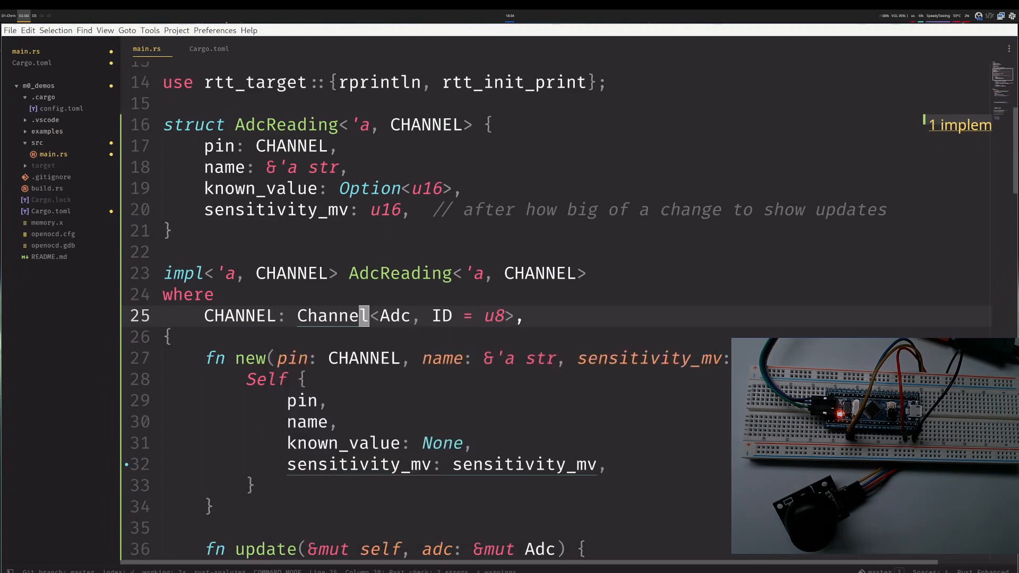
Make r0 and r1 mutable by adding mut before each binding in main.
scroll("down", 3)
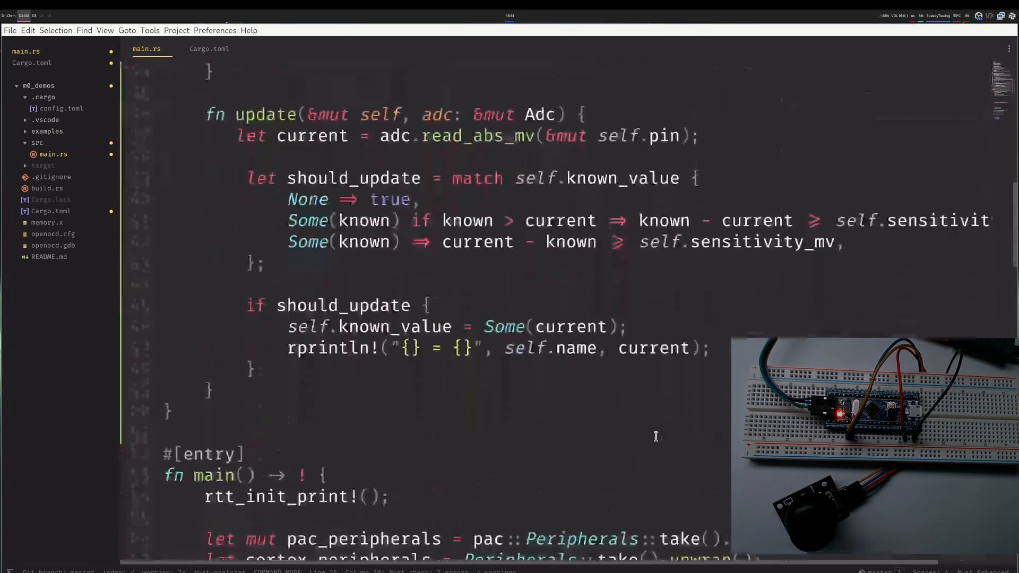
scroll("down", 3)
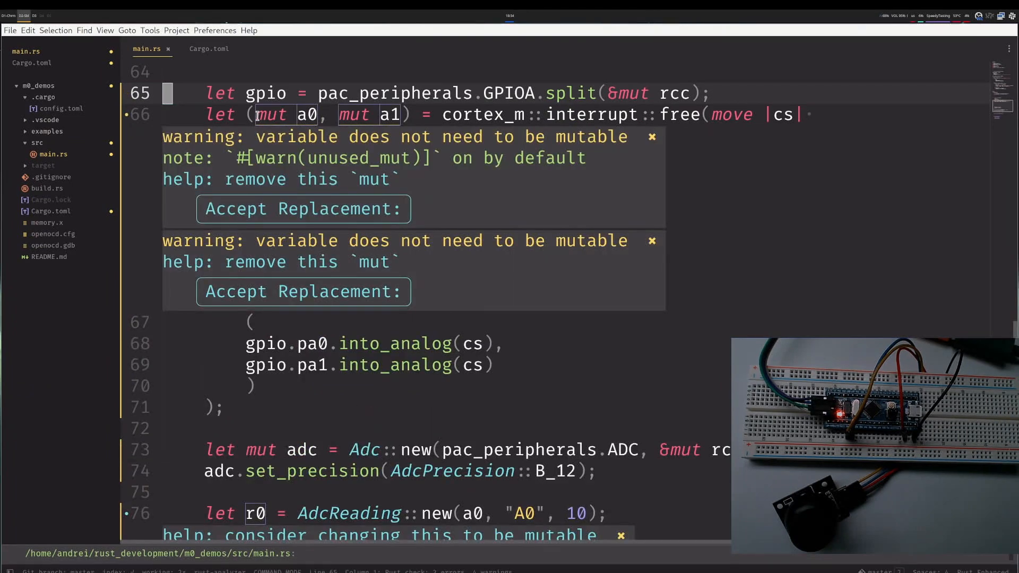
left_click(303, 209)
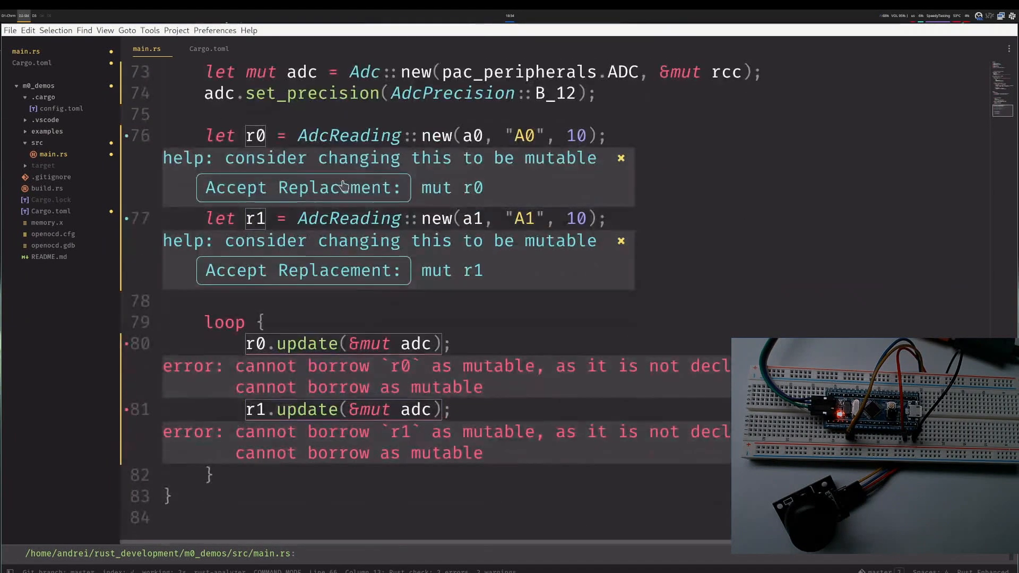
mouse_move(280, 298)
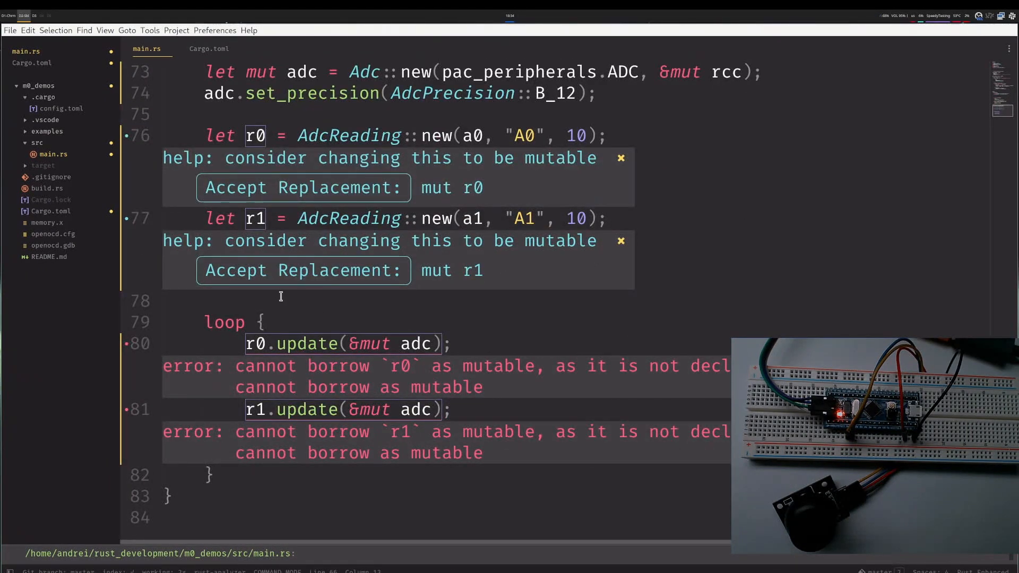
type("mut")
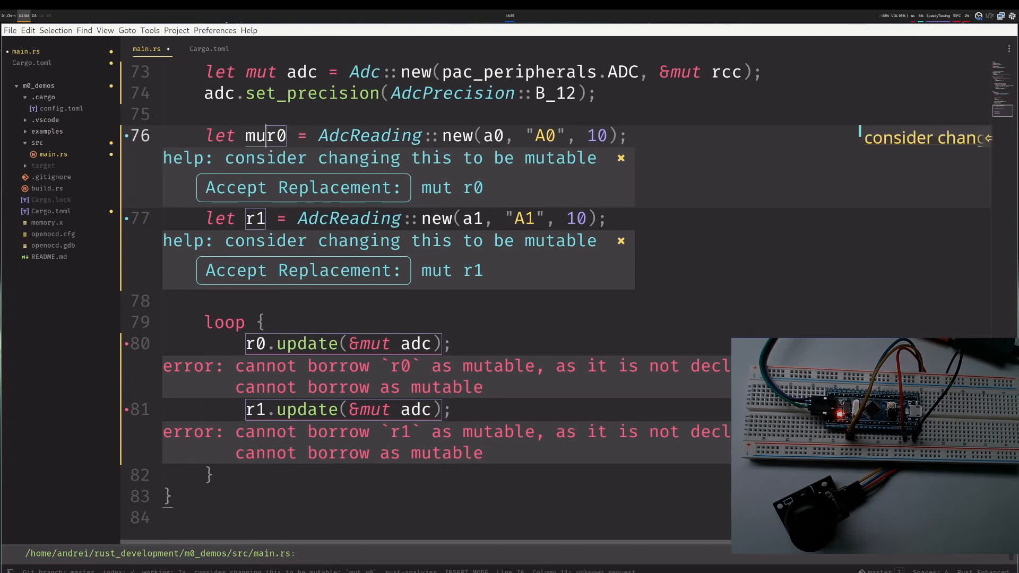
left_click(303, 188)
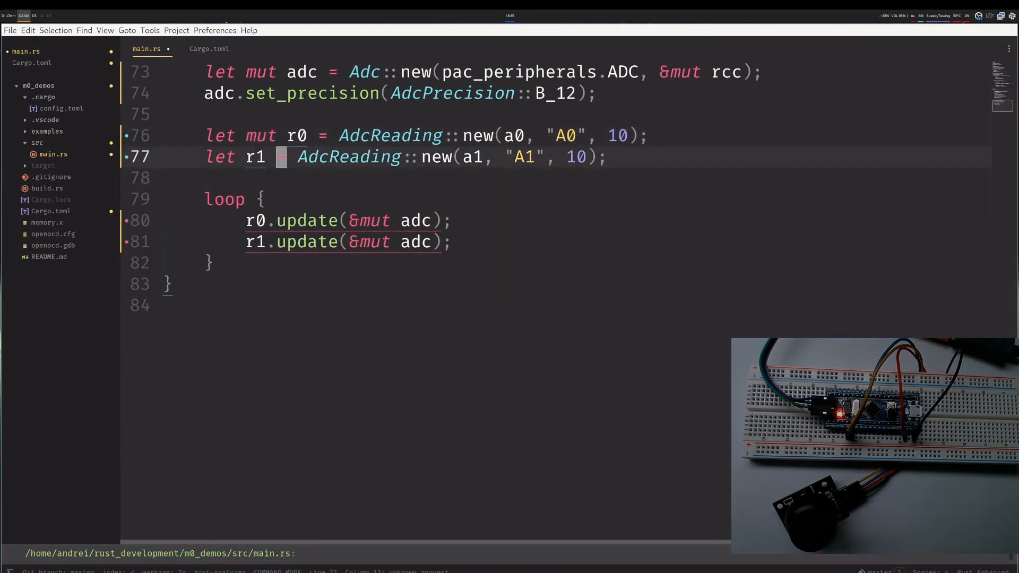
type("mut")
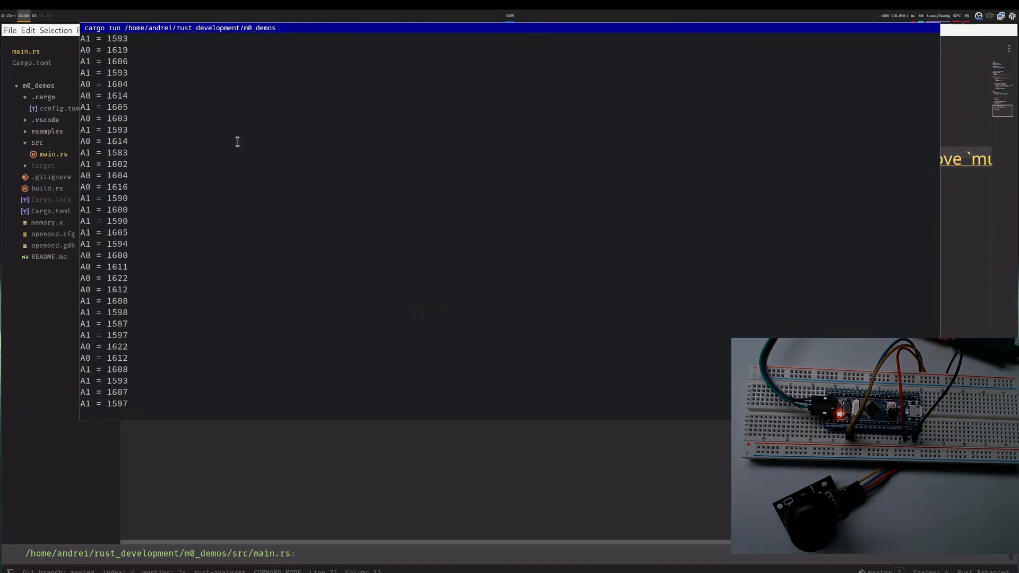
Watch the A0 joystick readings stream, then halt the firmware with Ctrl+C.
key("ctrl+c")
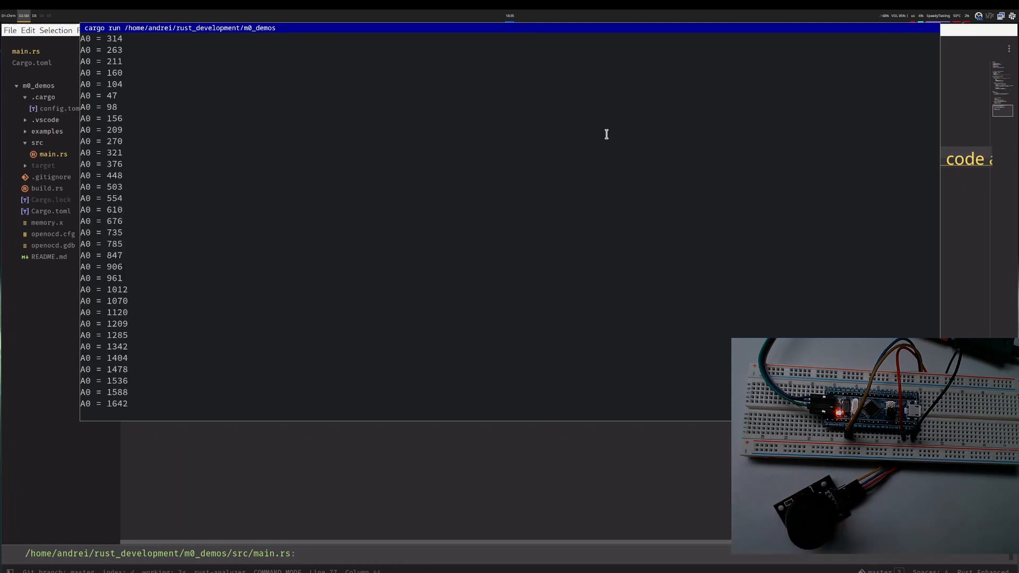
key("ctrl+c")
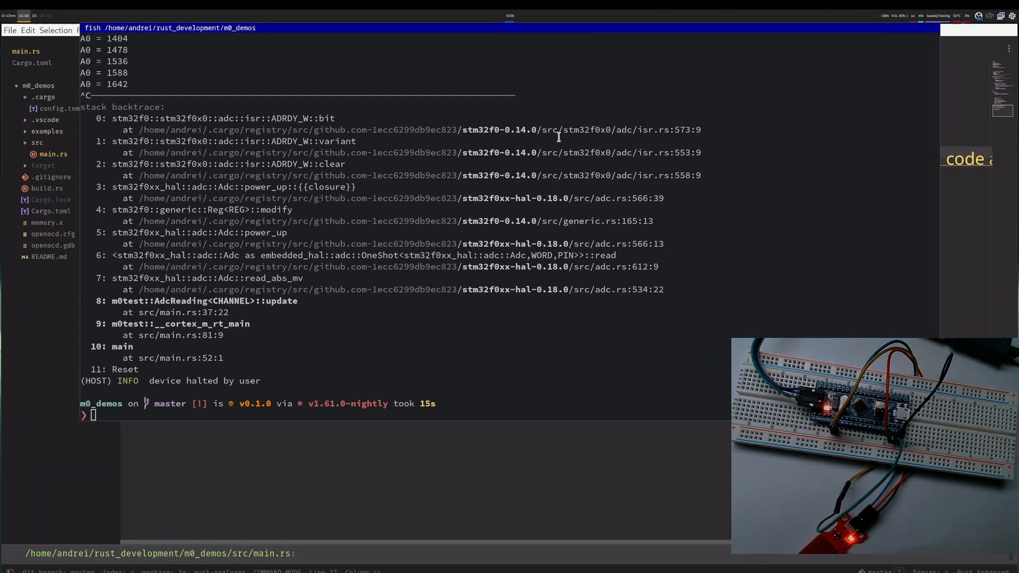
Run cargo run to stream A1 readings from the moisture sensor.
type("cargo run")
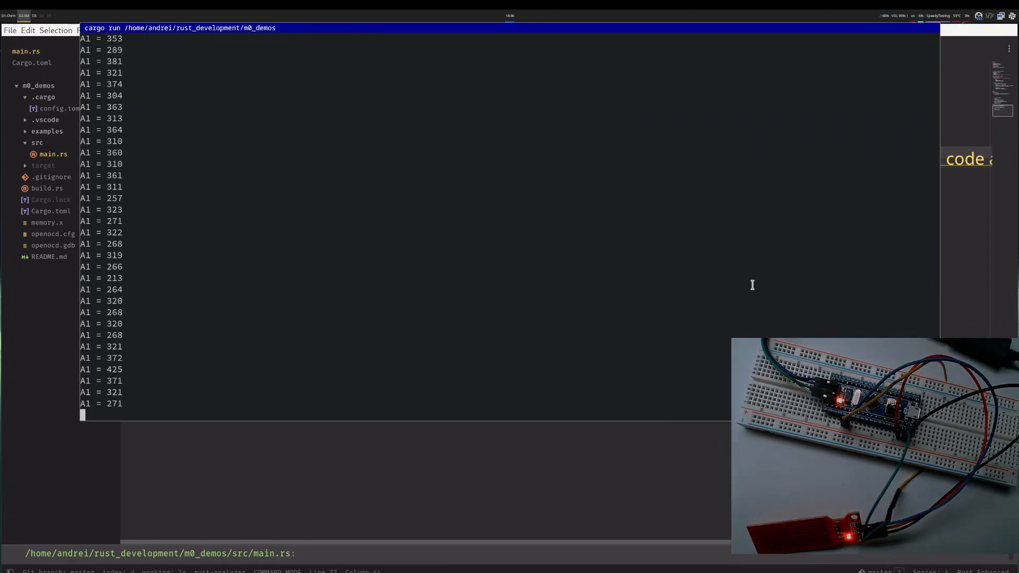
mouse_move(551, 301)
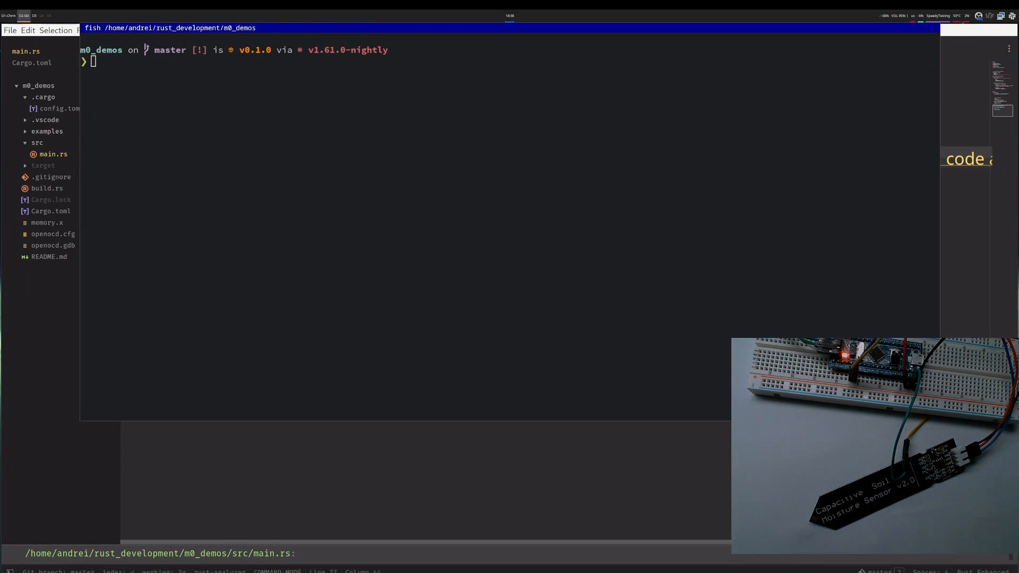
mouse_move(710, 141)
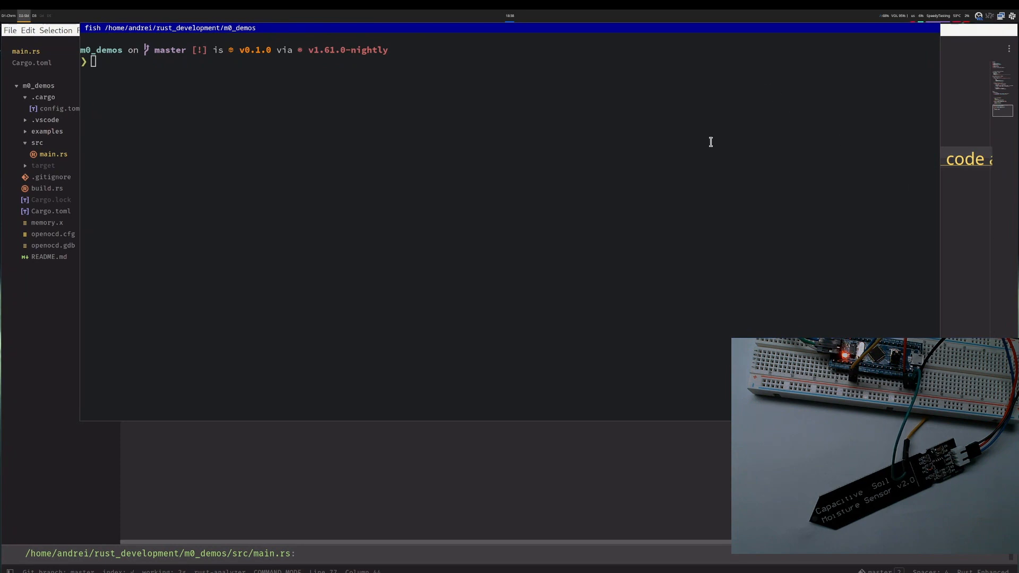
Clear the terminal, rerun cargo run, watch A1 moisture readings, then stop with Ctrl+C.
type("clear")
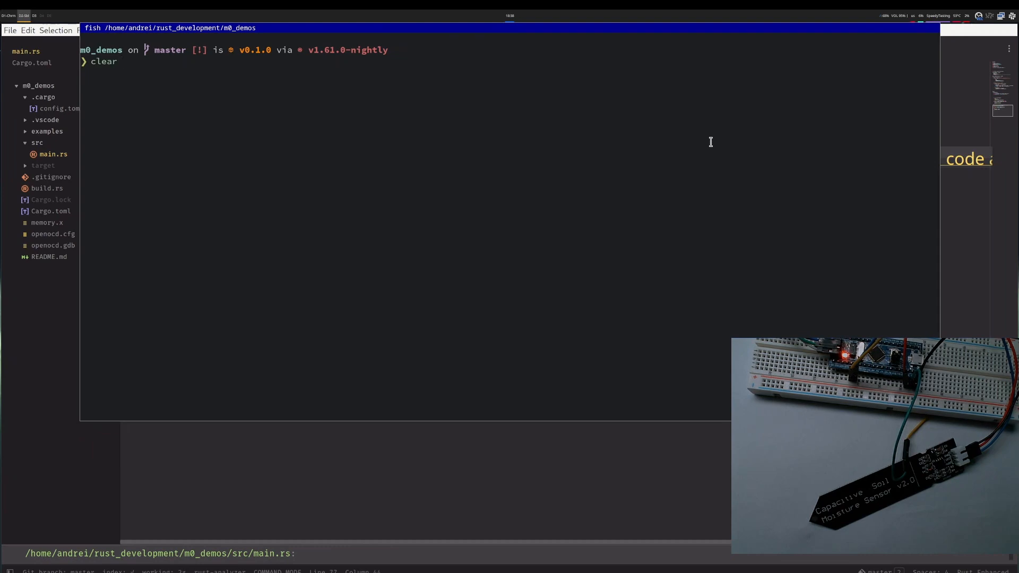
type("cargo run")
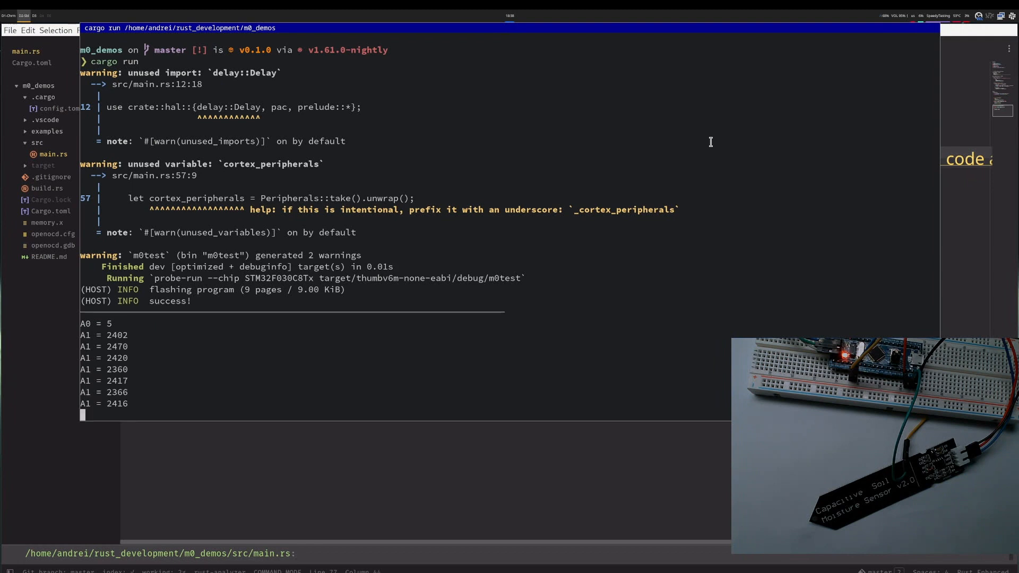
scroll("down", 3)
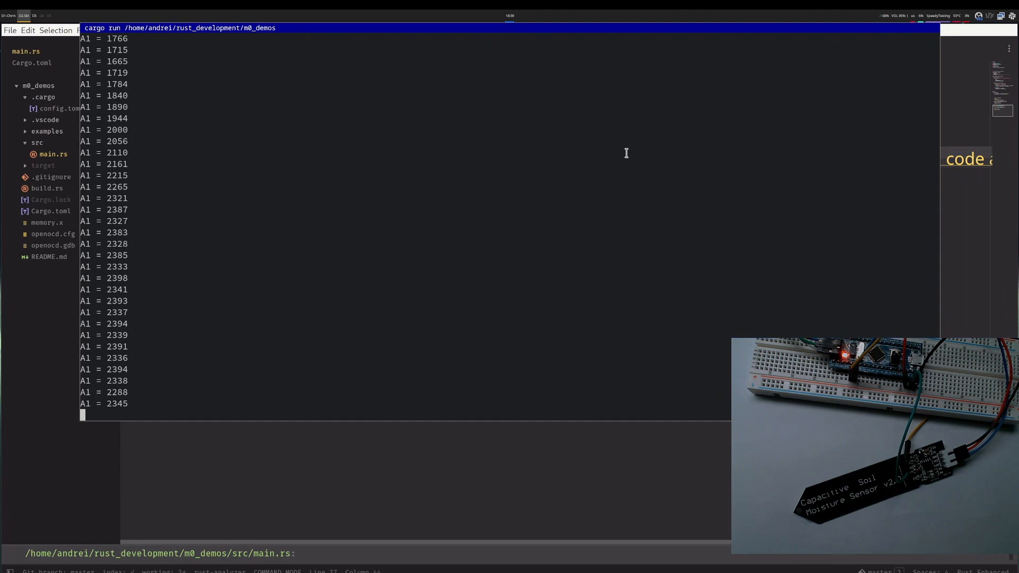
key("ctrl+c")
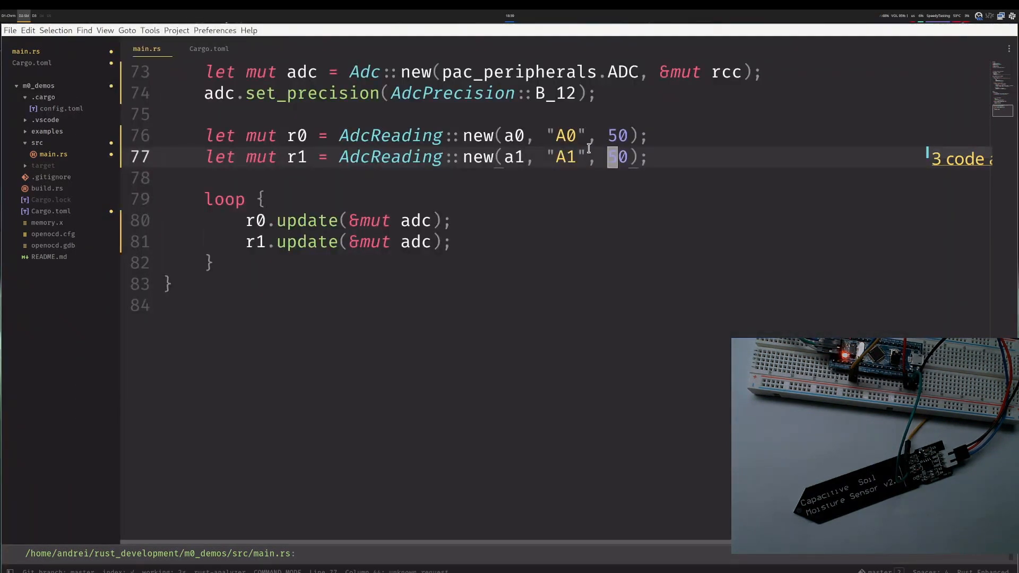
Change the sensitivity argument from 10 to 50 in the AdcReading::new calls.
type("5")
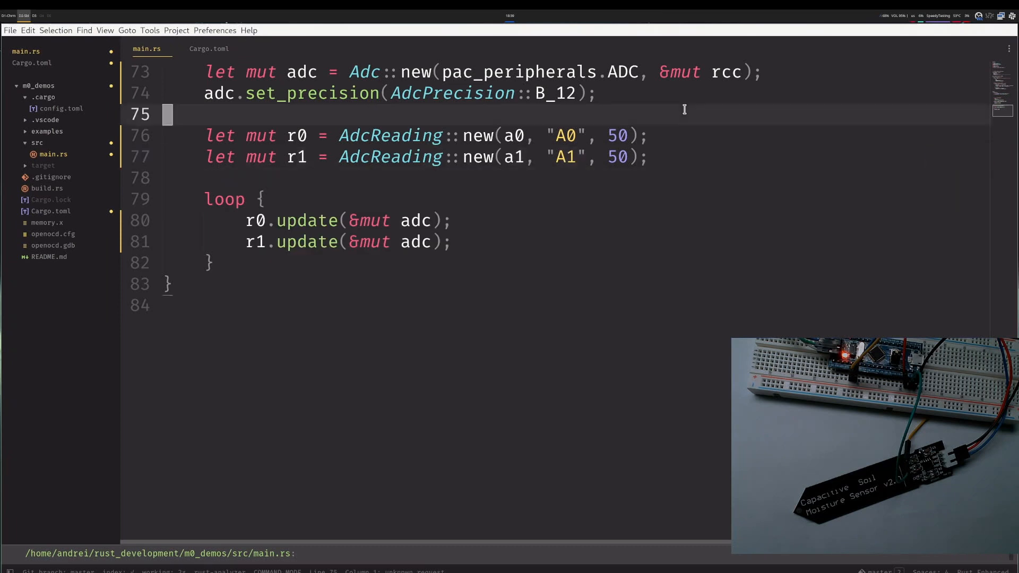